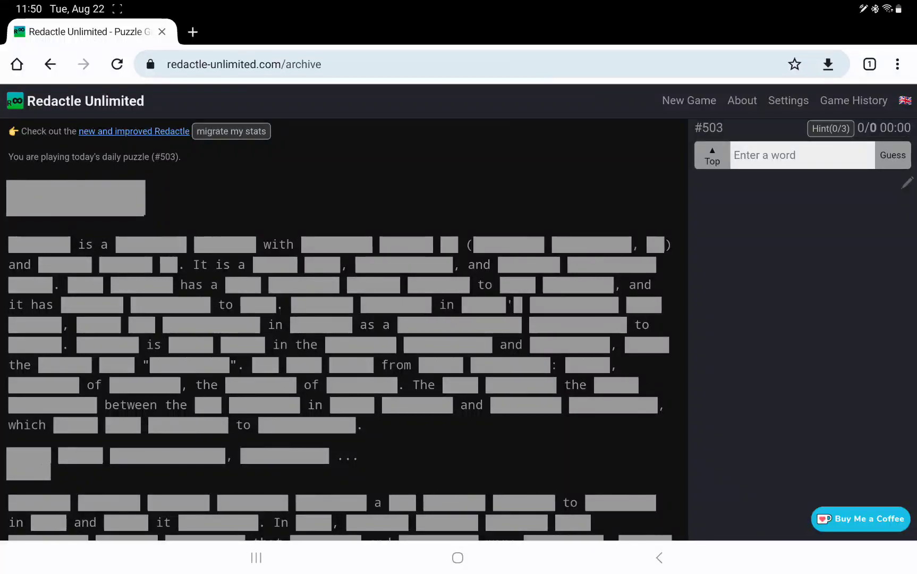
- Reveal the letter counts of the hidden title and opening words of puzzle #503
text(7)
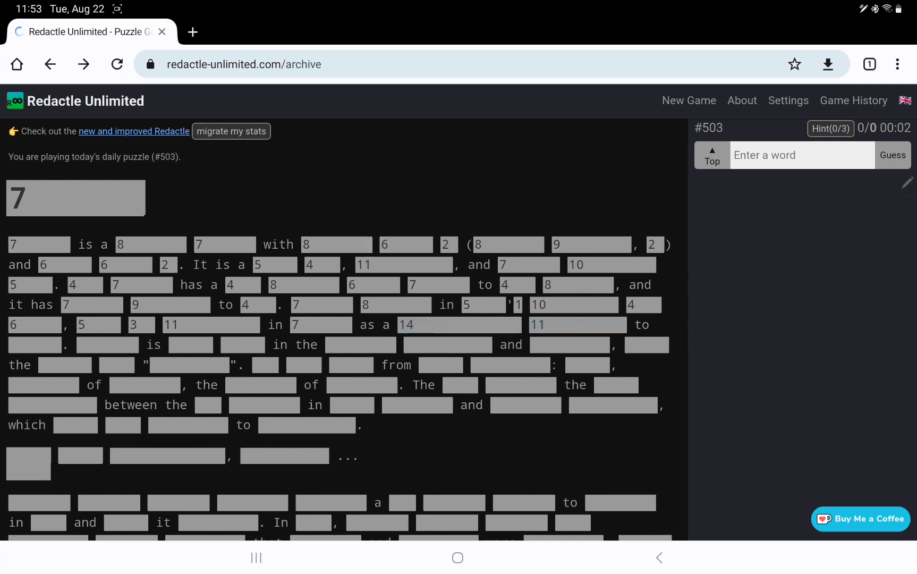
- Show letter counts for the hidden words after 'is', after 'from', and on the next line of the first paragraph
click(191, 344)
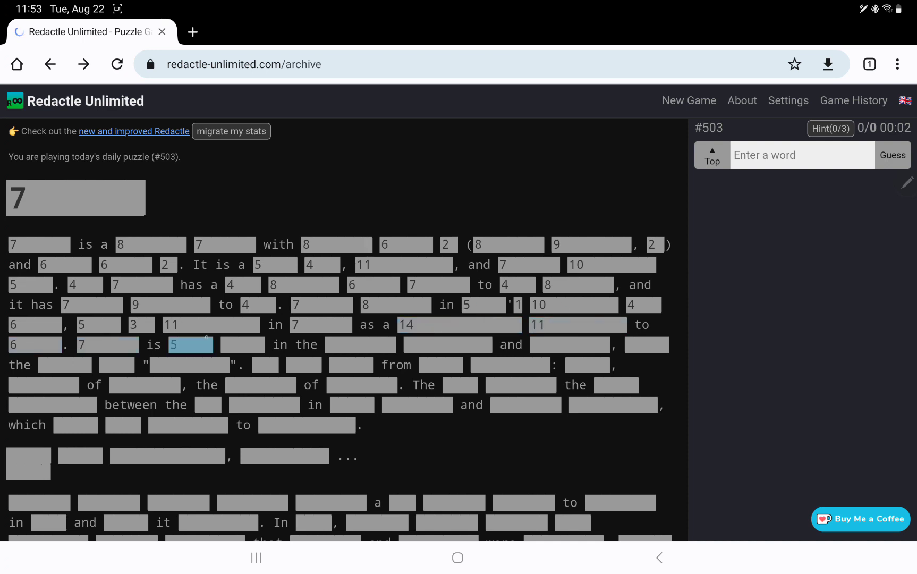
click(189, 344)
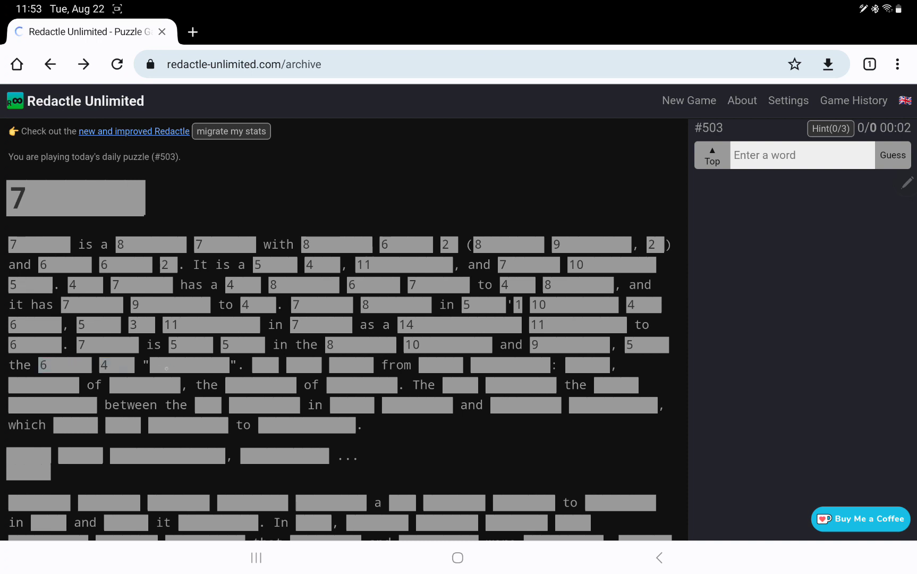
click(440, 365)
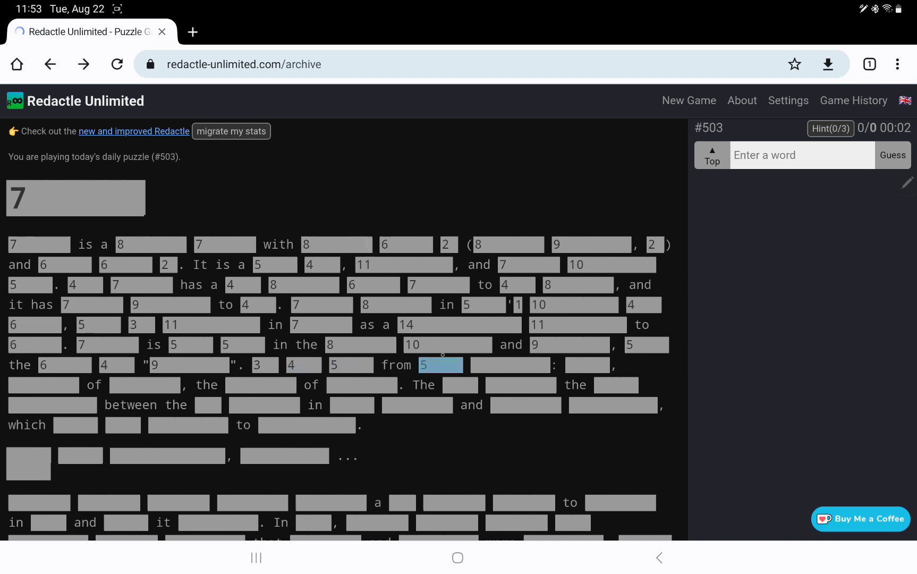
click(440, 364)
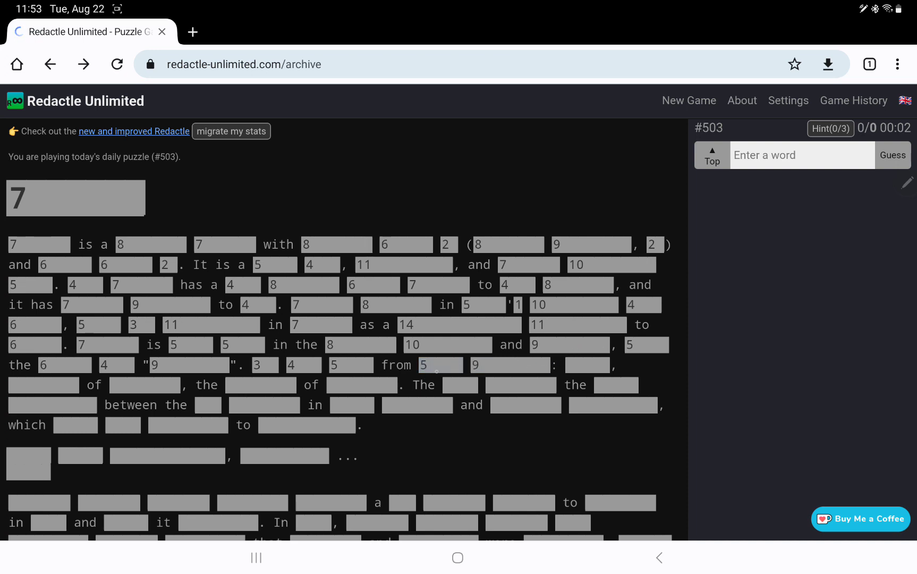
click(144, 384)
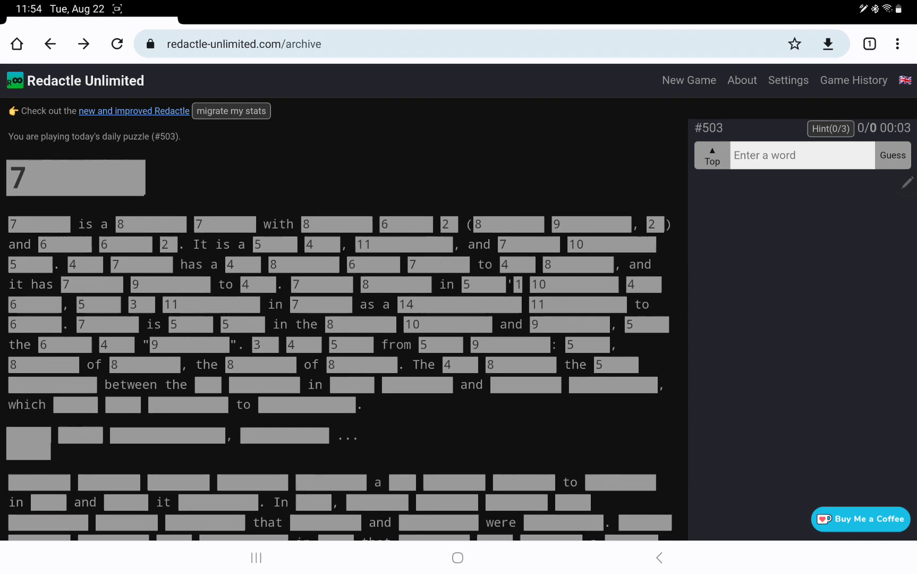
scroll(down, 3)
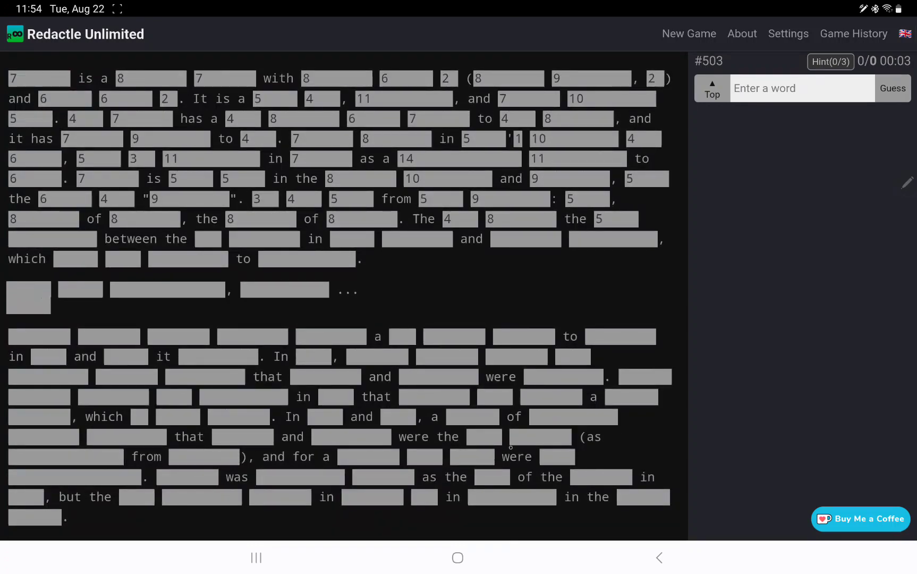
scroll(down, 3)
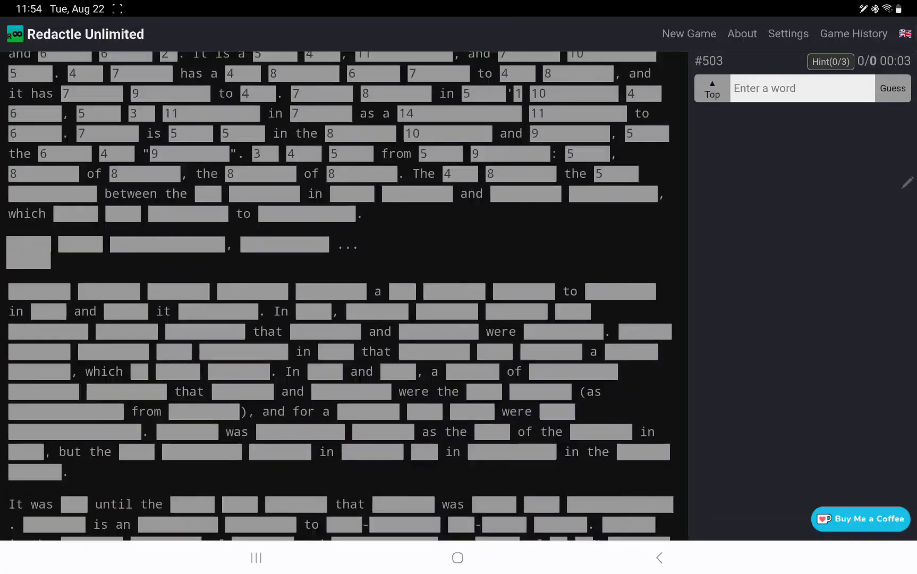
scroll(down, 3)
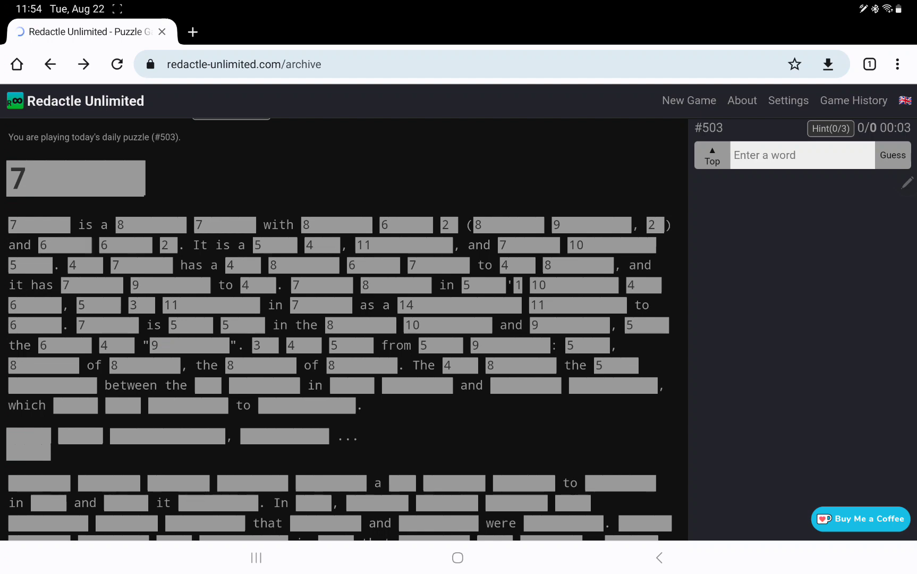
scroll(down, 3)
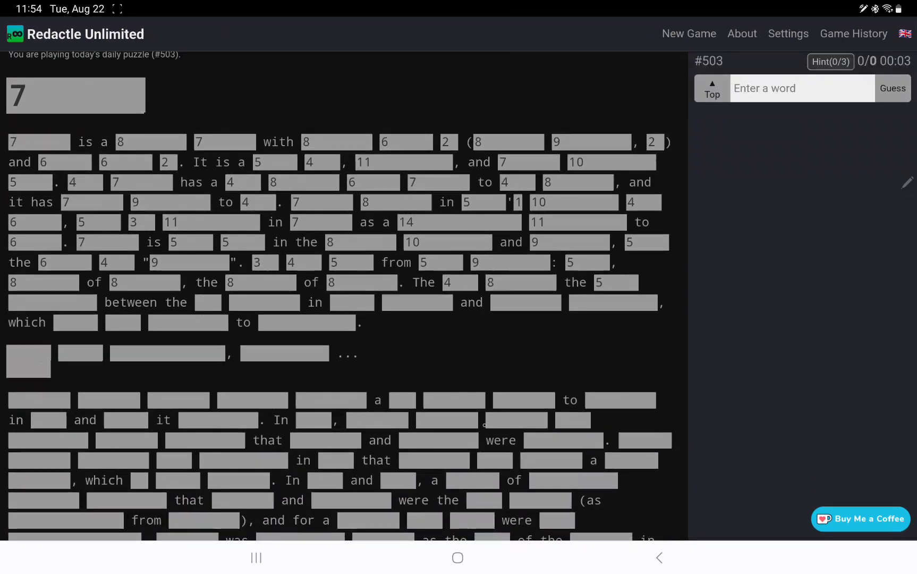
scroll(down, 3)
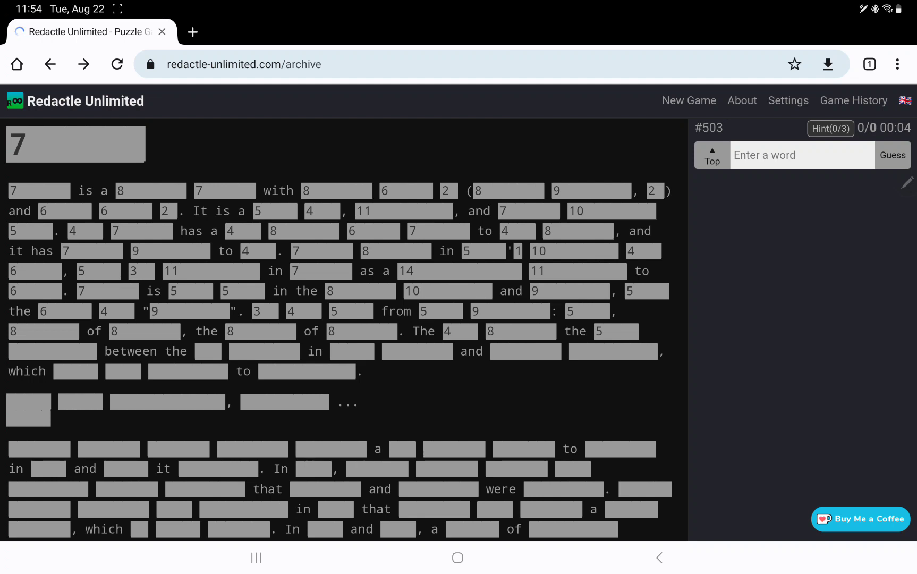
text(metal)
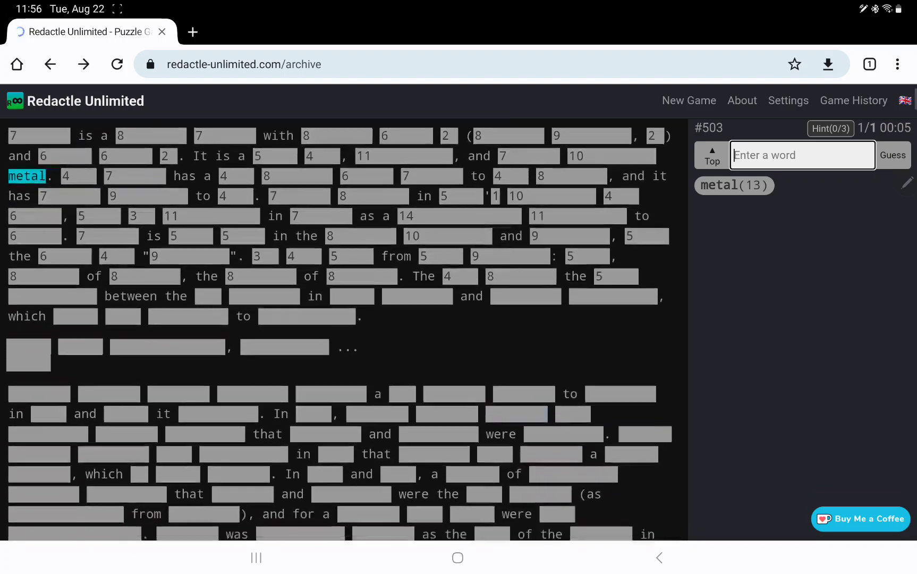
scroll(down, 3)
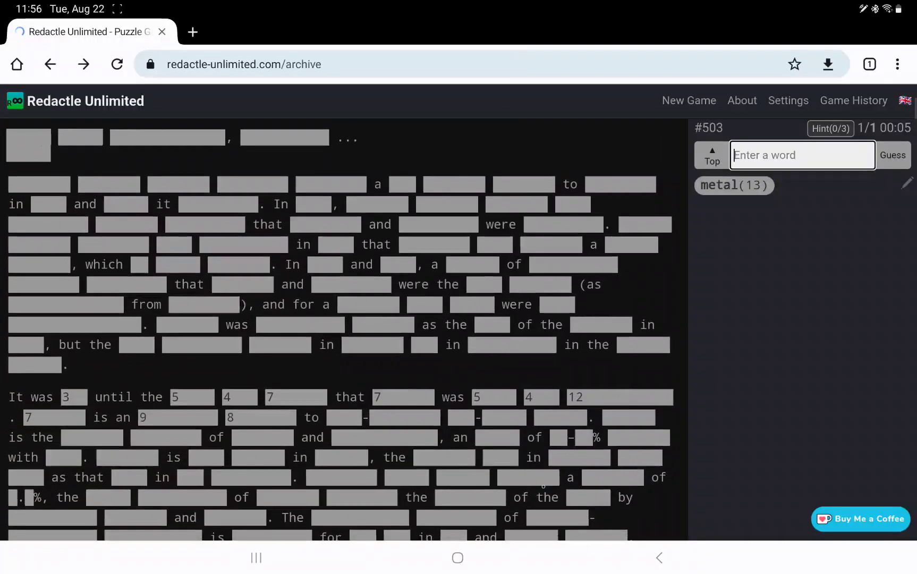
scroll(down, 3)
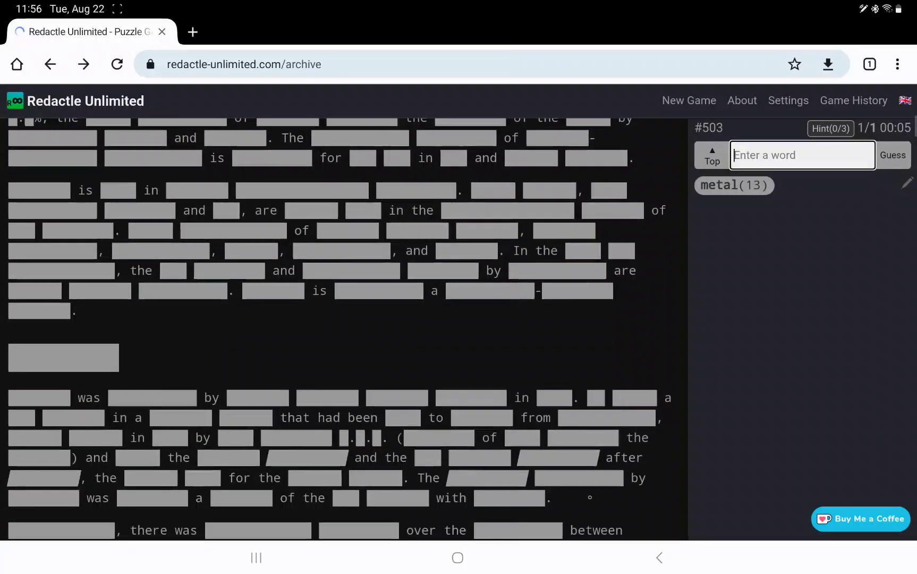
scroll(down, 3)
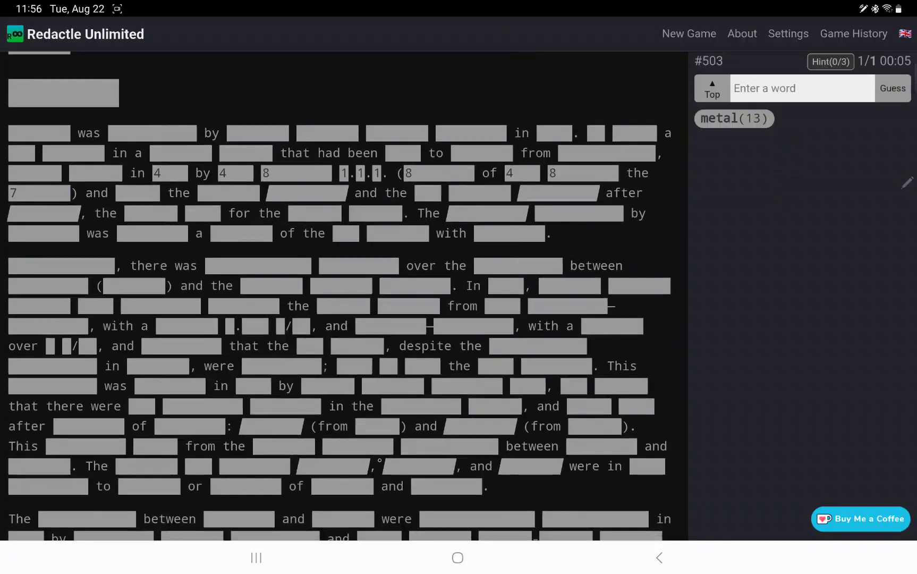
scroll(down, 3)
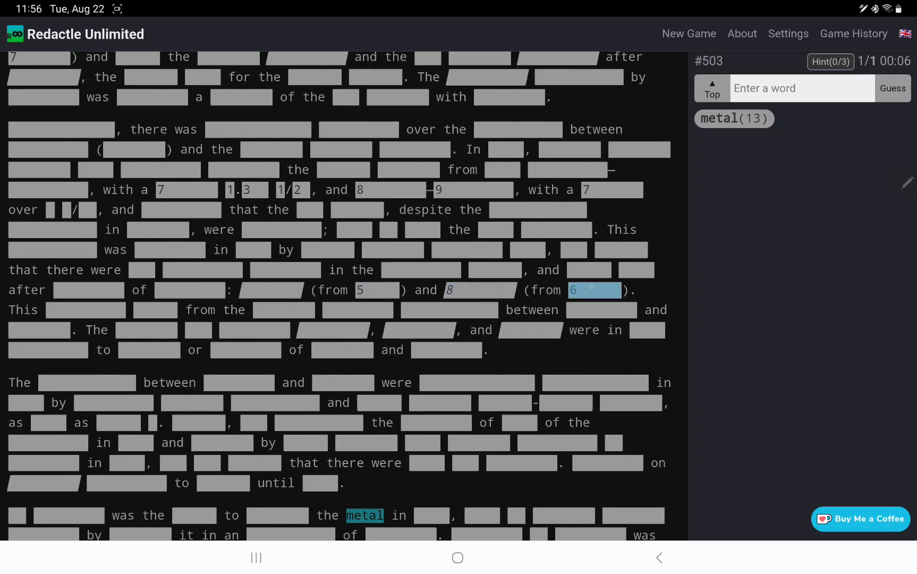
scroll(down, 3)
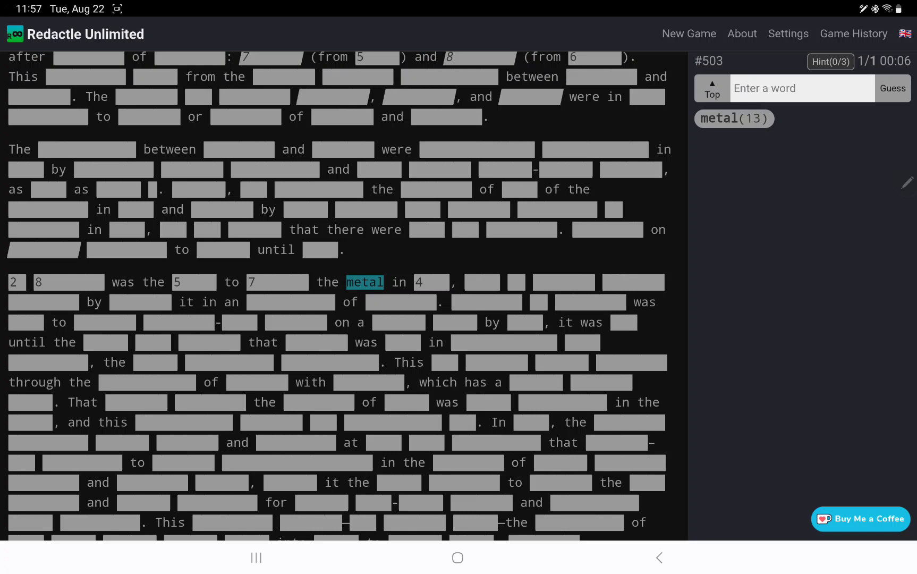
scroll(down, 3)
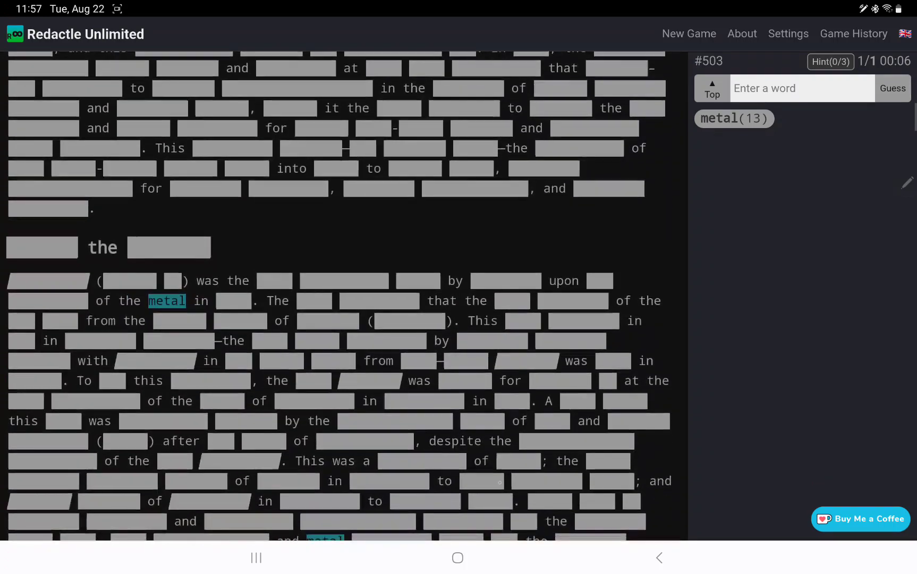
scroll(down, 3)
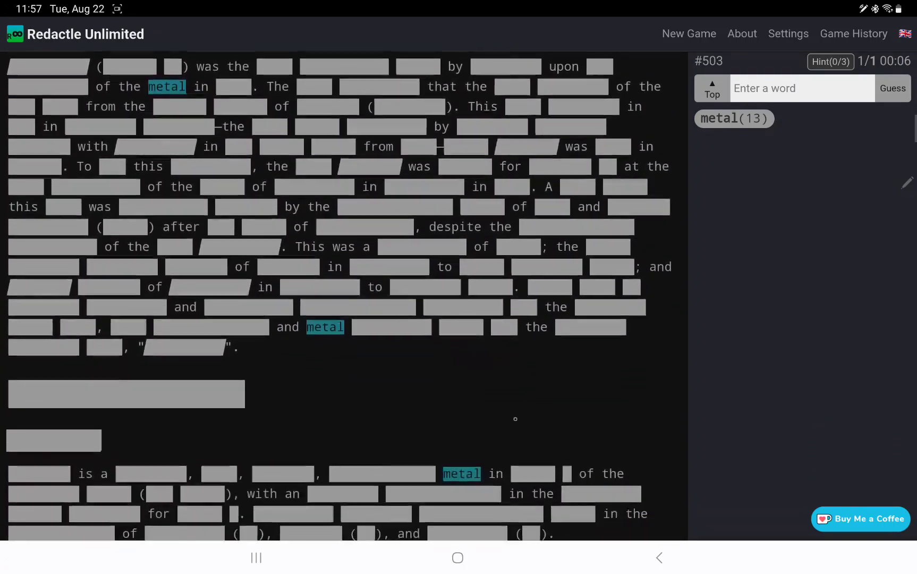
scroll(down, 3)
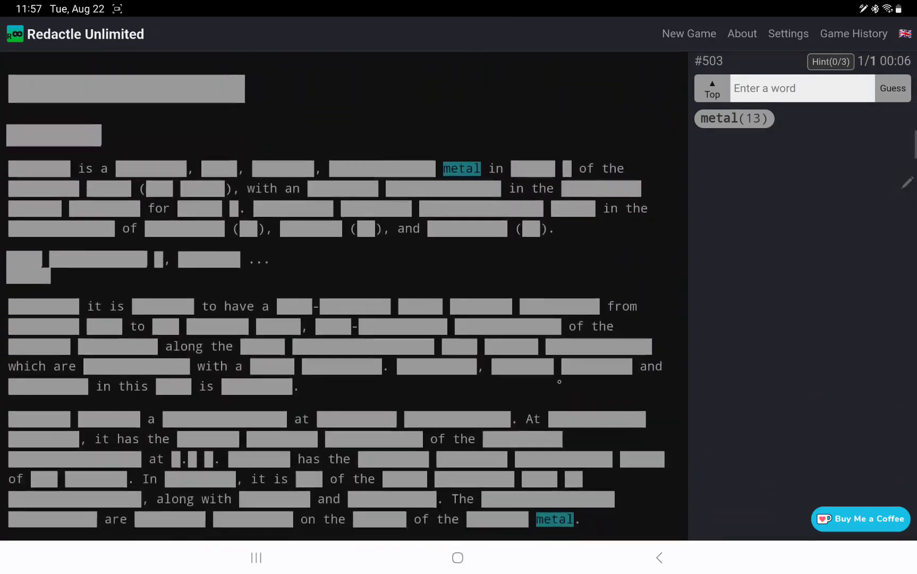
scroll(down, 3)
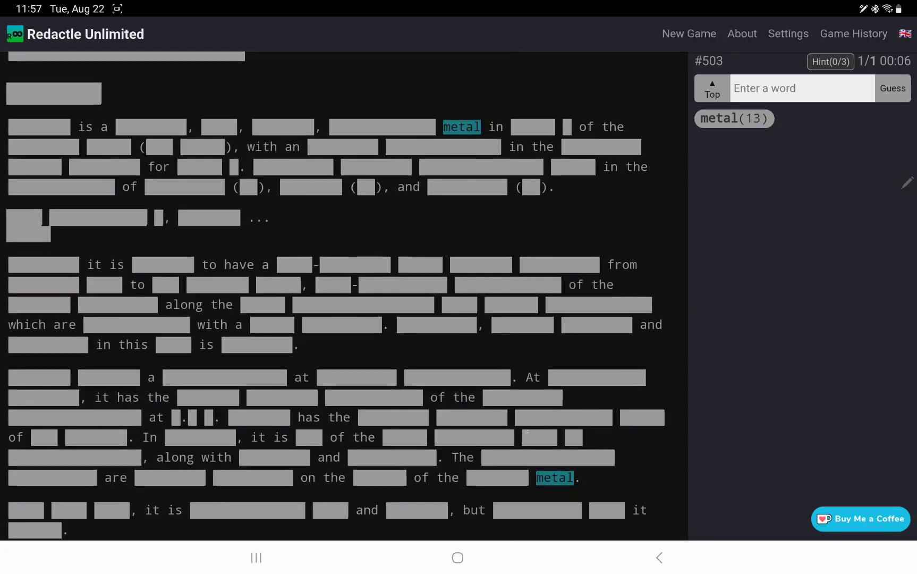
scroll(down, 3)
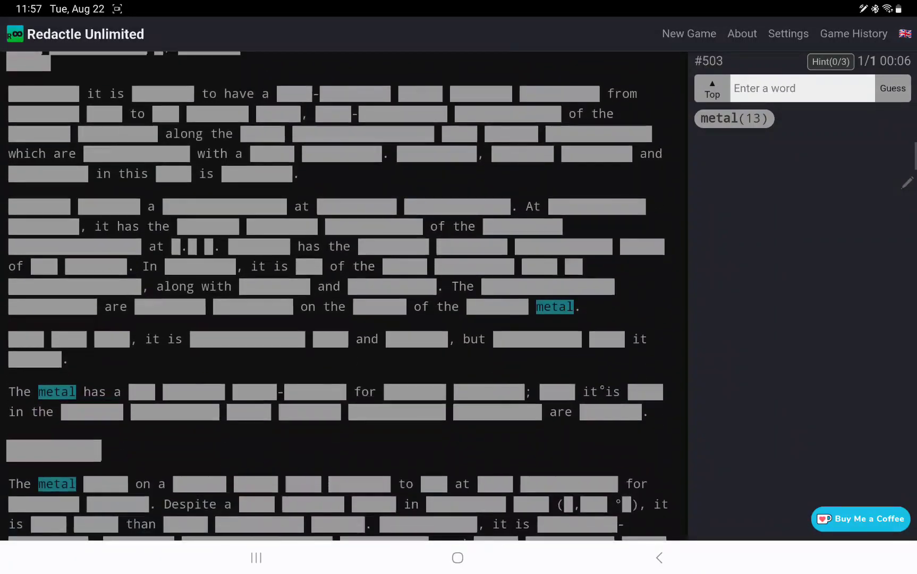
scroll(down, 3)
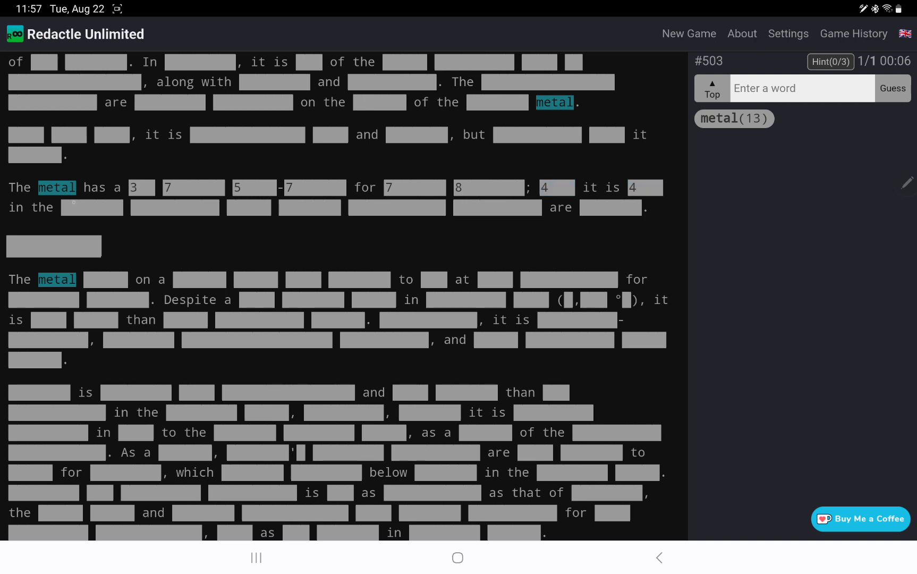
- Show letter counts in the two 'metal' sentences and the eight-letter section heading between them
text(11)
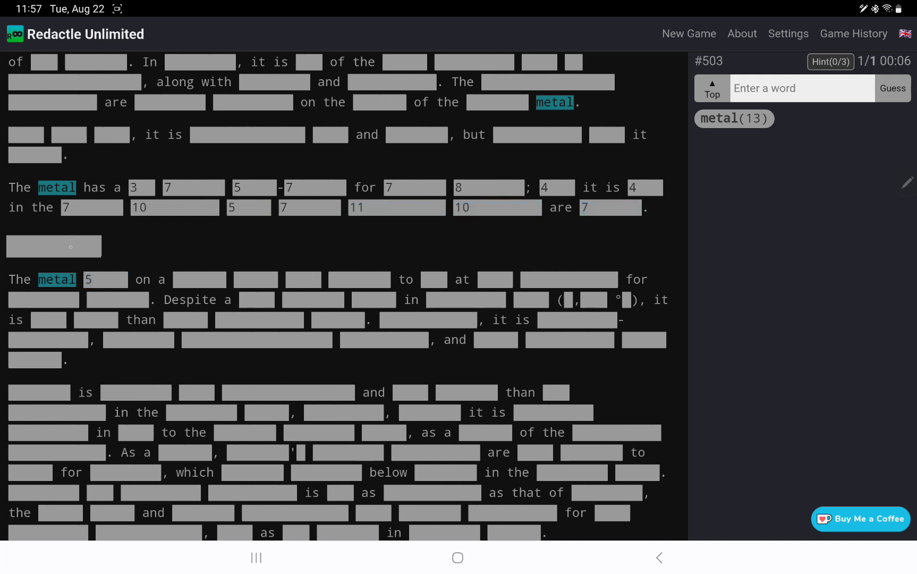
scroll(down, 3)
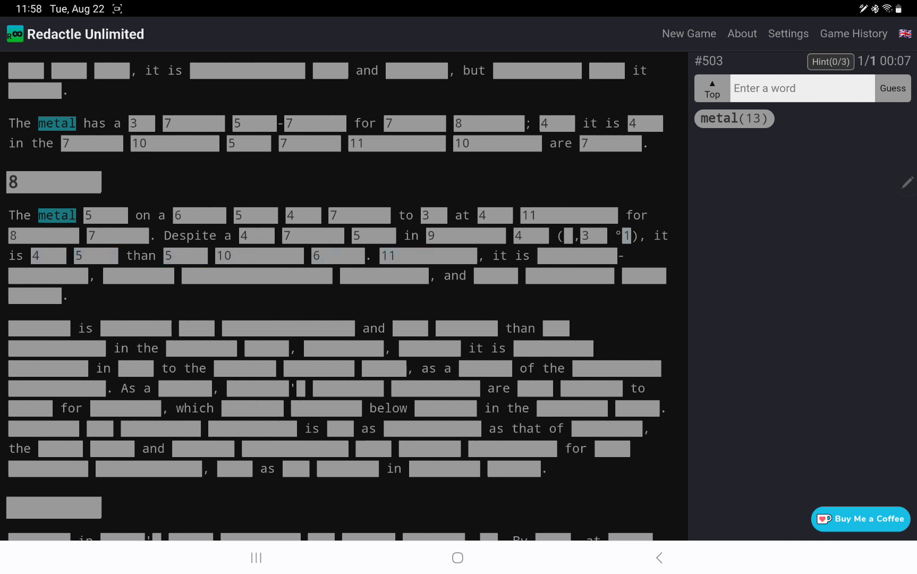
scroll(down, 3)
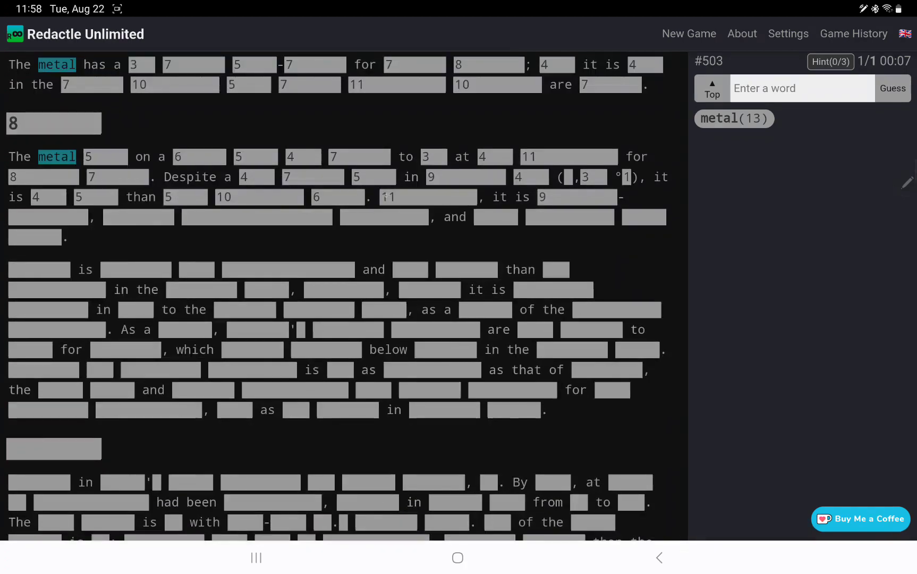
scroll(down, 3)
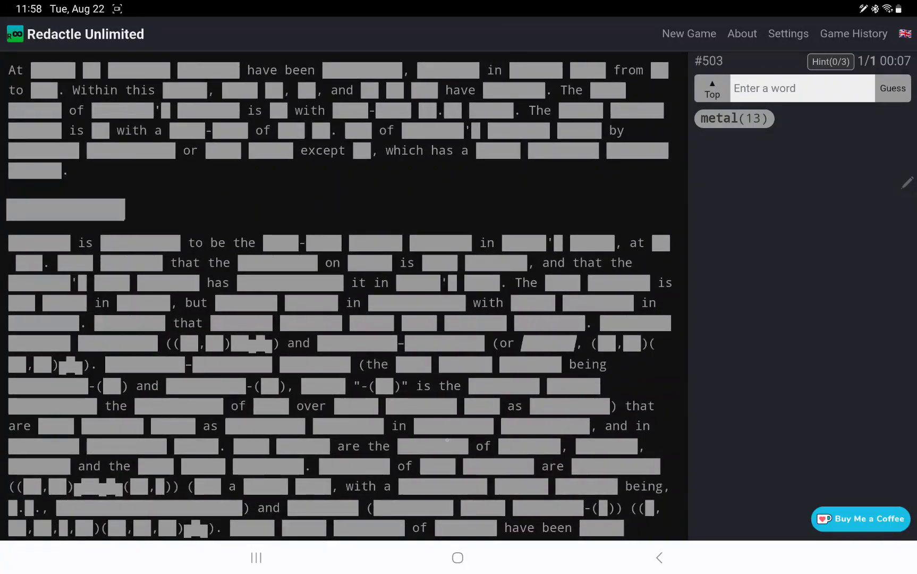
scroll(down, 3)
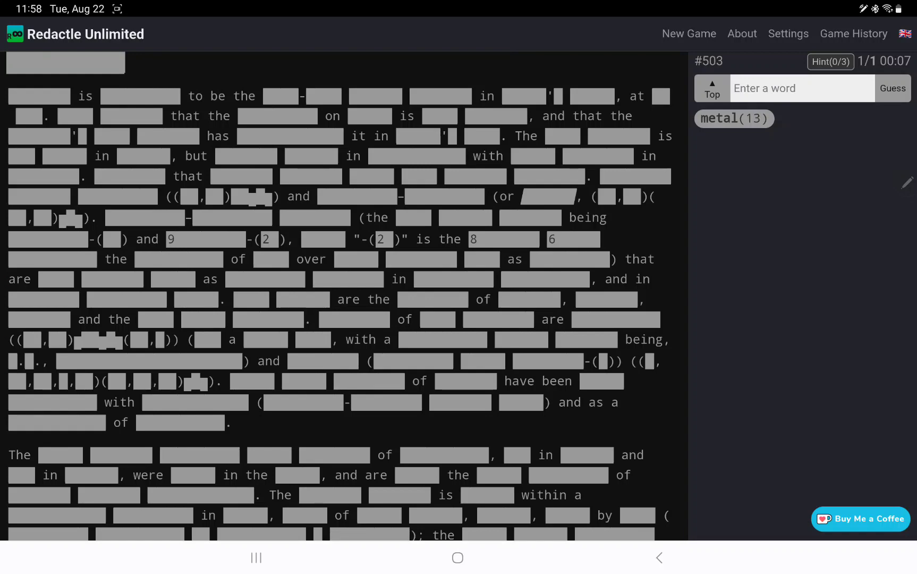
scroll(down, 3)
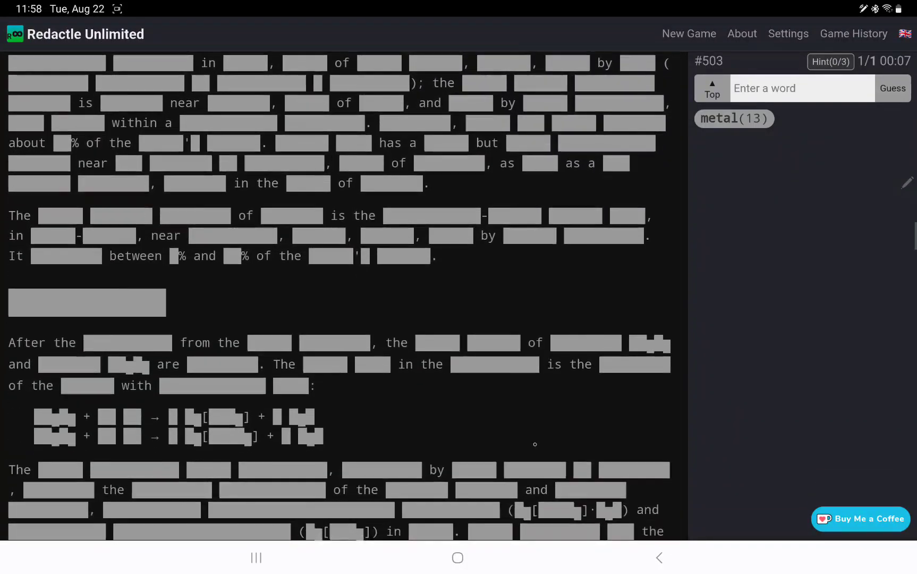
scroll(down, 3)
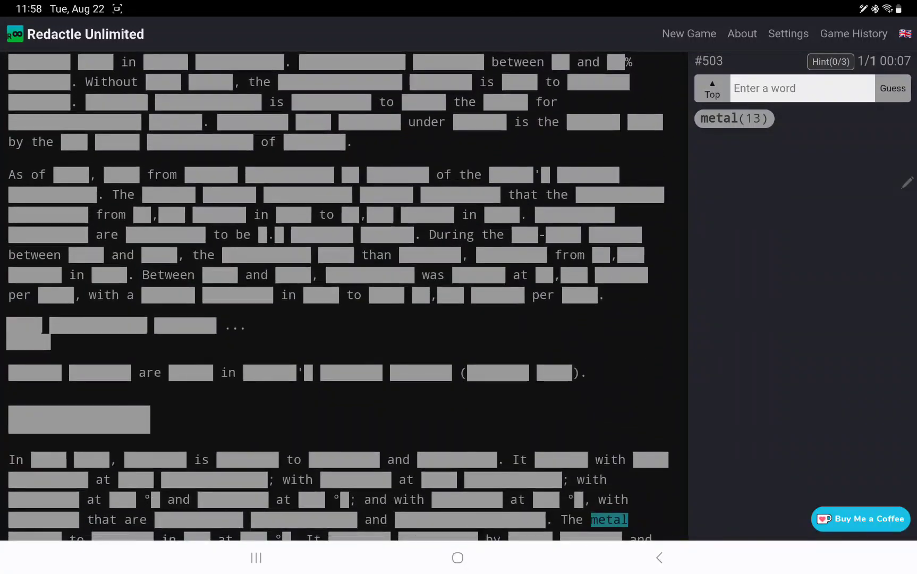
scroll(down, 3)
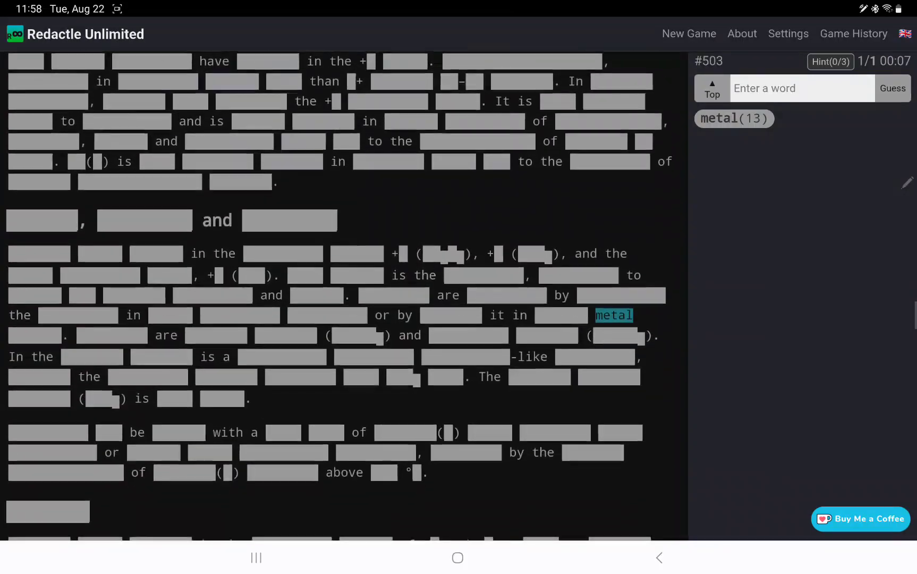
scroll(down, 3)
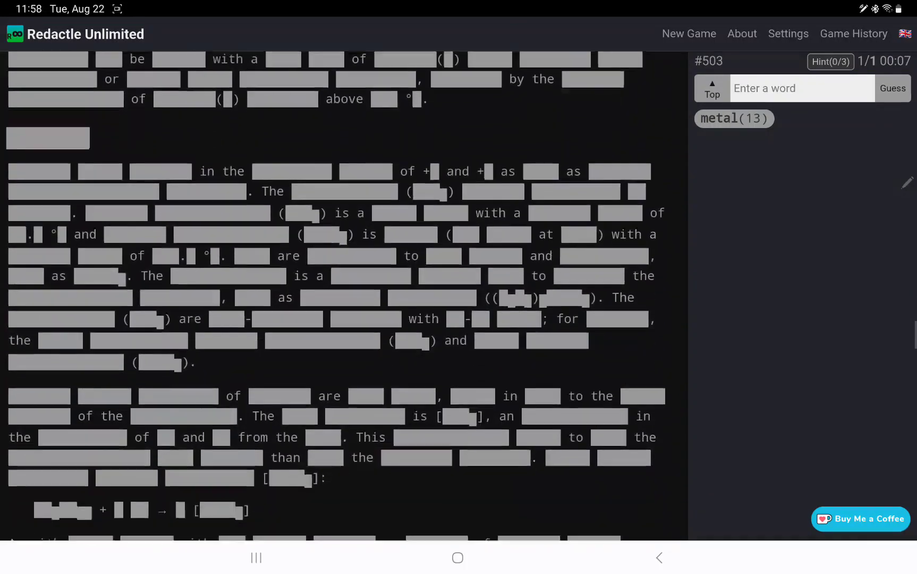
scroll(down, 3)
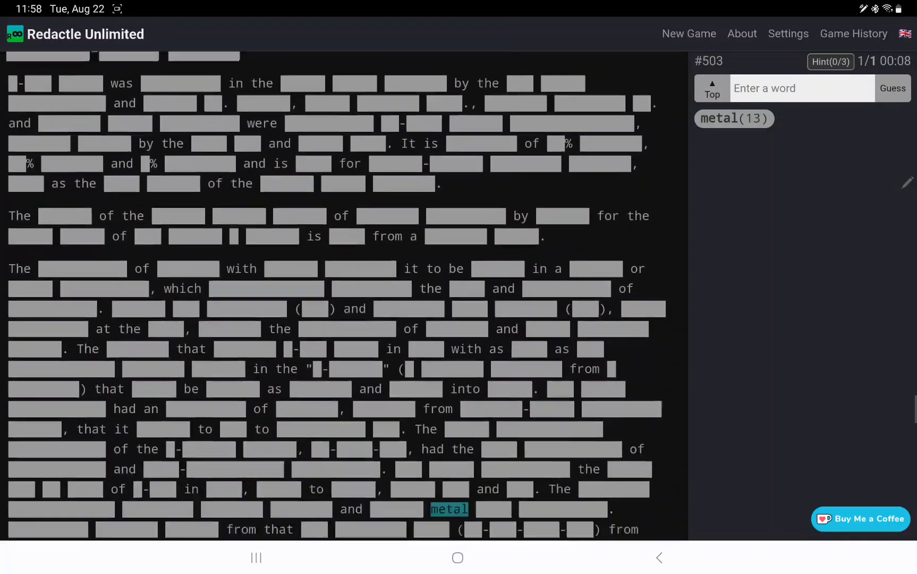
scroll(down, 3)
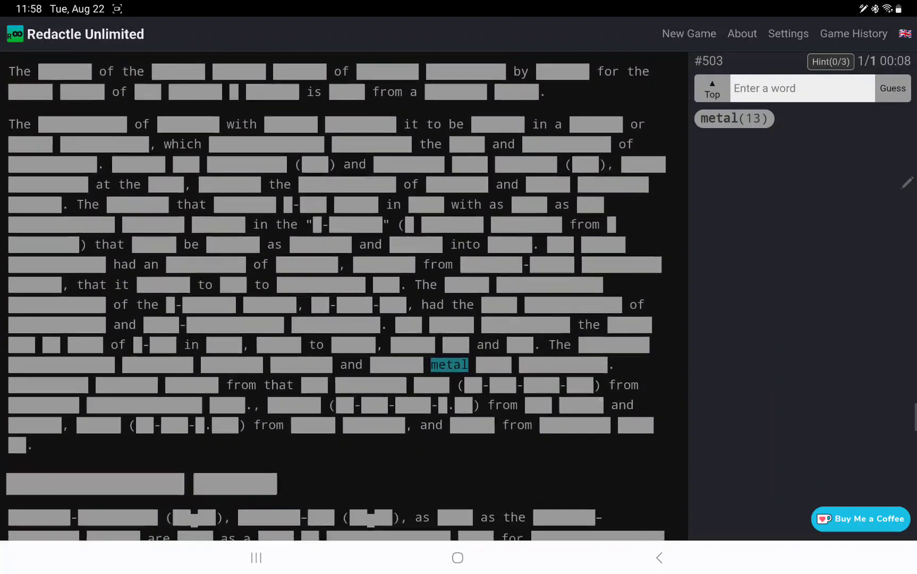
scroll(down, 3)
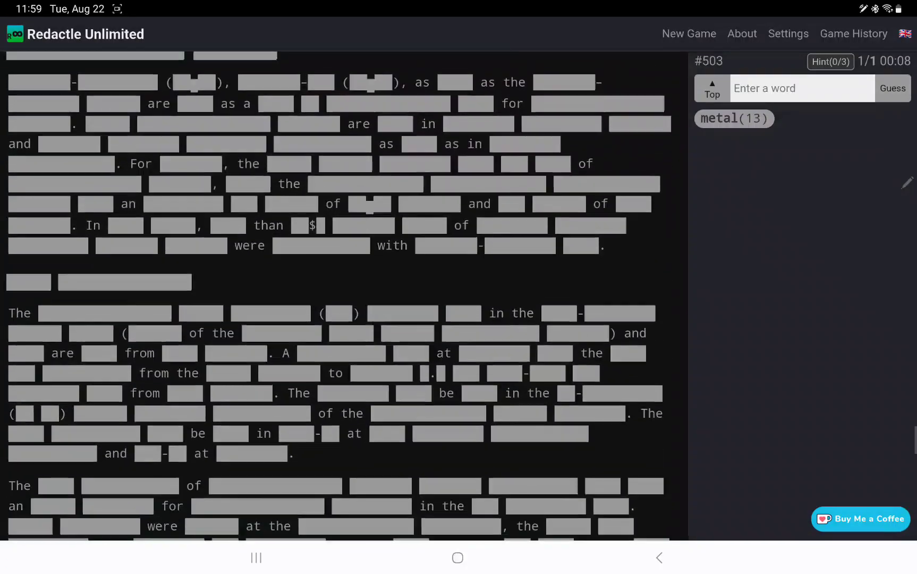
scroll(down, 3)
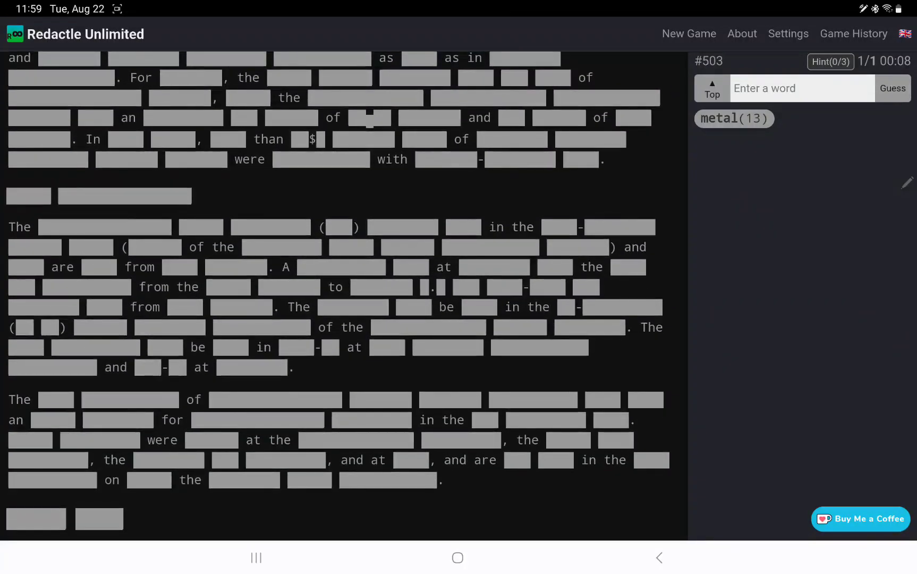
scroll(down, 3)
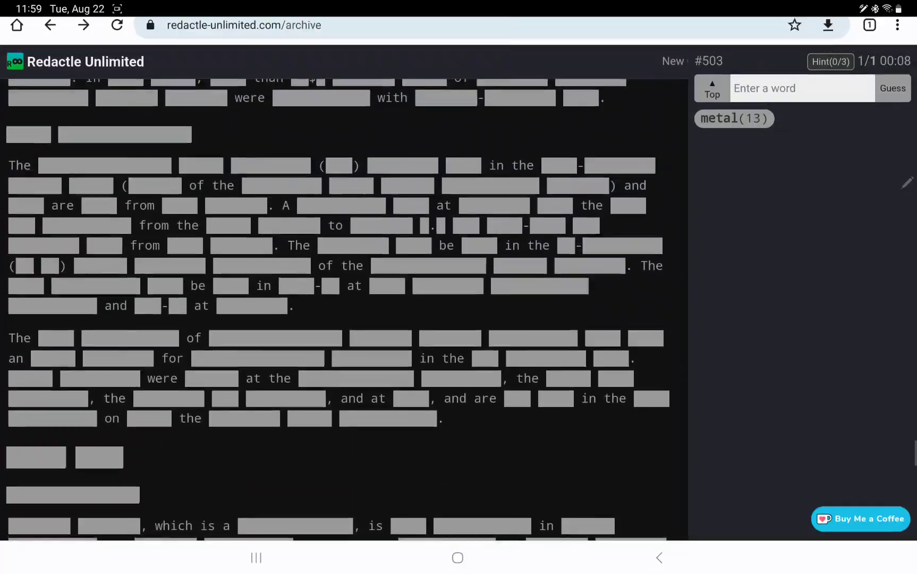
scroll(down, 3)
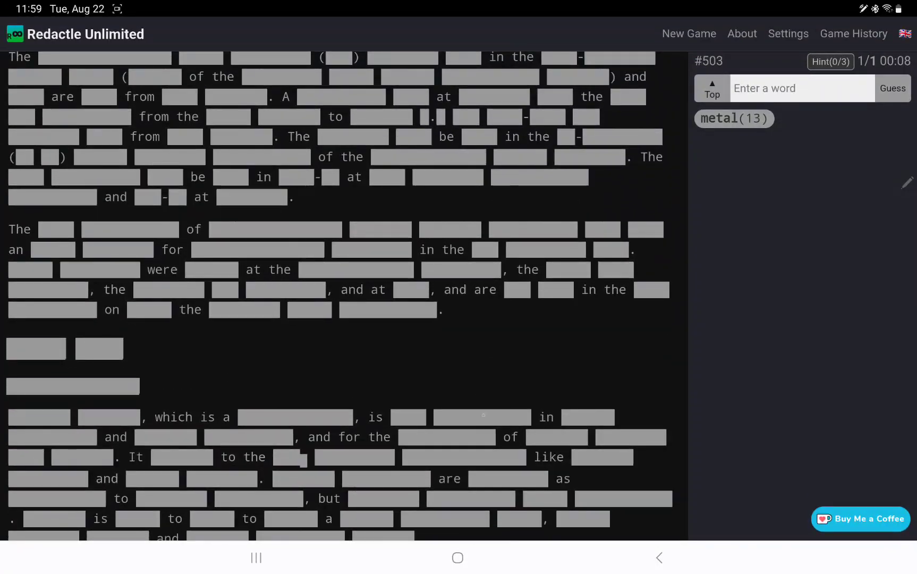
scroll(down, 3)
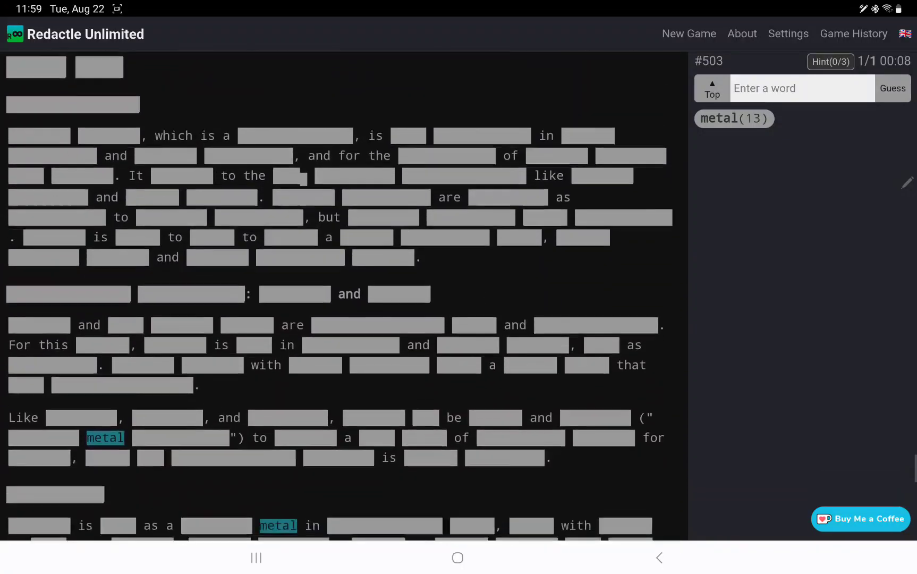
scroll(down, 3)
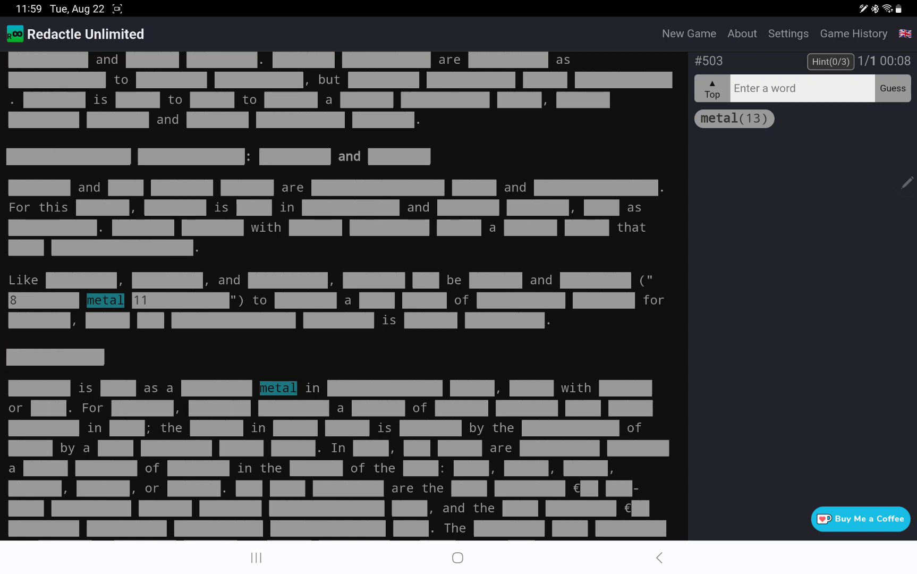
scroll(down, 3)
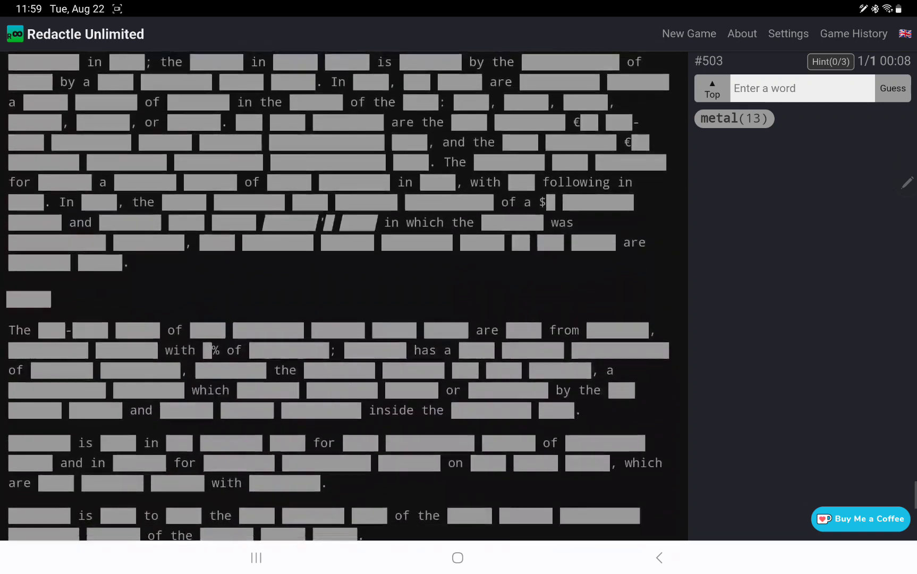
scroll(down, 3)
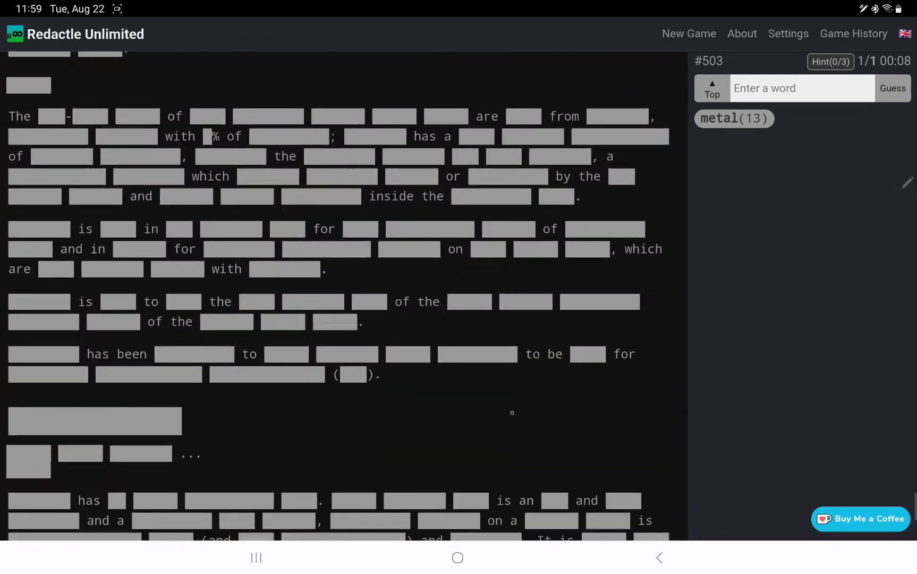
scroll(down, 3)
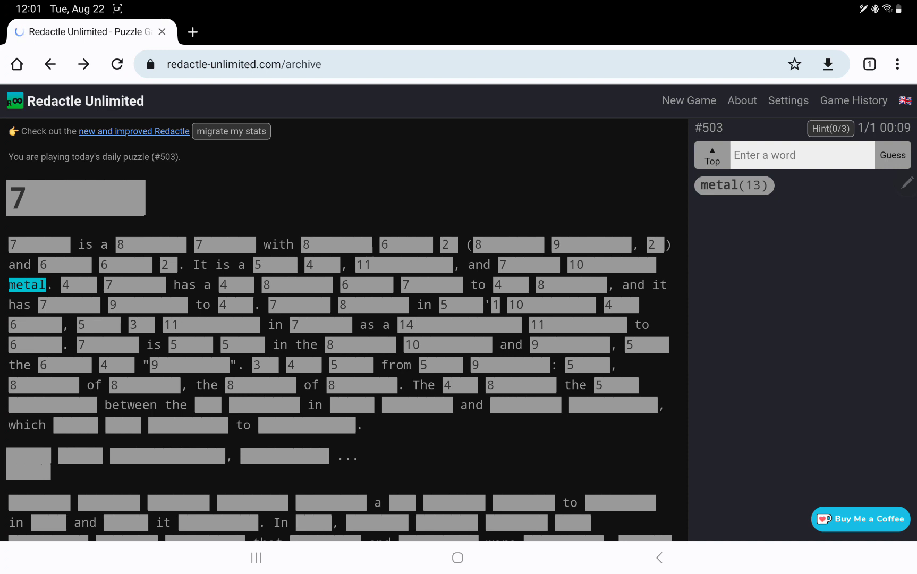
- Guess 'lithium' (4 matches) and scroll to its highlighted occurrences in a later section
text(lithiu)
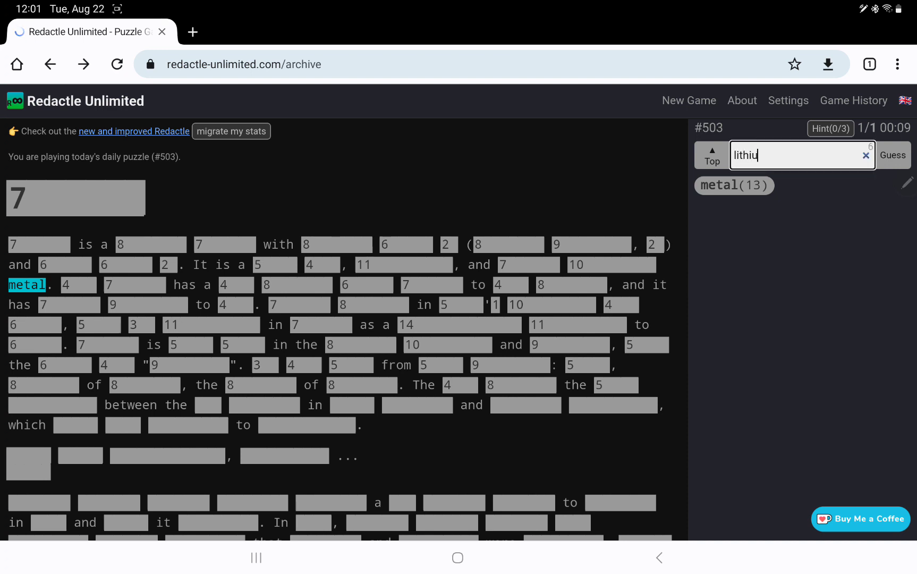
click(893, 155)
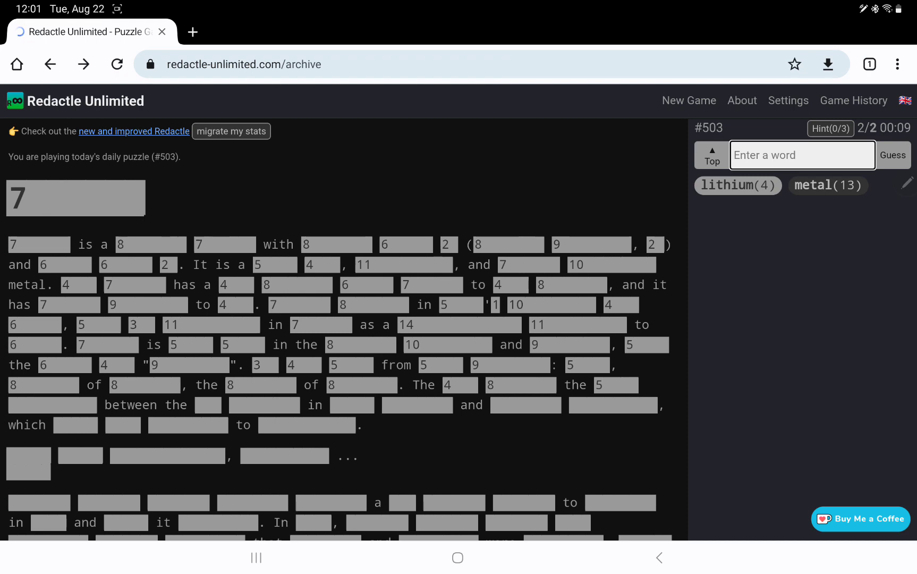
scroll(down, 3)
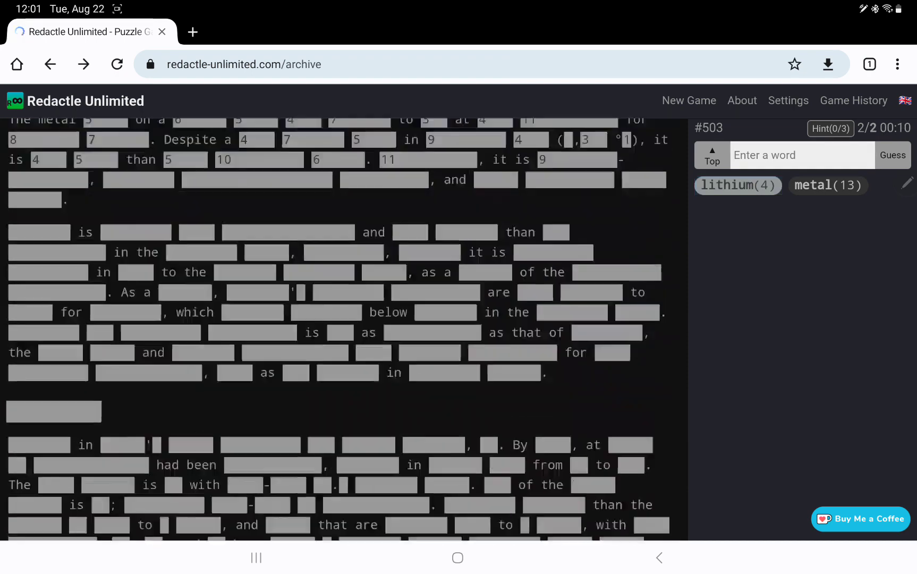
scroll(down, 3)
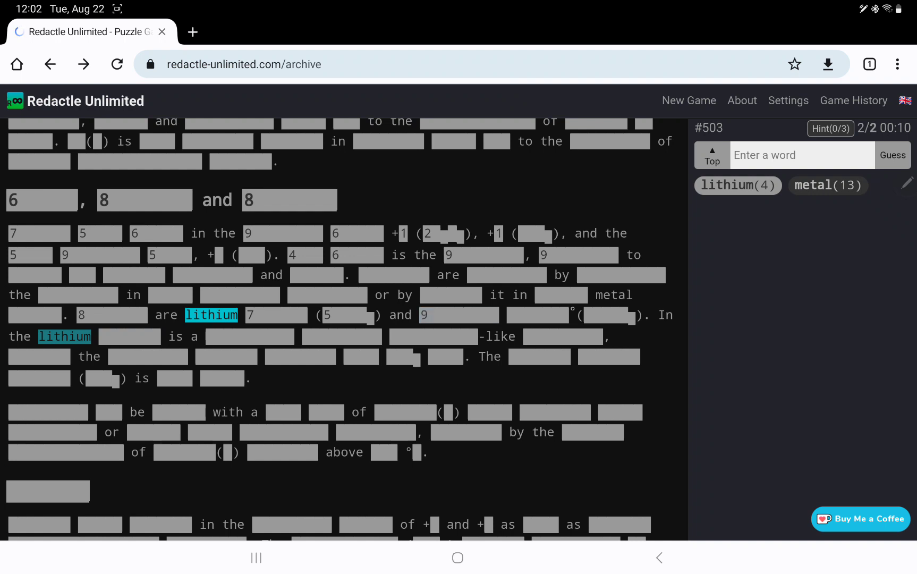
scroll(down, 3)
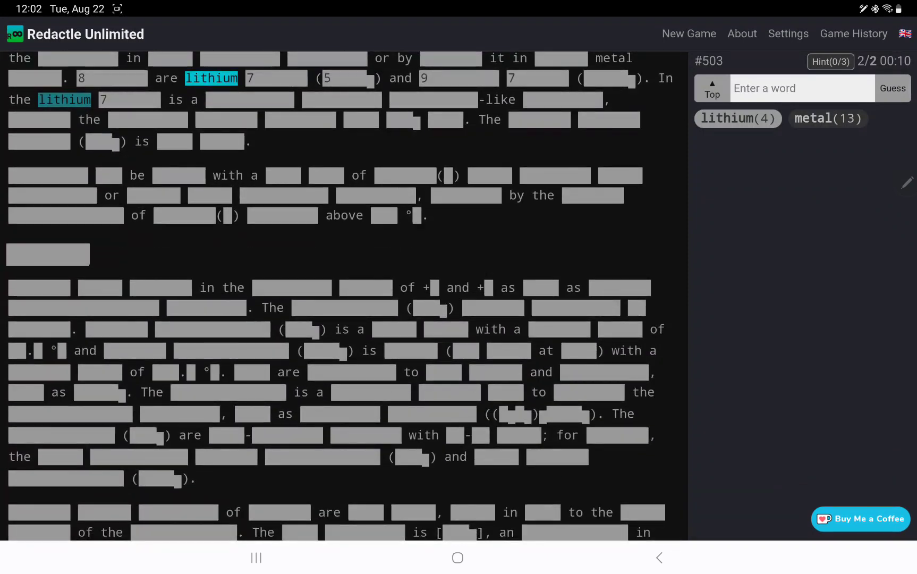
scroll(down, 3)
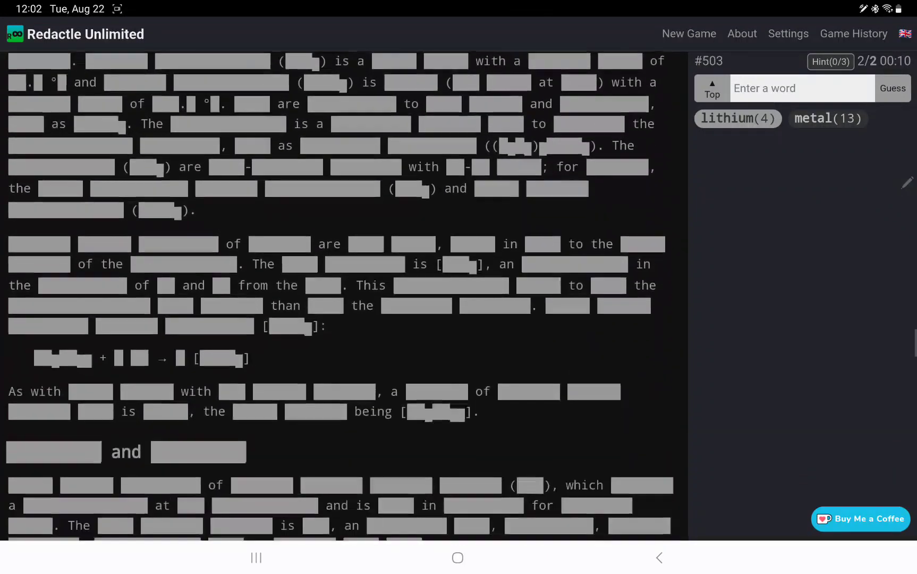
scroll(down, 3)
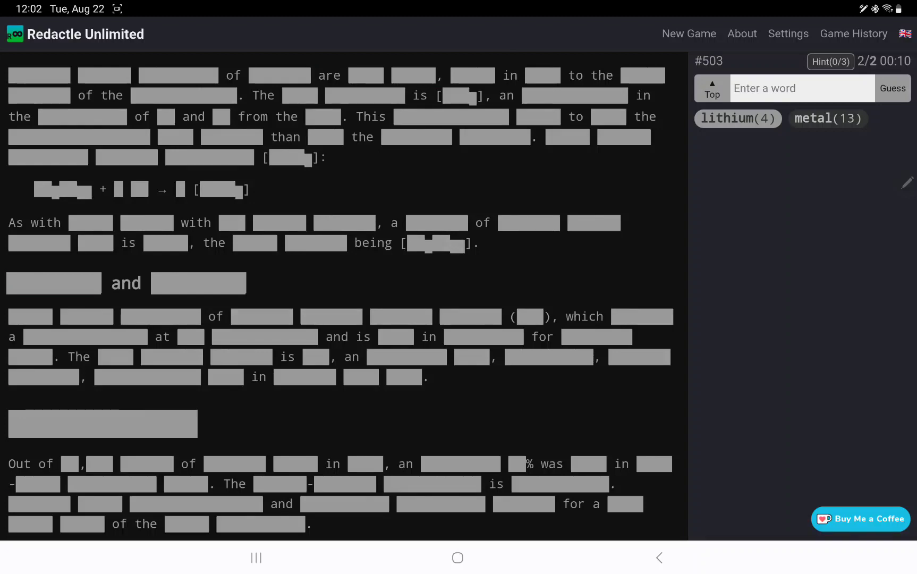
- Guess 'sulphur' and 'mercury', both scoring zero matches, for a total of 4 guesses
text(sulphur)
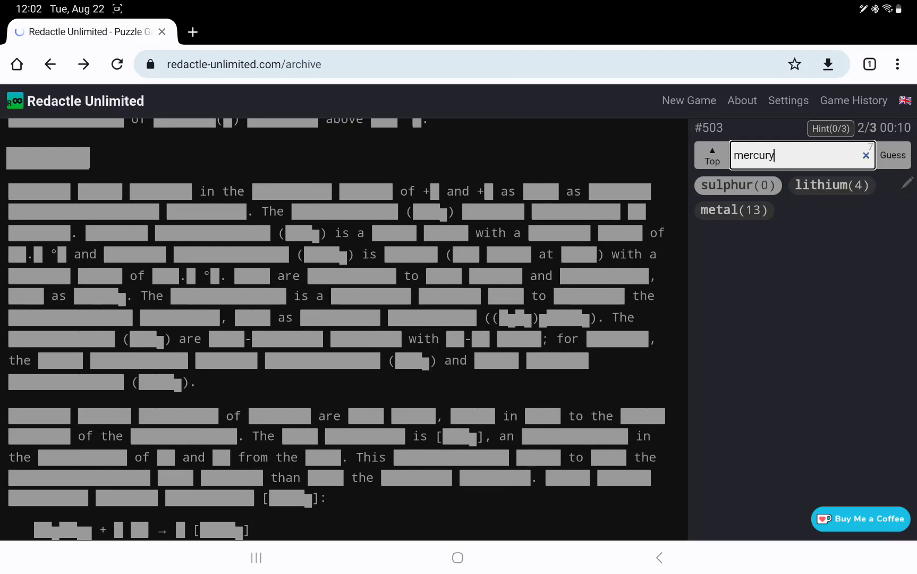
click(893, 155)
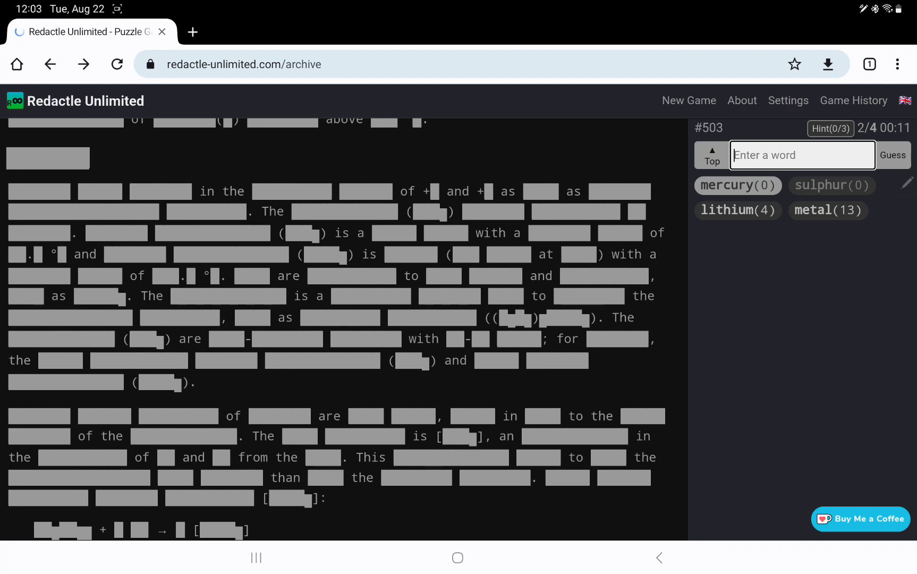
scroll(down, 3)
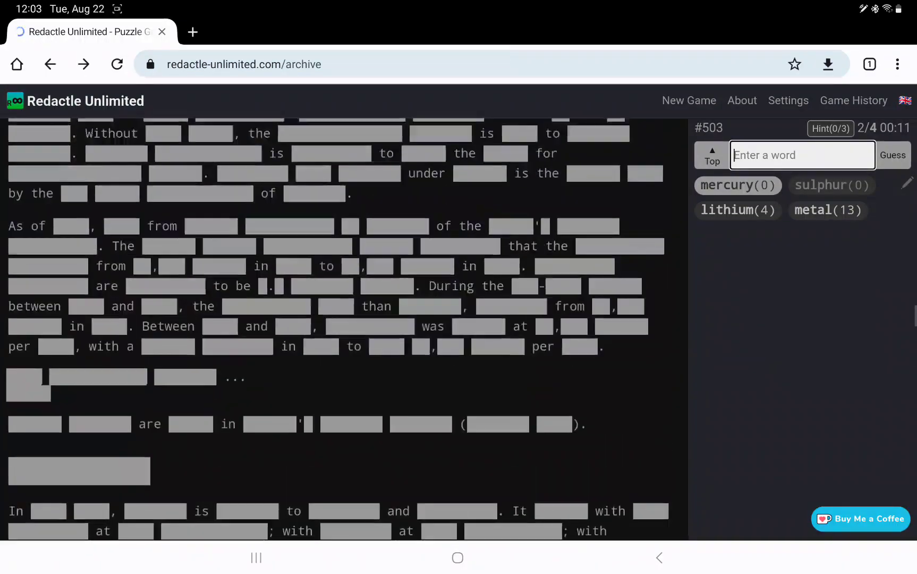
- Guess 'uses' (3 matches, one a section heading) and show letter counts of nearby hidden words
text(u)
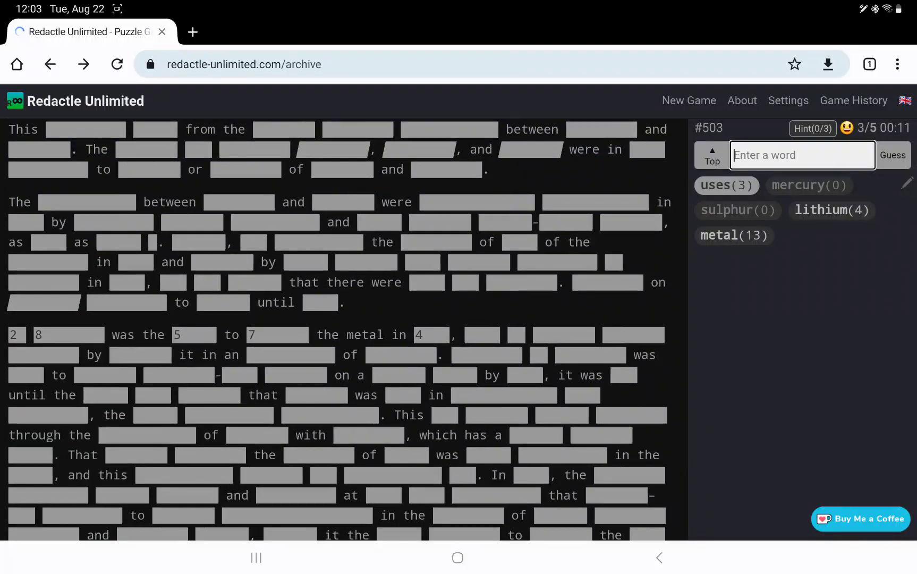
scroll(down, 3)
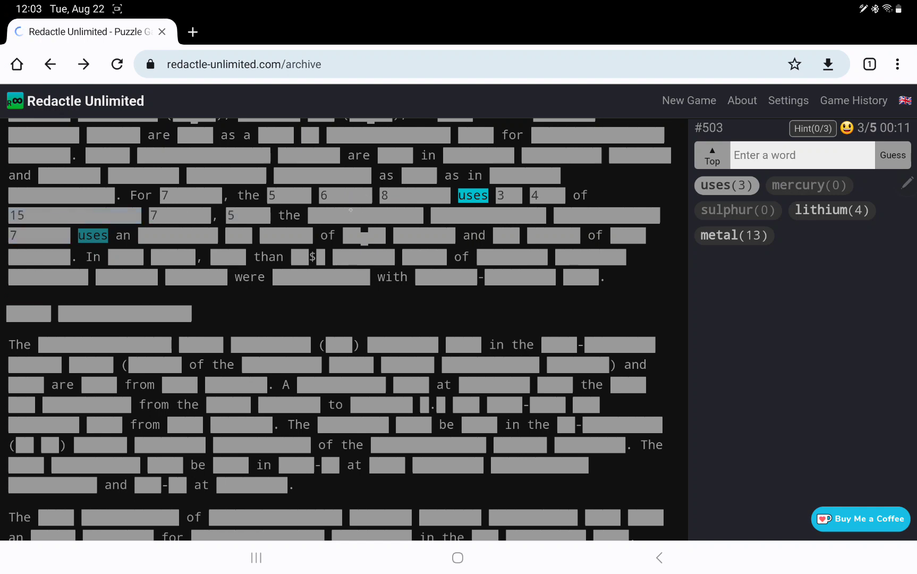
click(732, 235)
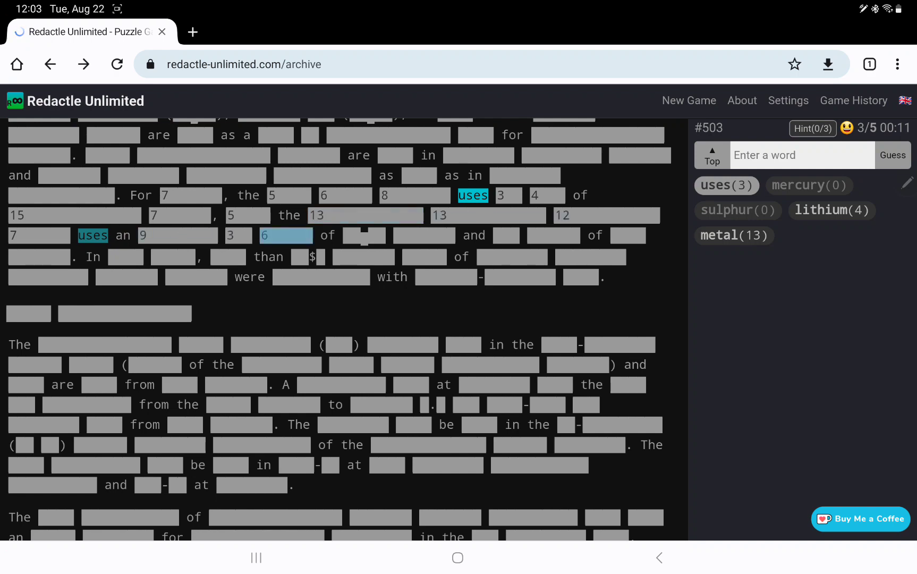
scroll(down, 3)
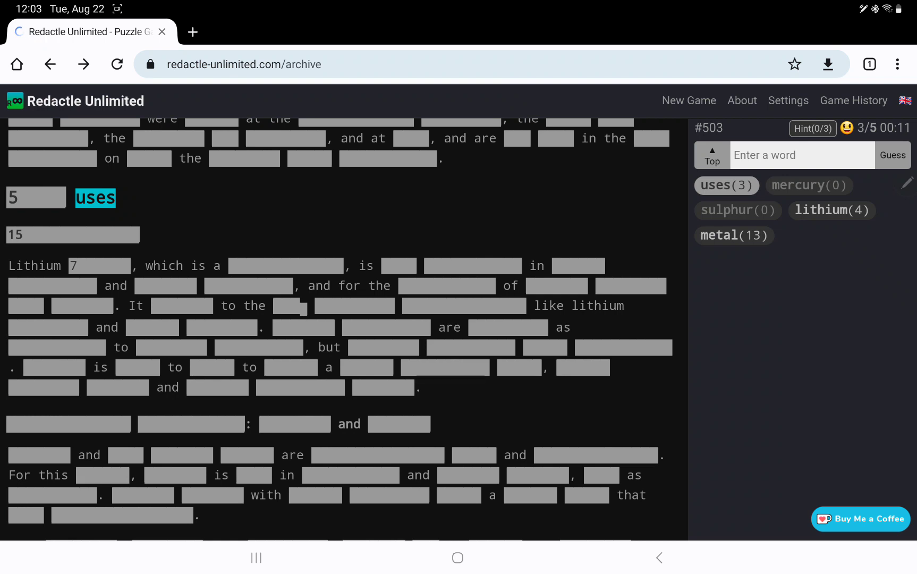
click(733, 235)
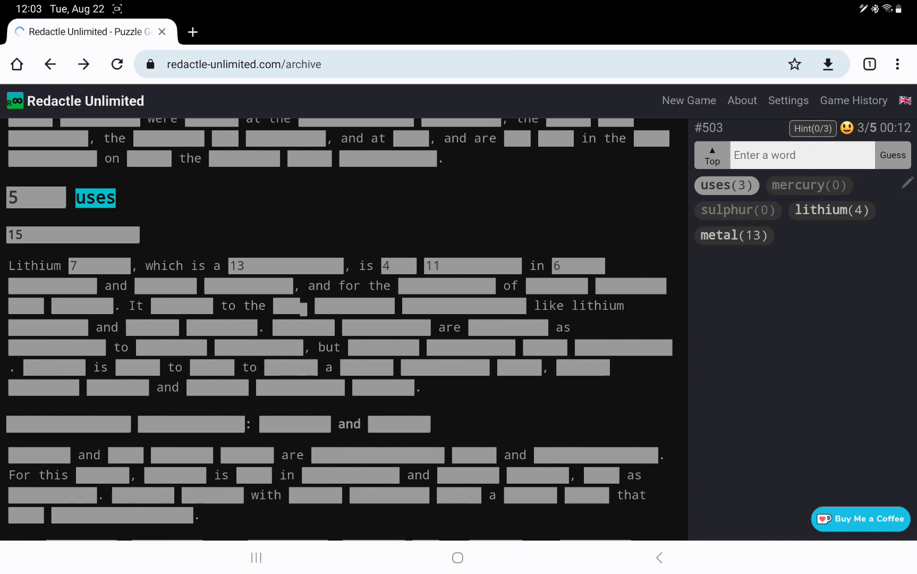
- Guess 'used', revealing its 38 matches throughout the article
text(used)
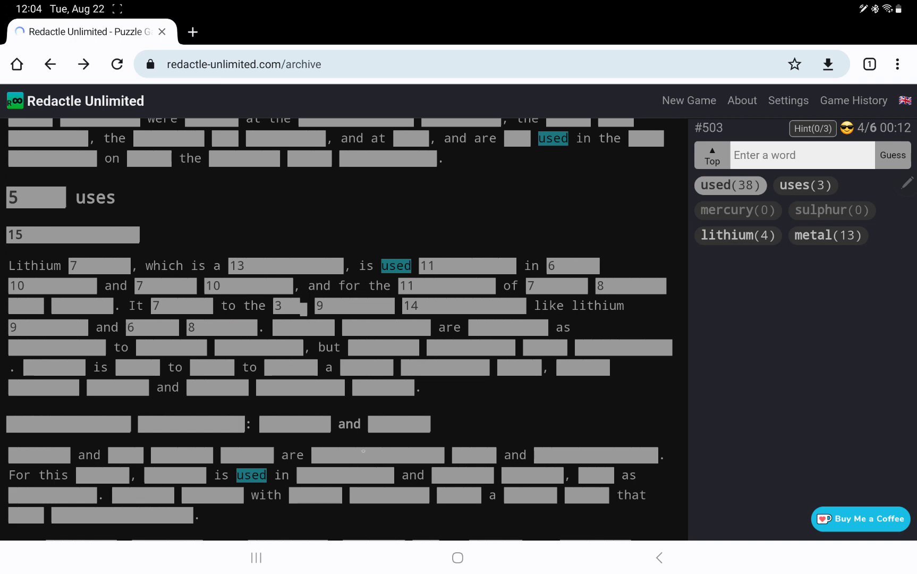
scroll(down, 3)
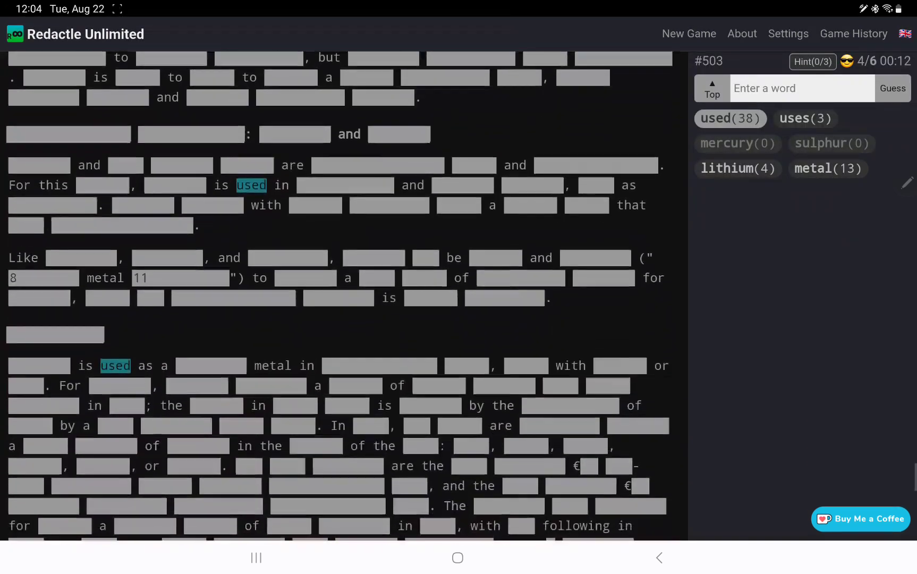
- Guess 'sodium' (7 matches) and scroll through its highlighted occurrences further down the article
scroll(down, 3)
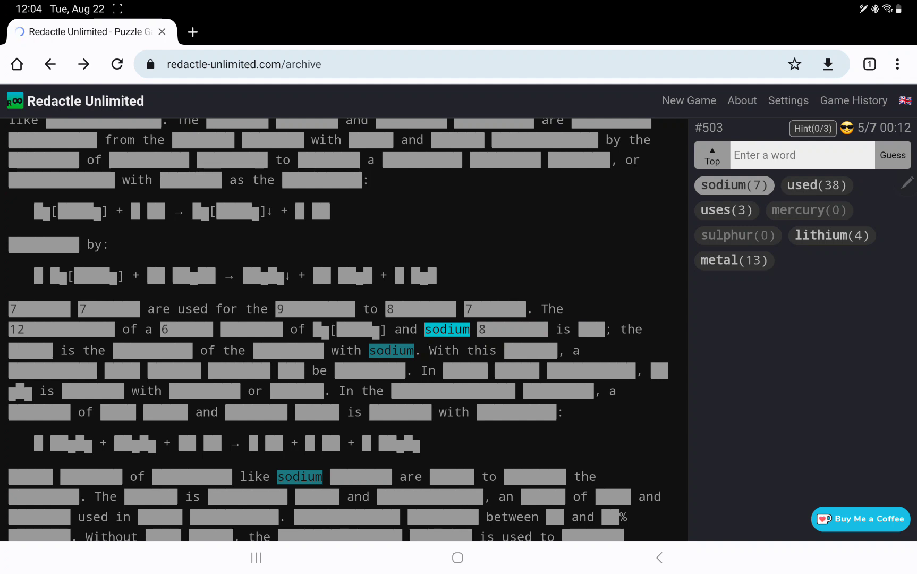
scroll(down, 3)
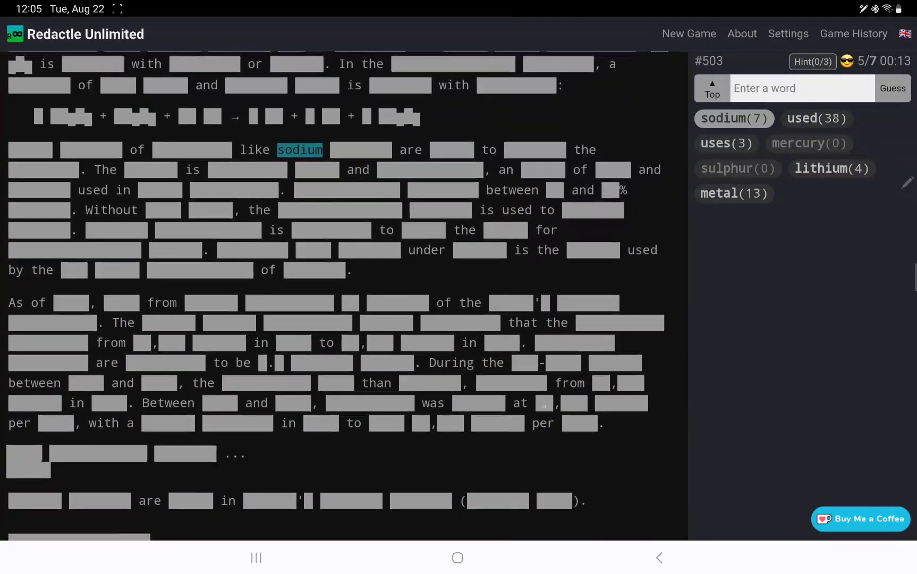
scroll(down, 3)
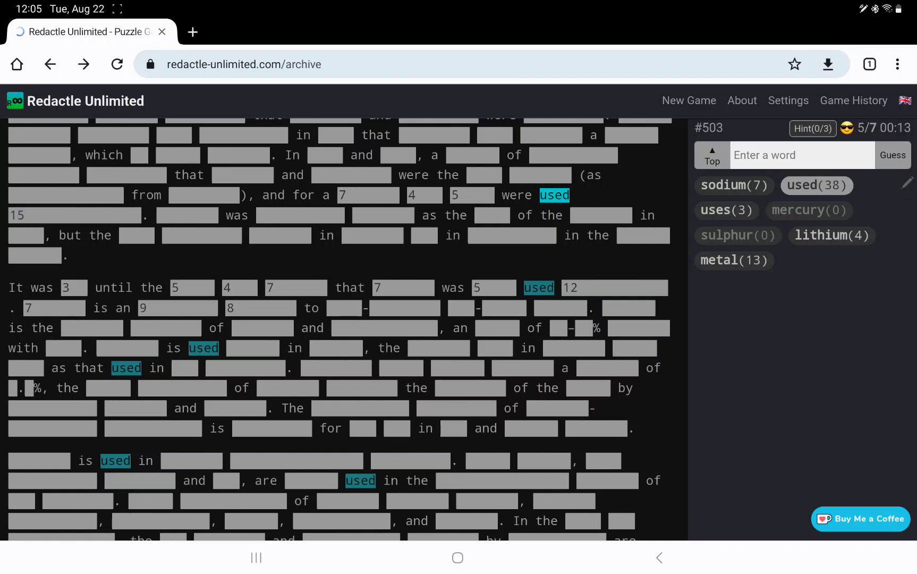
scroll(down, 3)
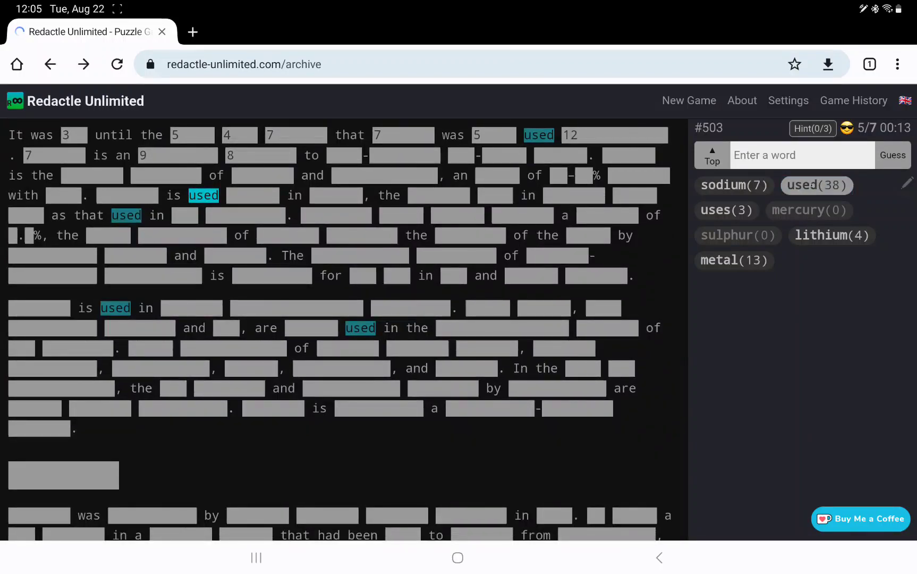
scroll(down, 3)
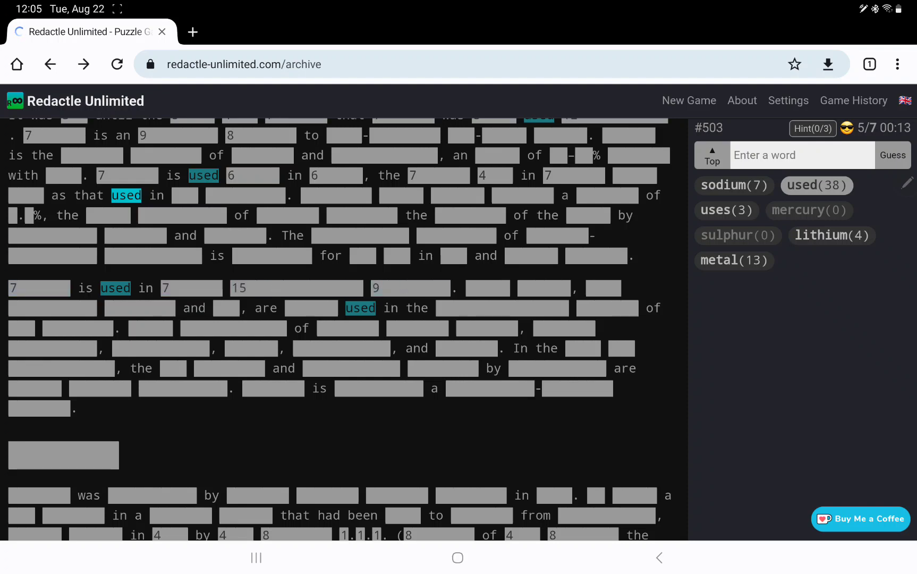
- Guess 'medical', 'use', 'some', 'oxygen' and 'rare', reaching 12 guesses
text(medic)
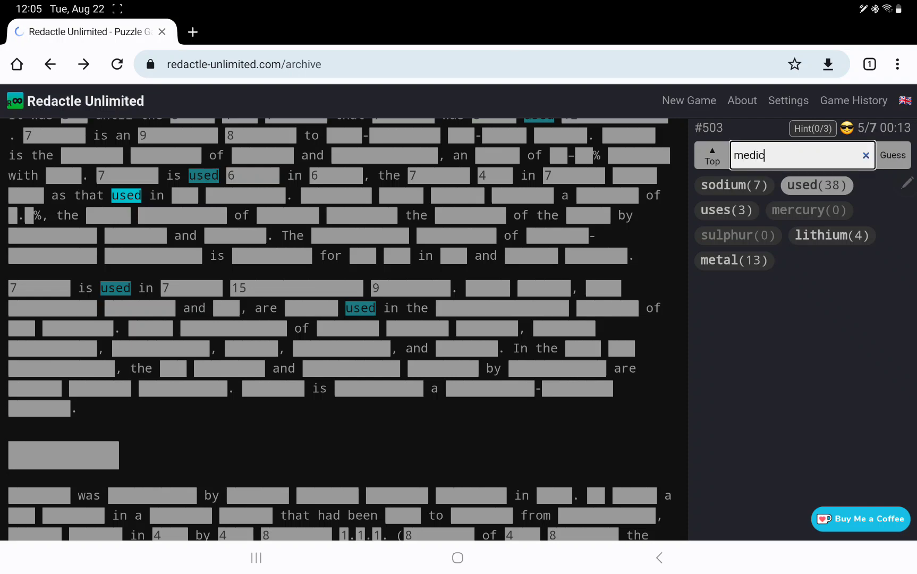
click(893, 155)
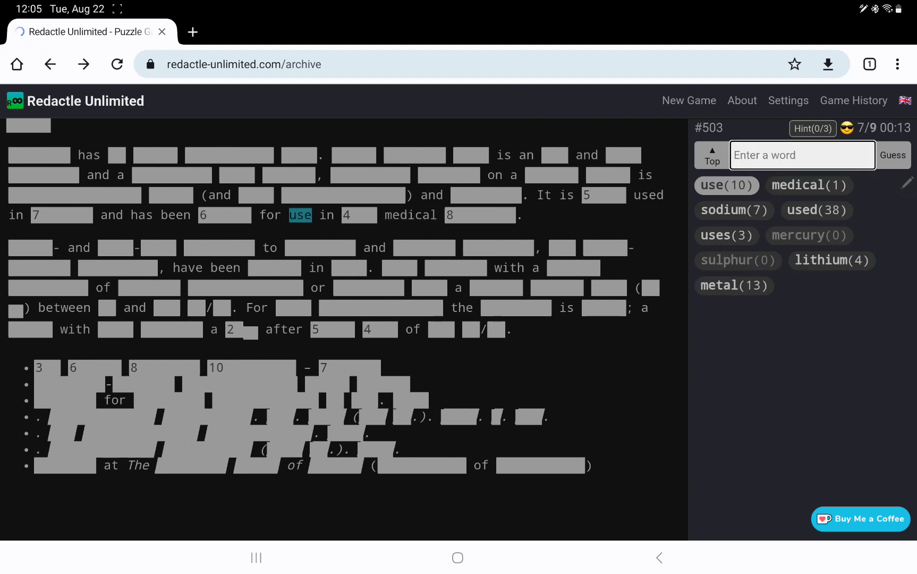
text(some)
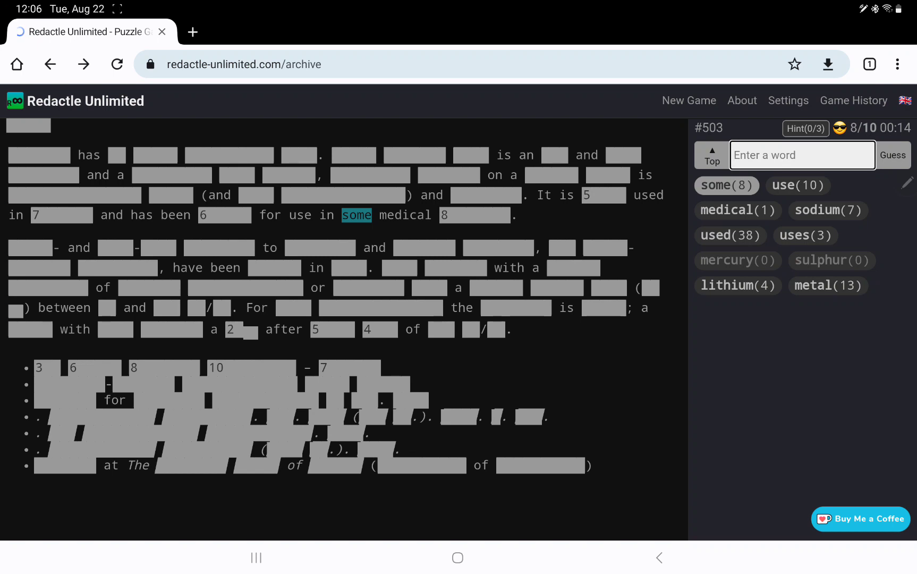
text(ox)
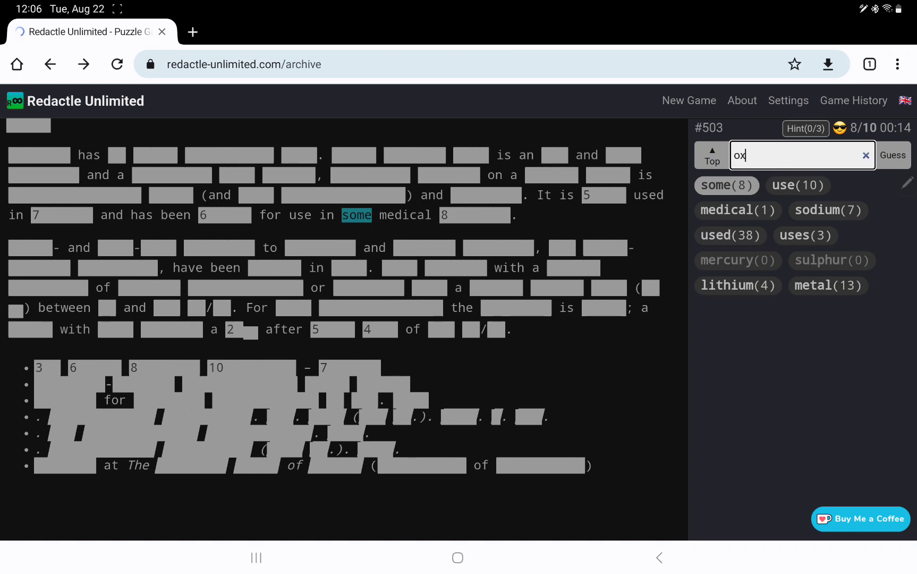
click(893, 155)
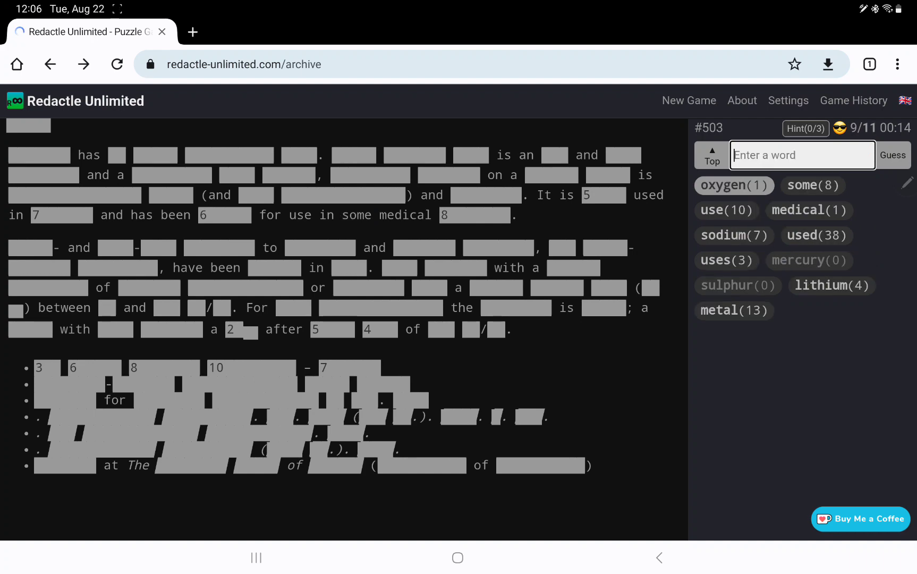
click(734, 184)
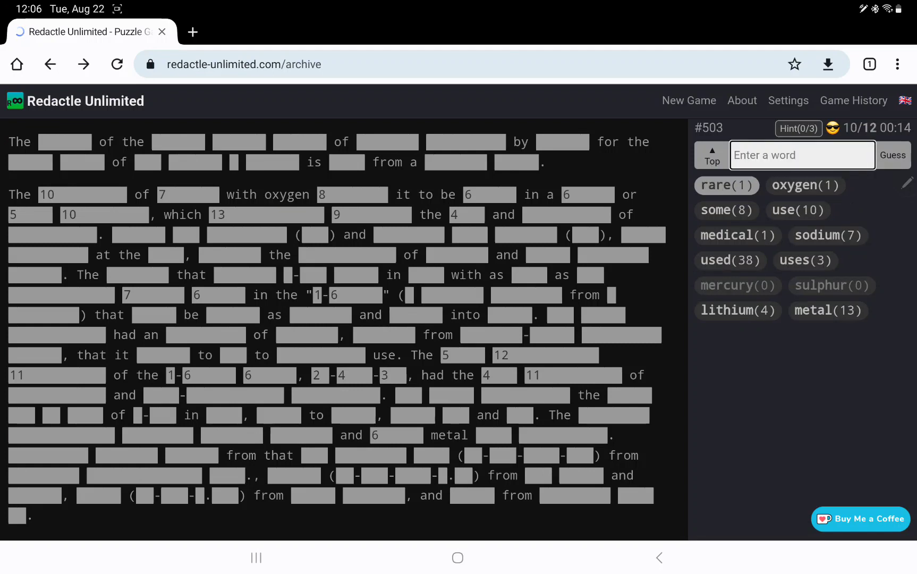
- Guess 'earth', 'elements', 'most', 'common', 'element', 'crust' and 'core', reaching 19 guesses
scroll(down, 3)
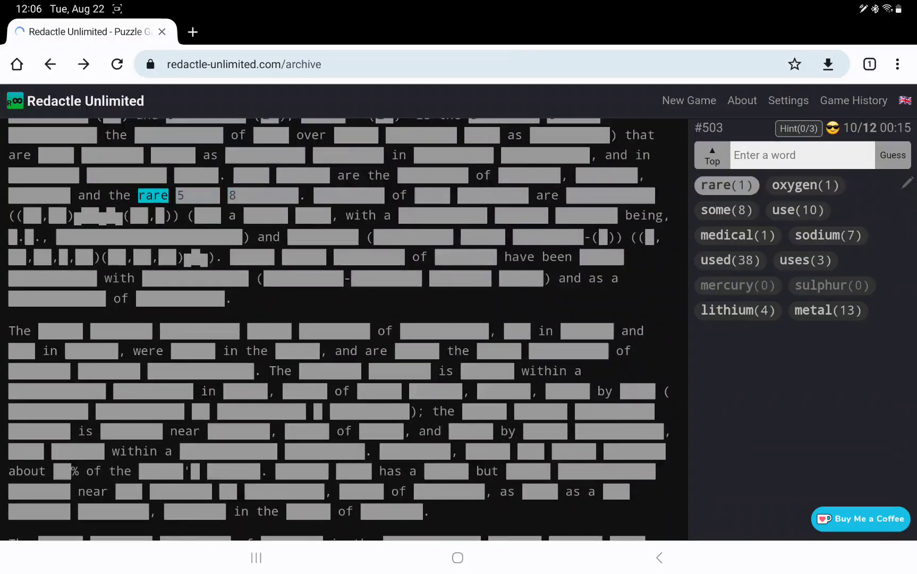
text(eart)
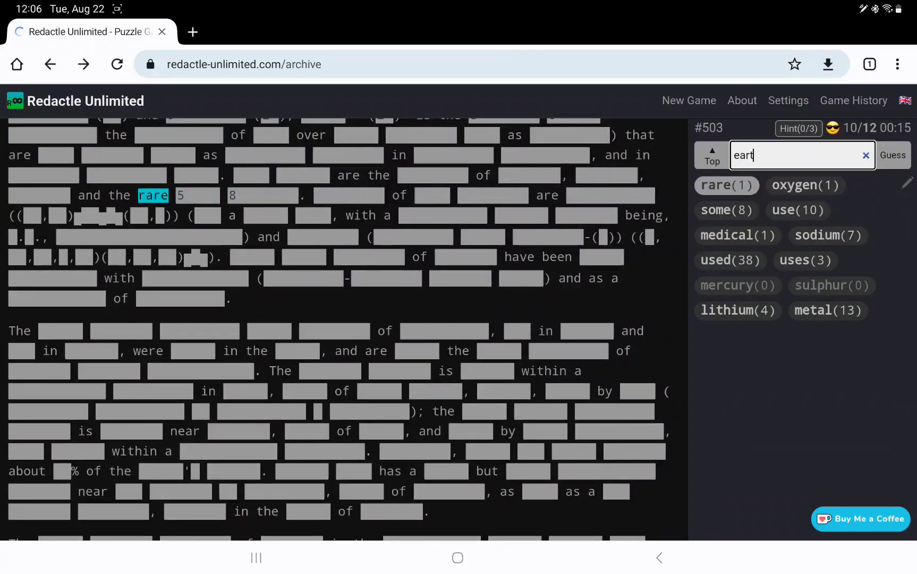
click(891, 155)
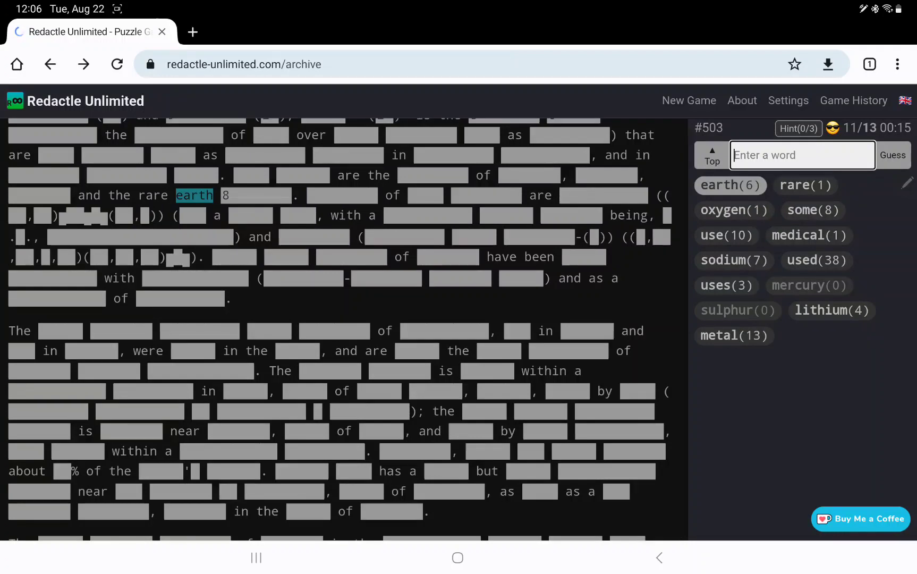
text(elements)
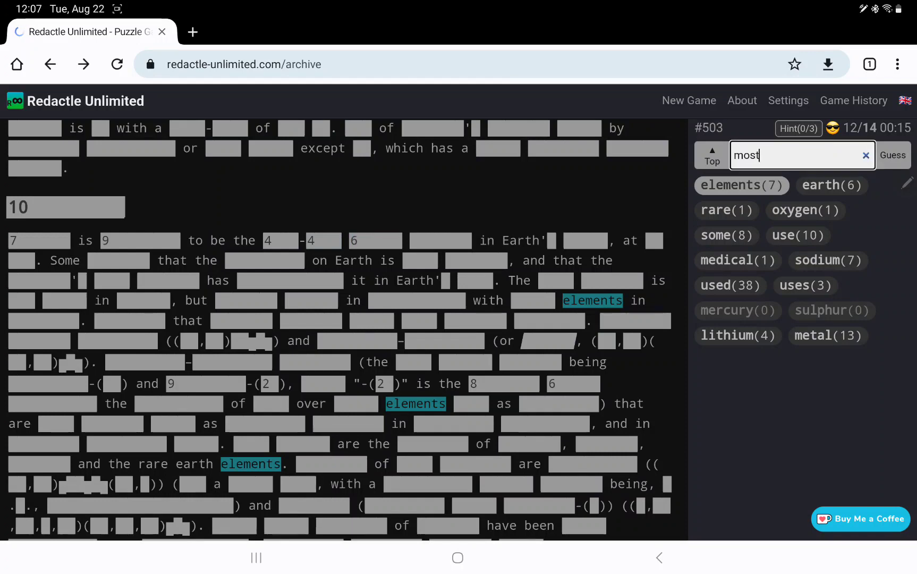
click(893, 155)
text(elemen)
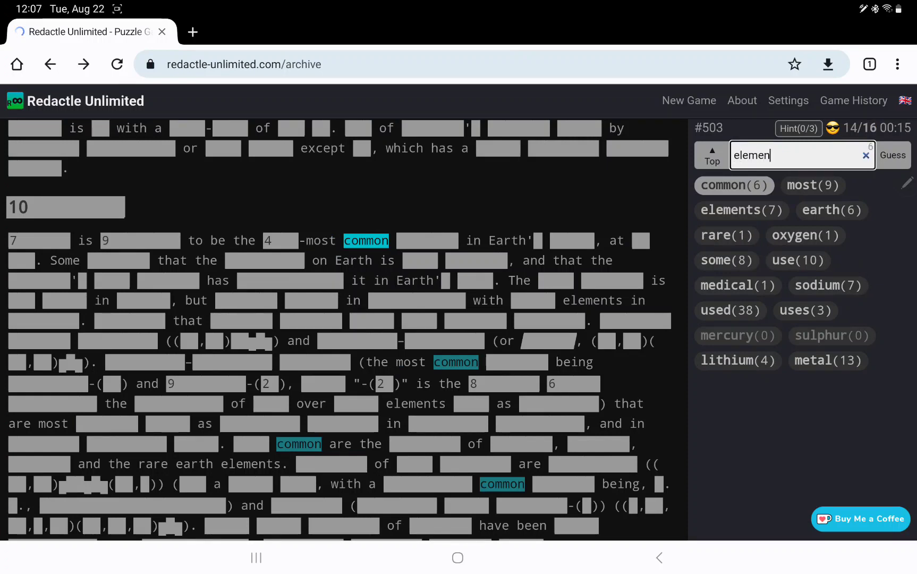
click(892, 155)
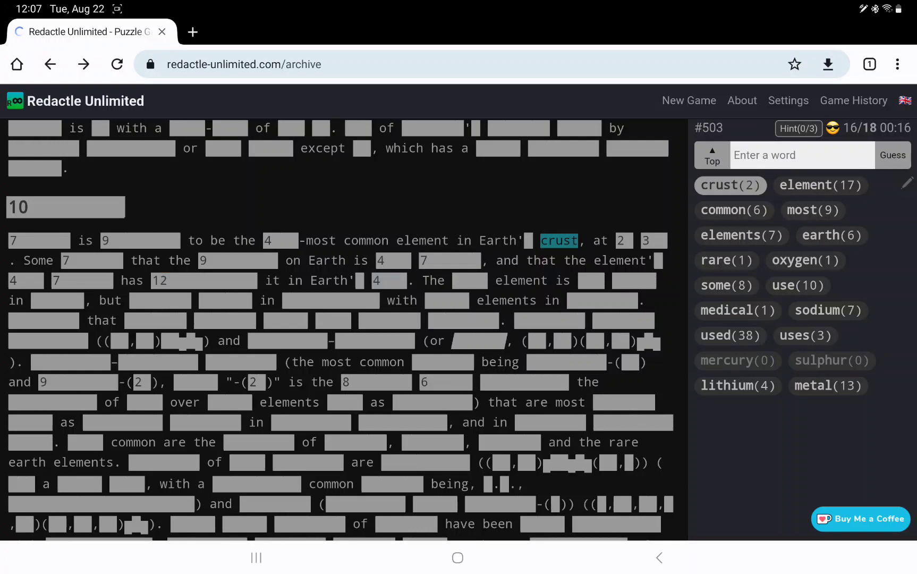
text(core)
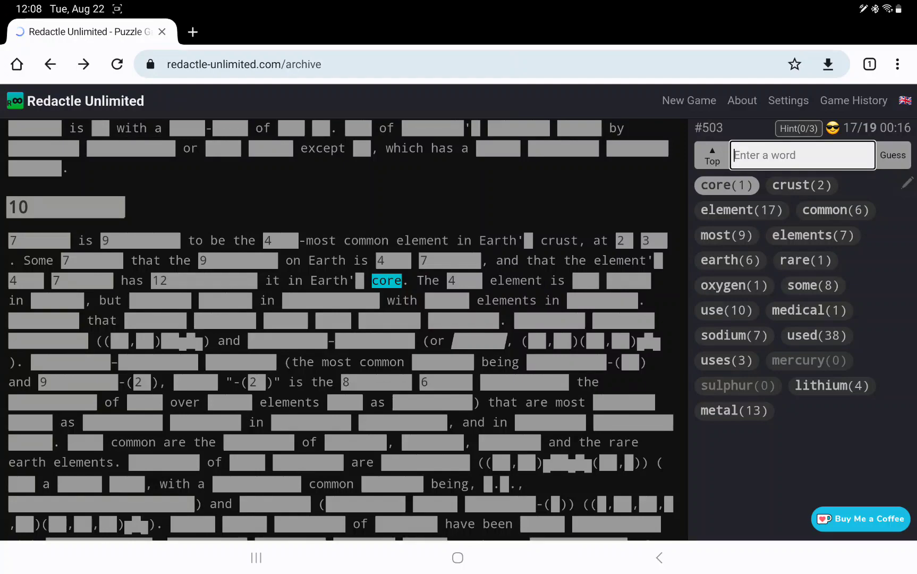
- Guess hard, soft and silvery and jump to where soft appears in the article
scroll(down, 3)
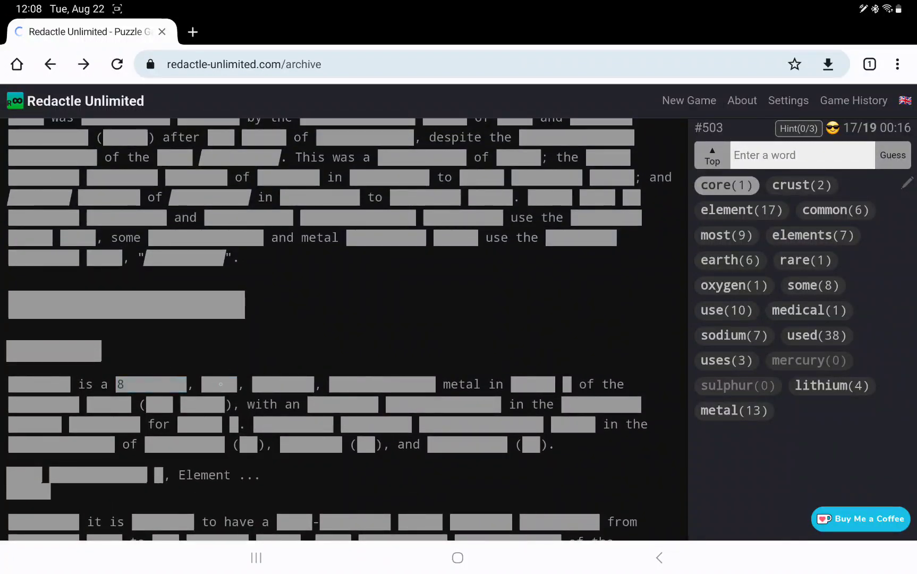
text(so)
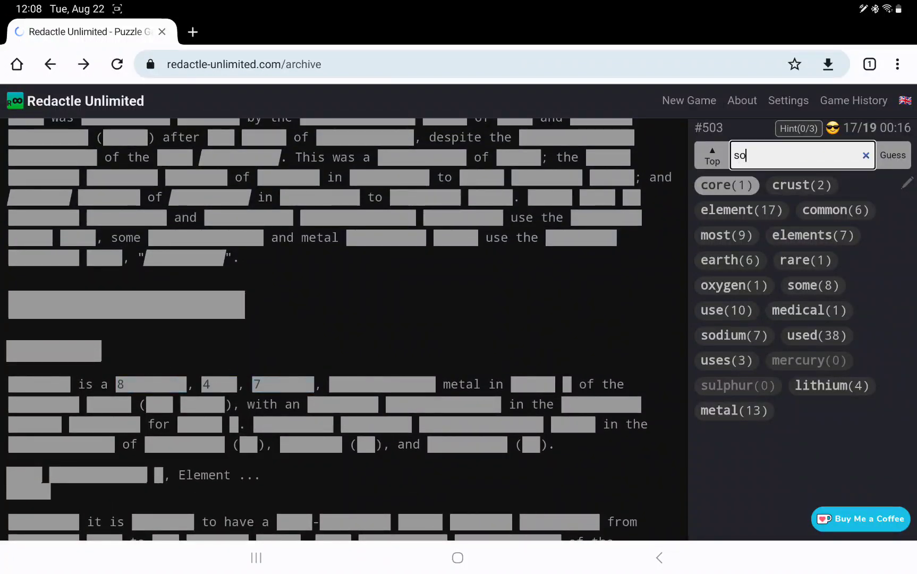
text(har)
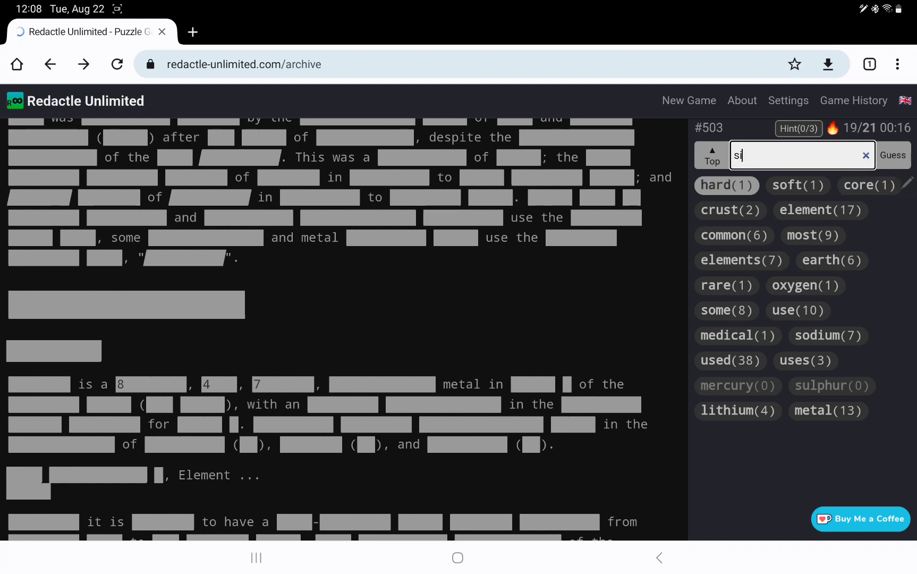
click(892, 155)
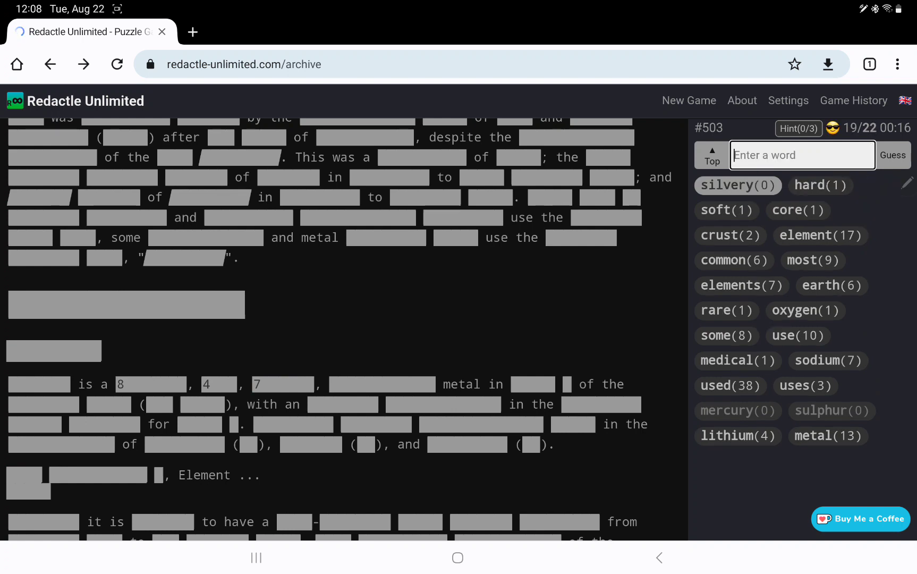
click(725, 211)
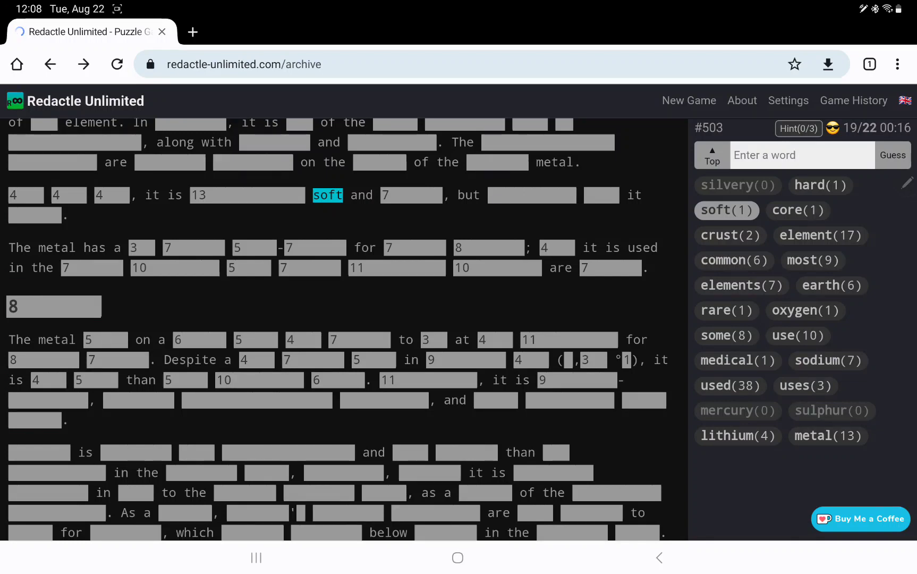
- Guess pliable and heat, then jump to heat's occurrences in the article
text(pliab)
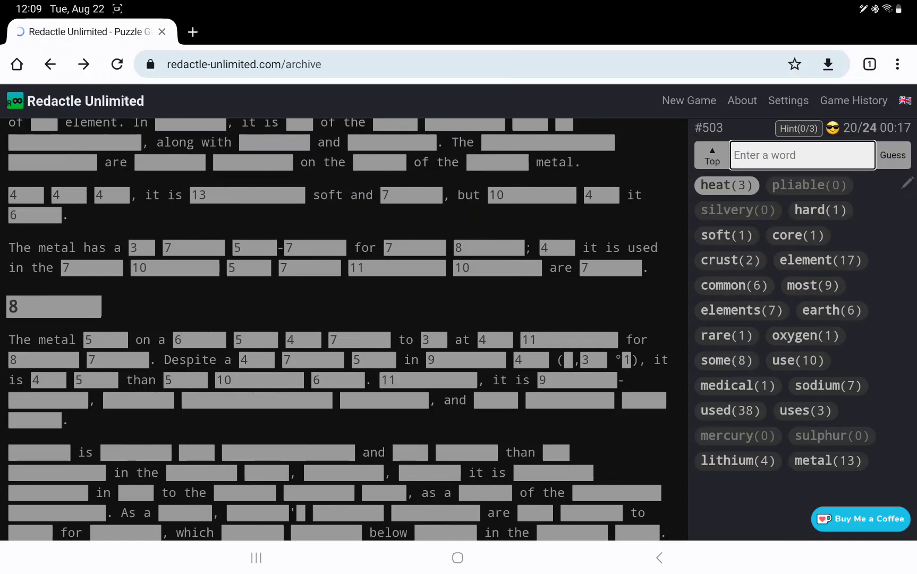
click(727, 185)
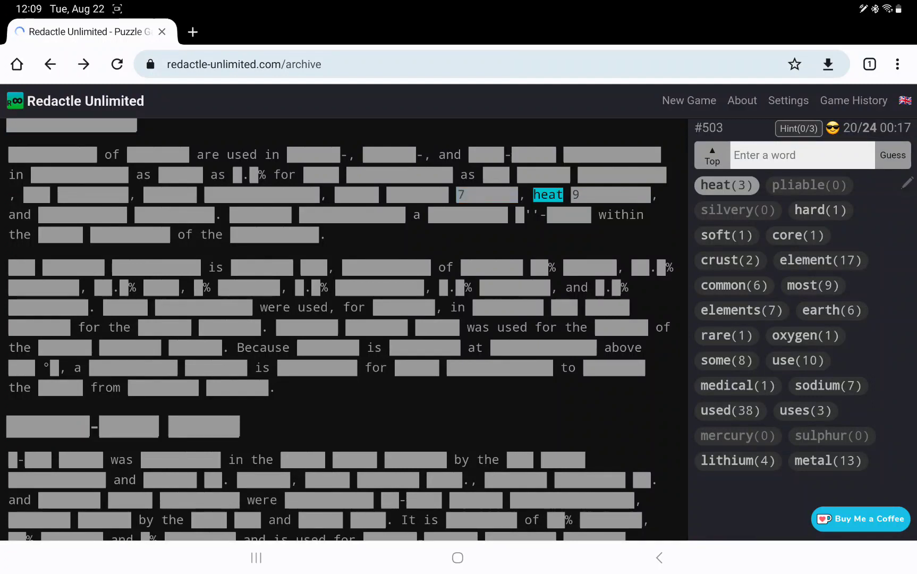
scroll(down, 3)
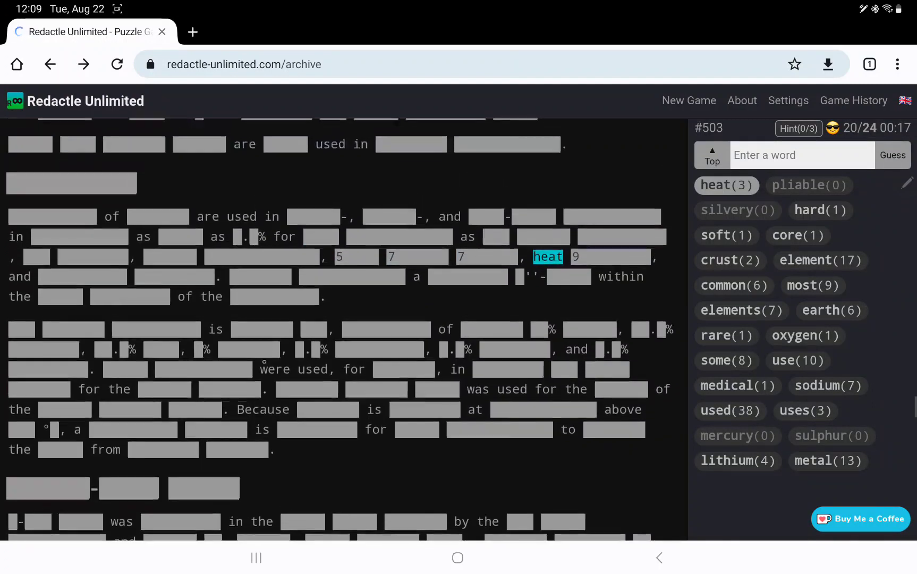
scroll(down, 3)
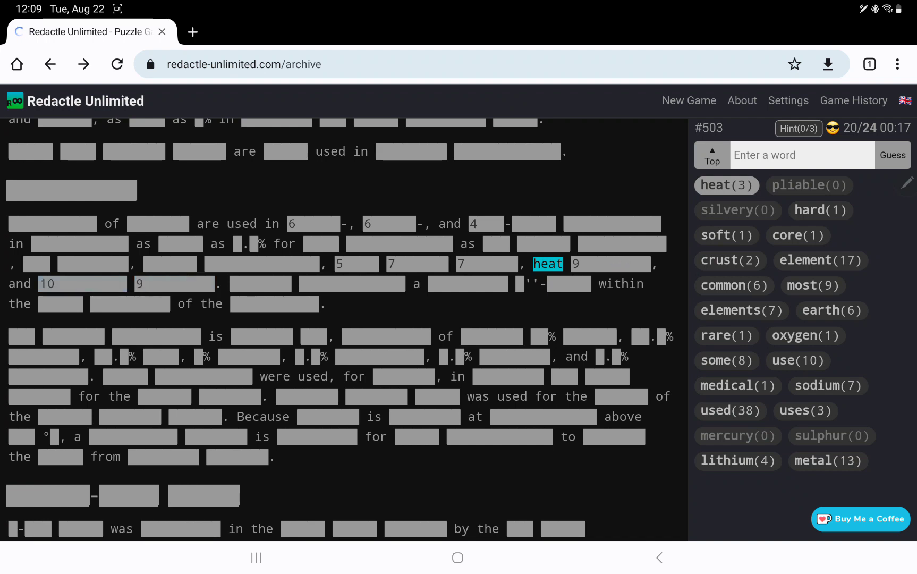
- Guess asbestos (0 matches) and atmosphere (3 matches)
text(asbestos)
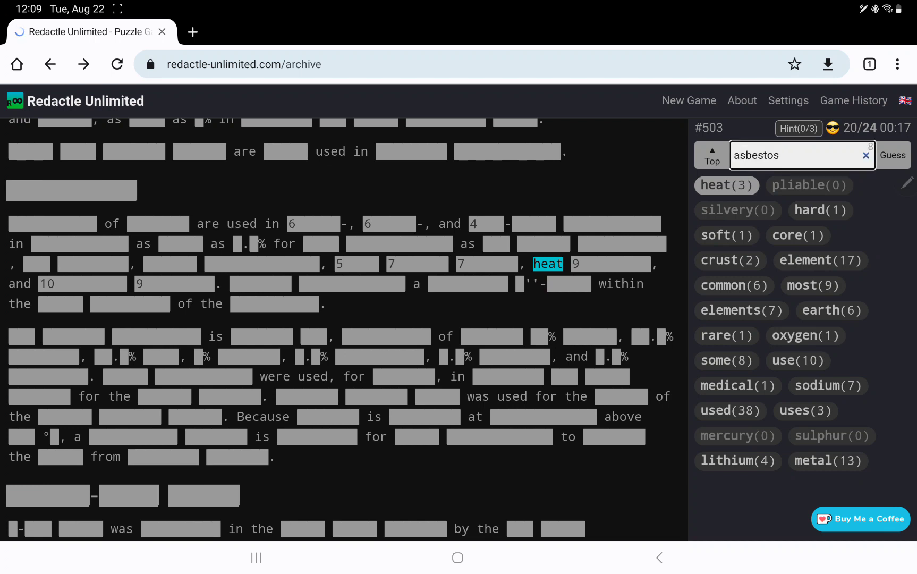
click(893, 155)
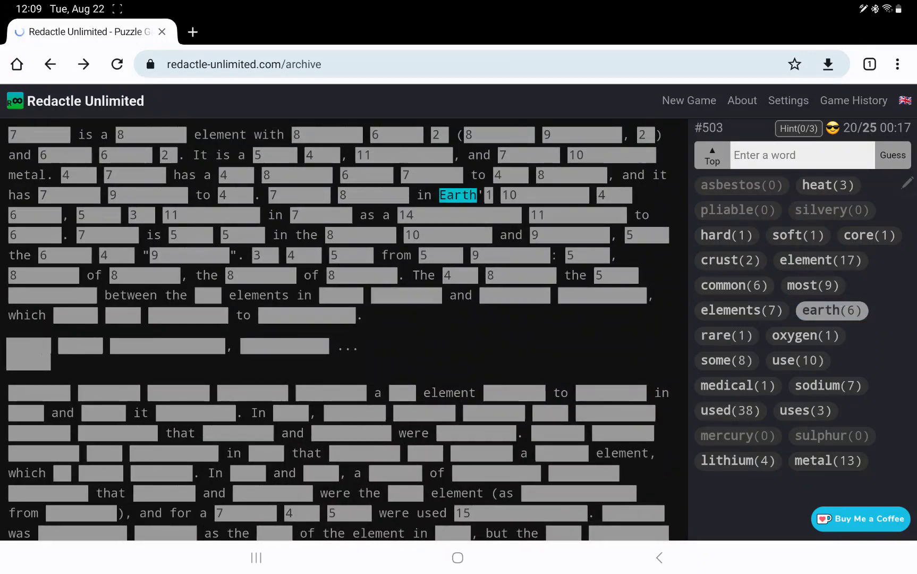
text(atmosp)
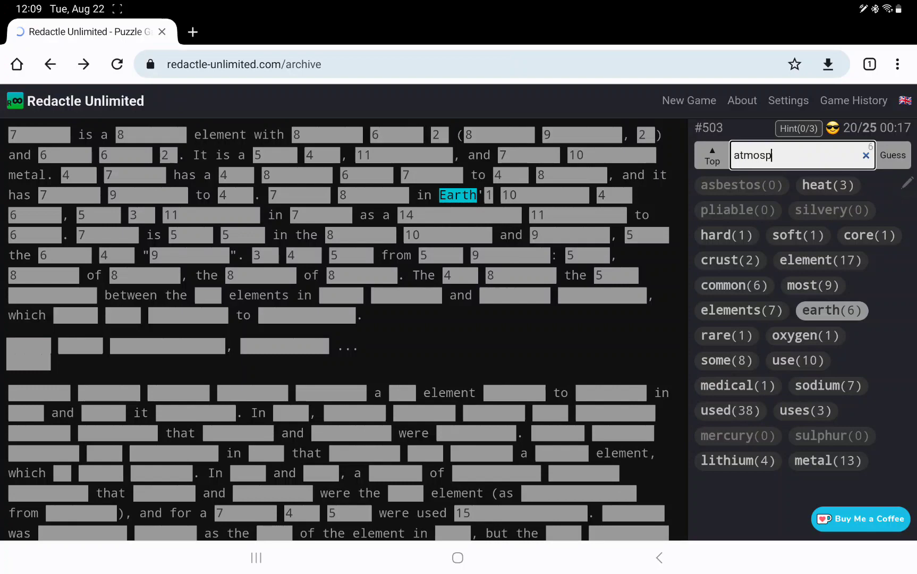
click(892, 155)
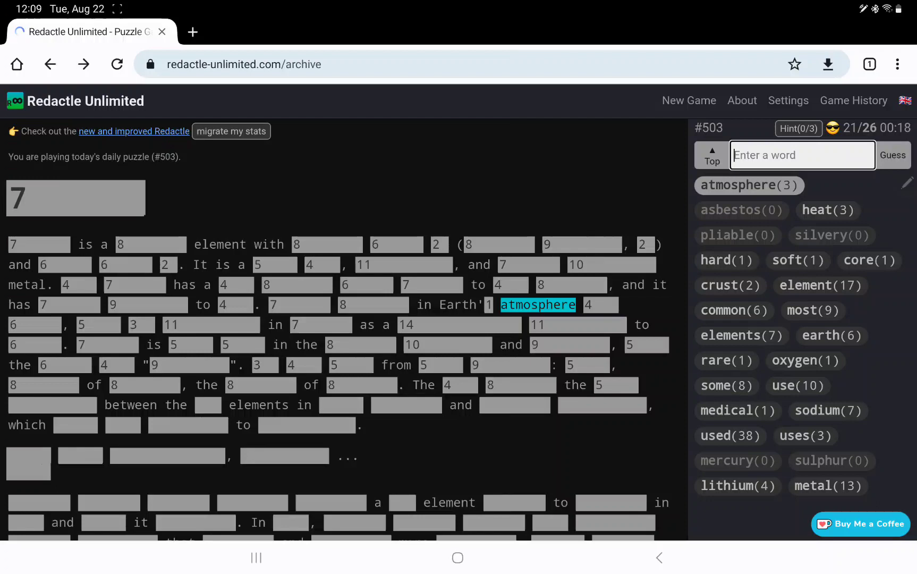
- Guess chemical, symbol and uranium
text(chemical)
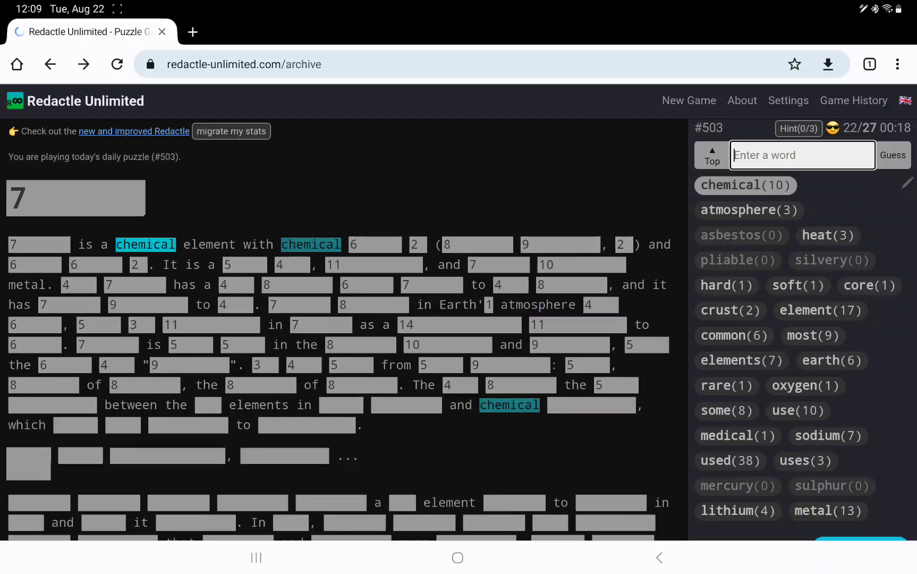
text(symbol)
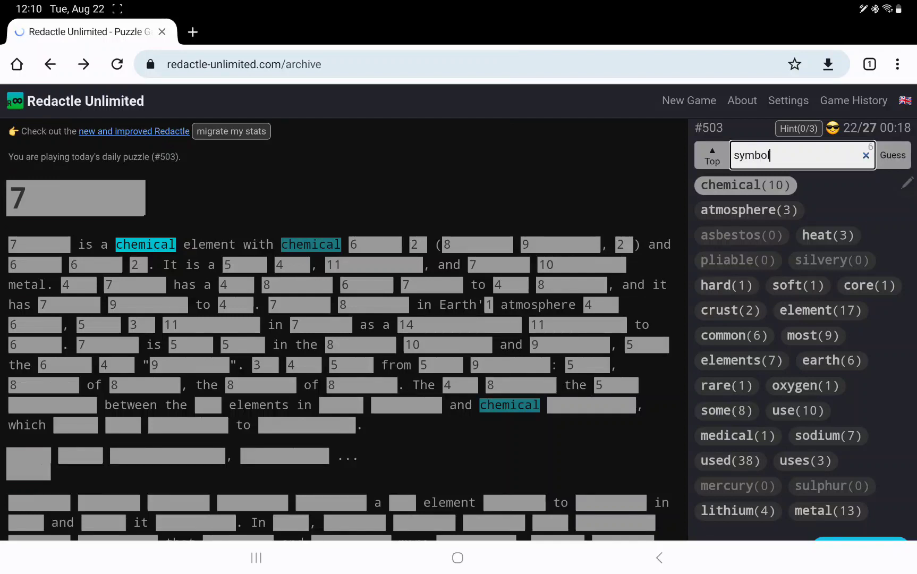
click(893, 155)
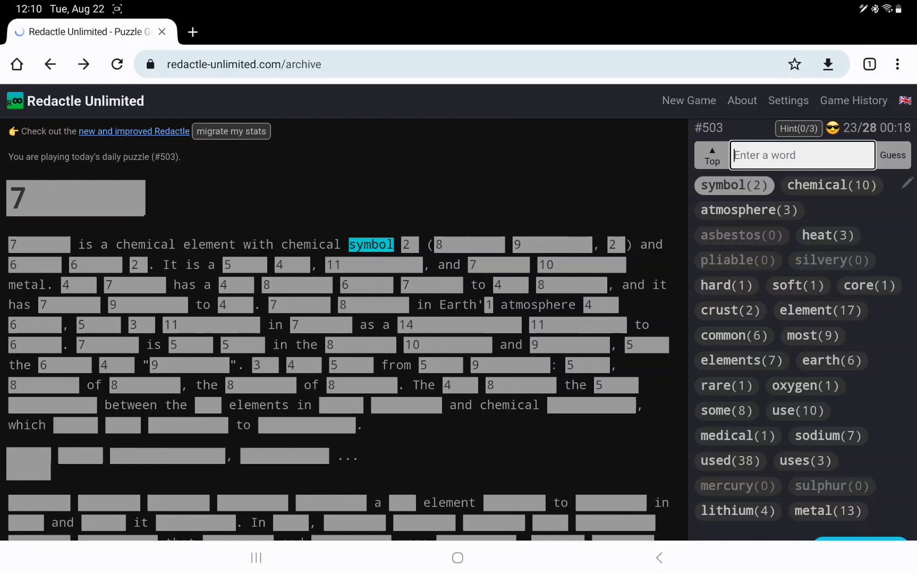
text(uranium)
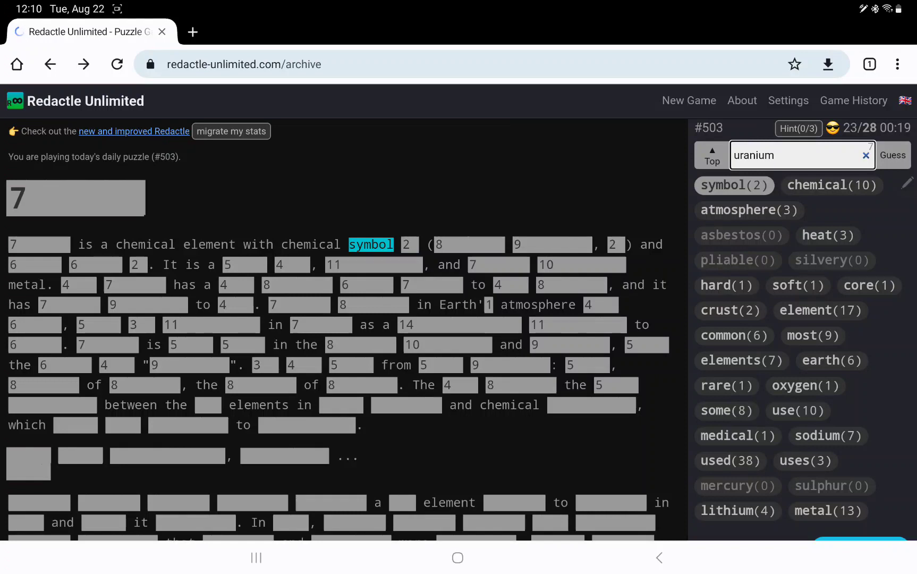
click(893, 155)
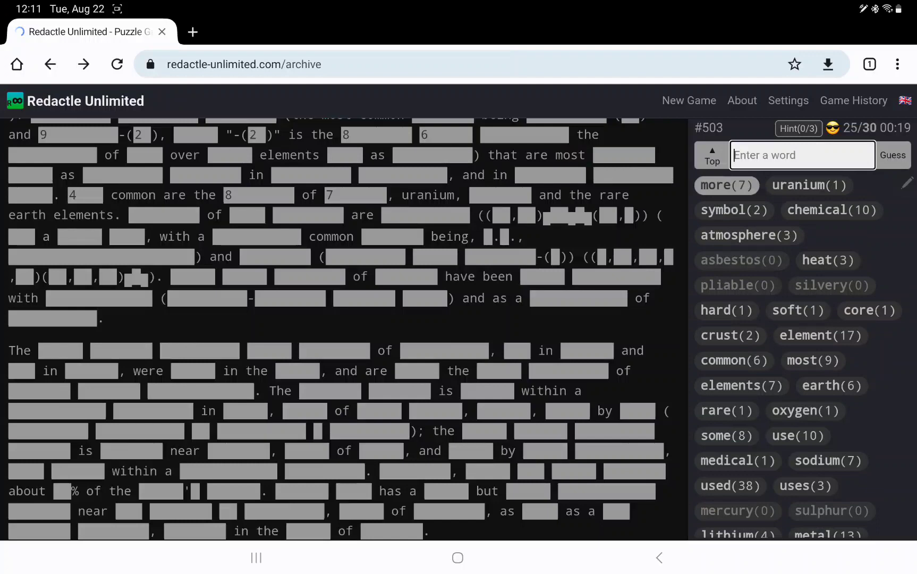
- Guess more, less and phosphur, bringing the total to 32 guesses
text(less)
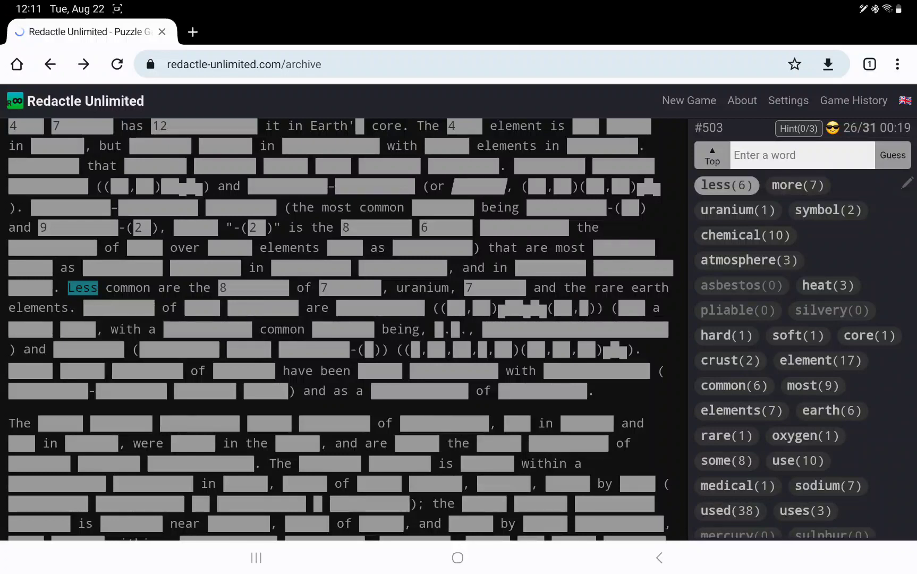
text(phosphur)
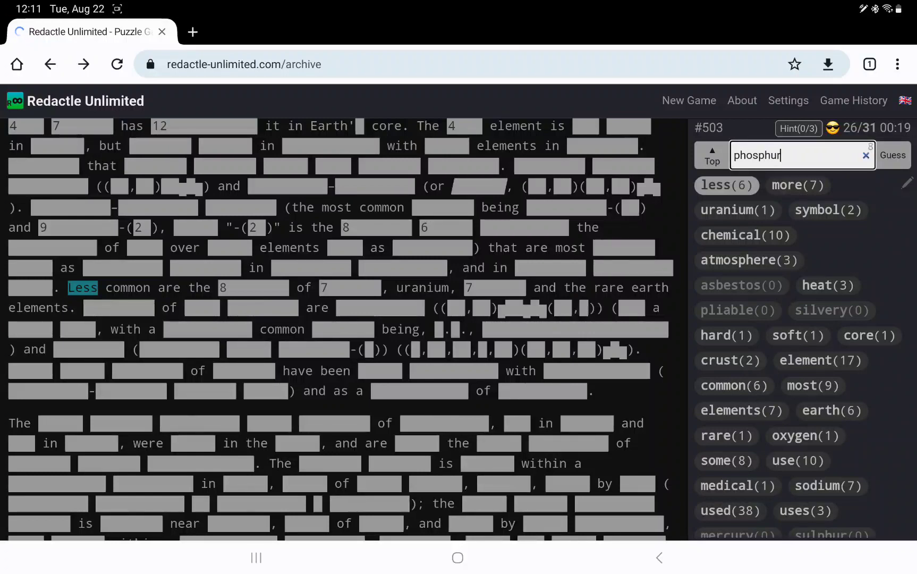
click(893, 155)
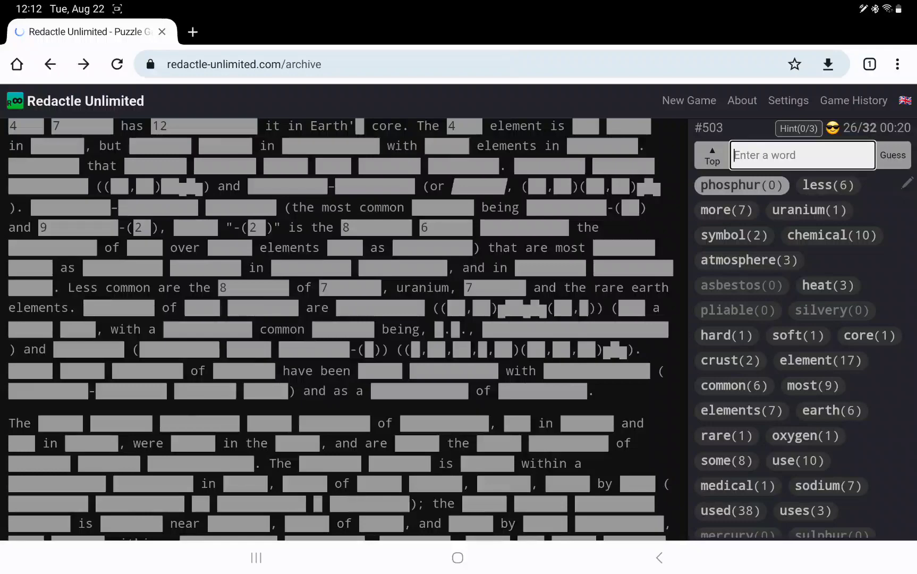
- Scroll to the naming section and show letter counts of its hidden words
scroll(down, 3)
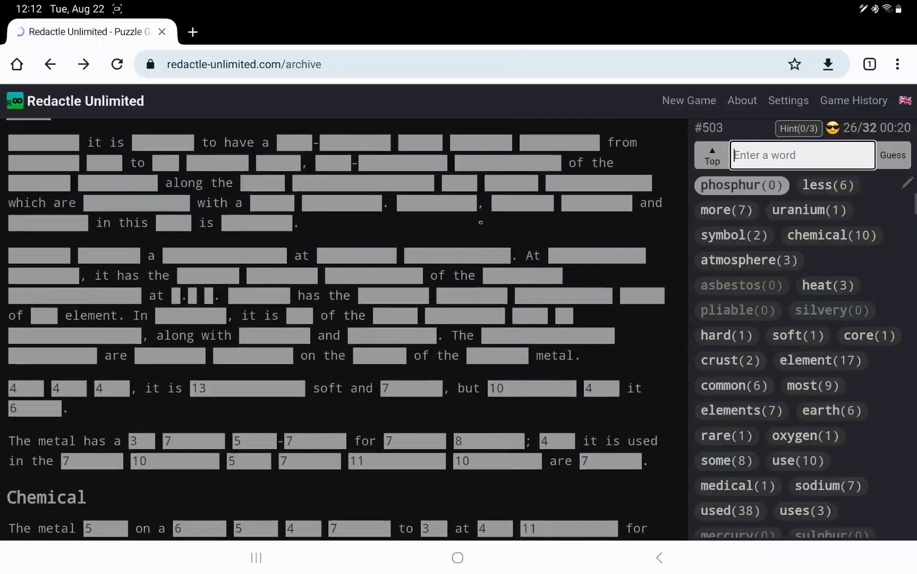
scroll(down, 3)
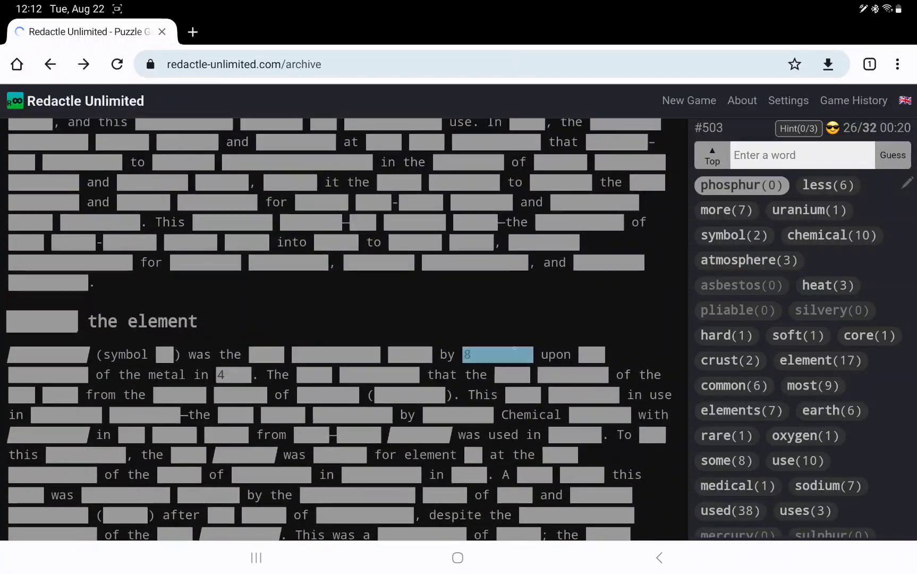
click(893, 156)
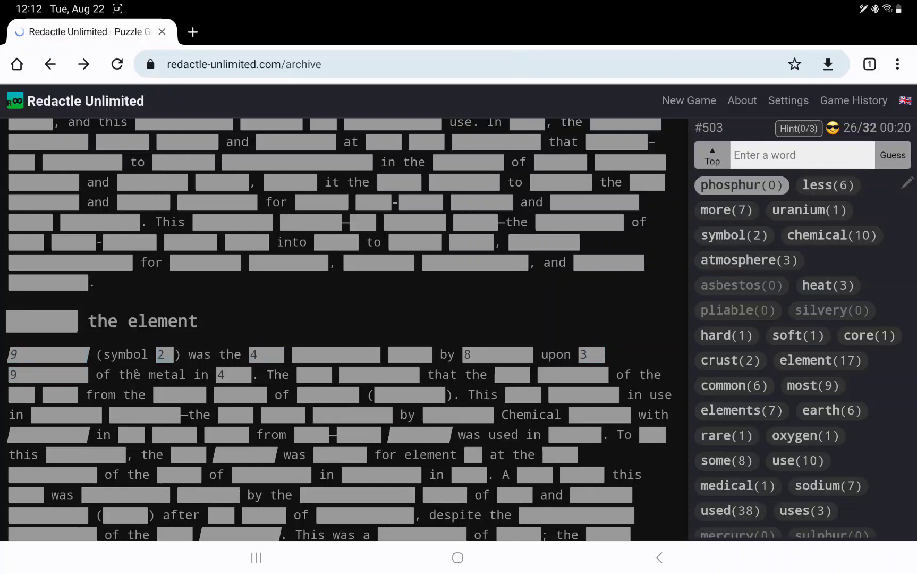
scroll(down, 3)
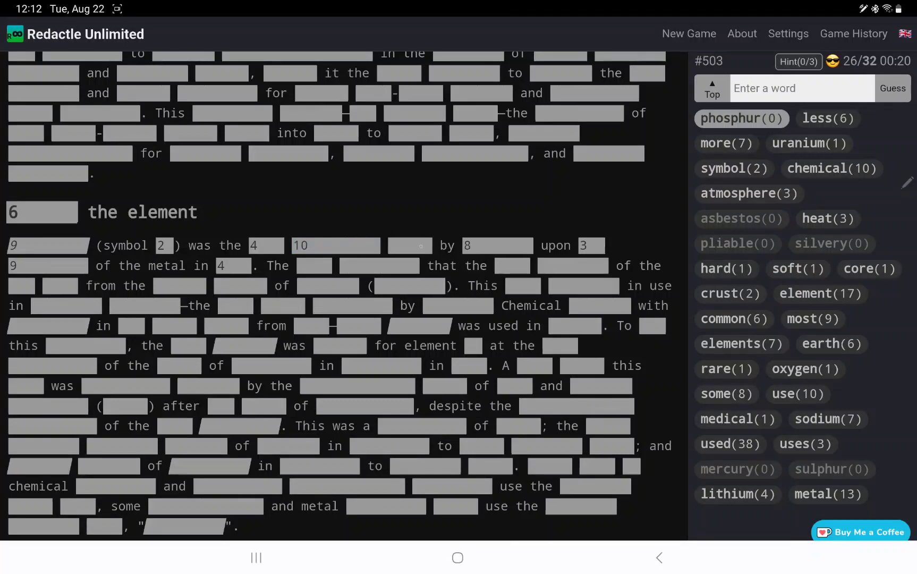
click(409, 245)
text(name)
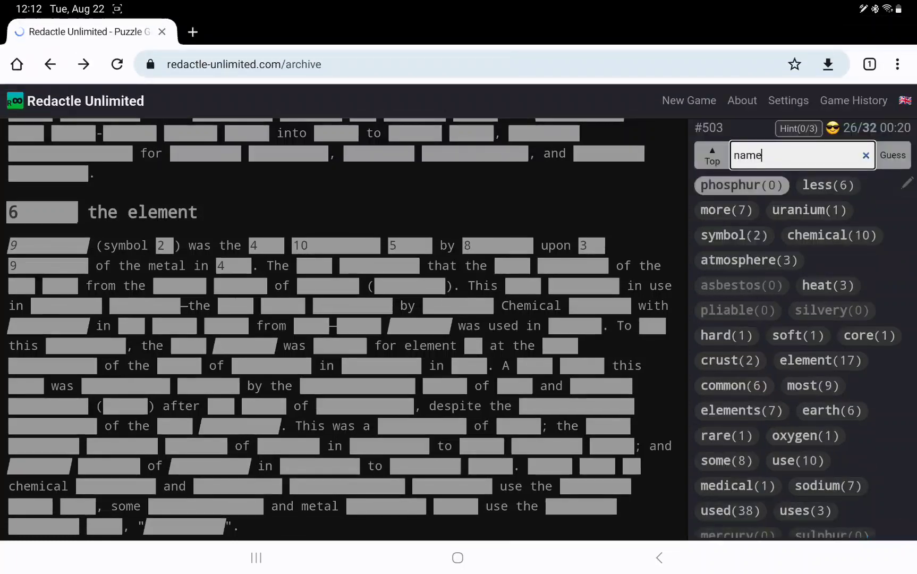
- Guess name, given, his and discovery, then show more letter counts in the paragraph
click(891, 155)
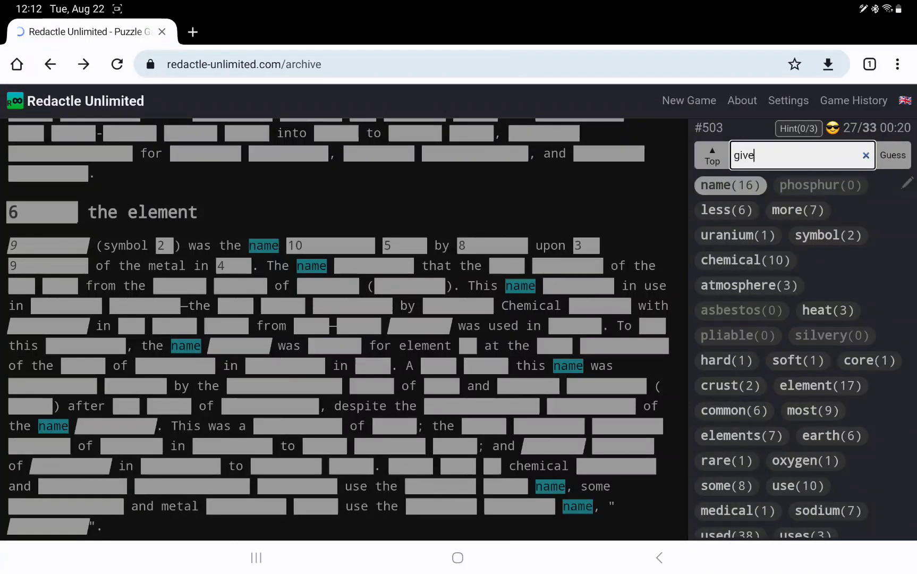
click(892, 155)
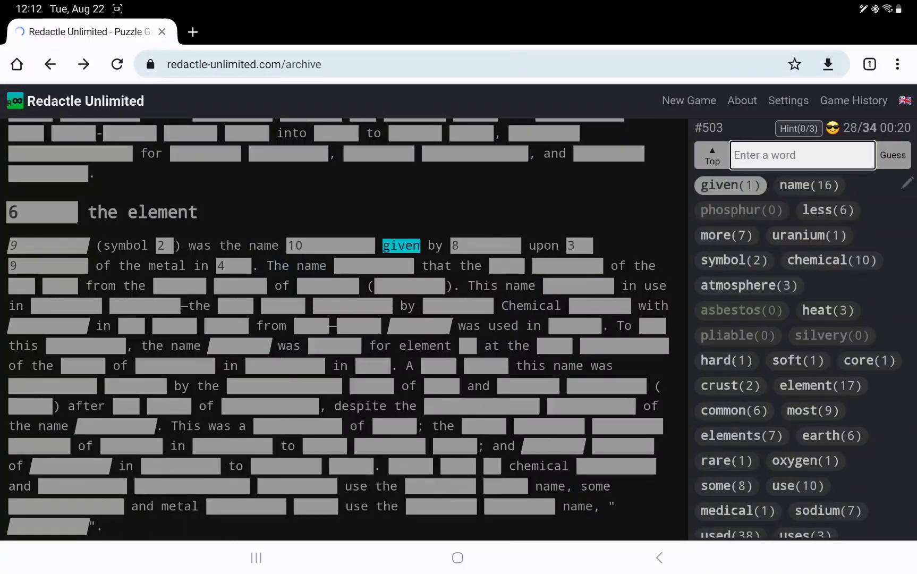
text(hi)
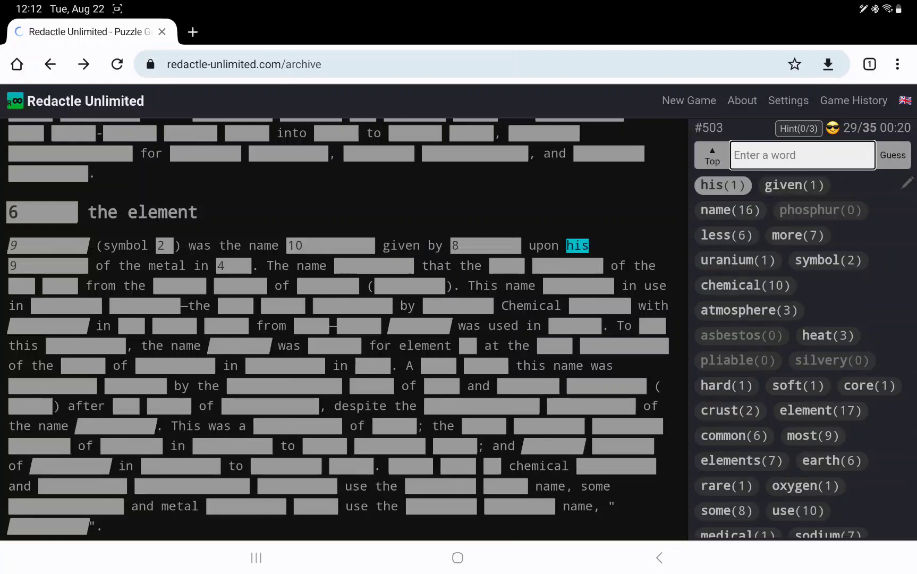
text(discovery)
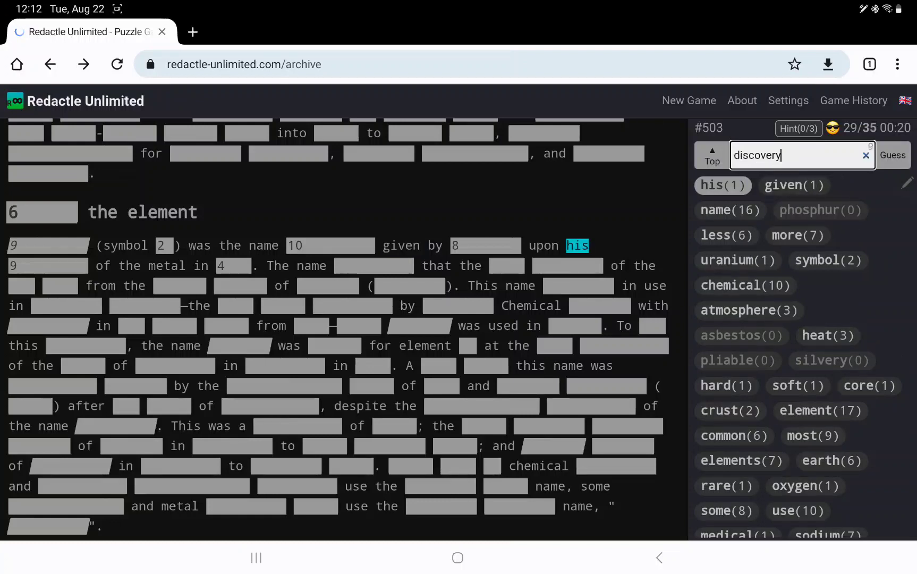
click(892, 156)
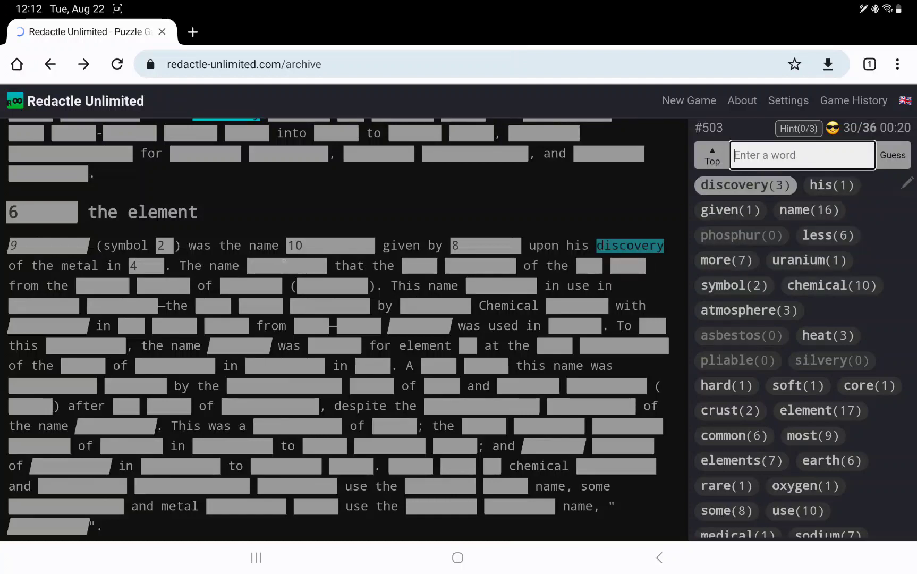
click(286, 265)
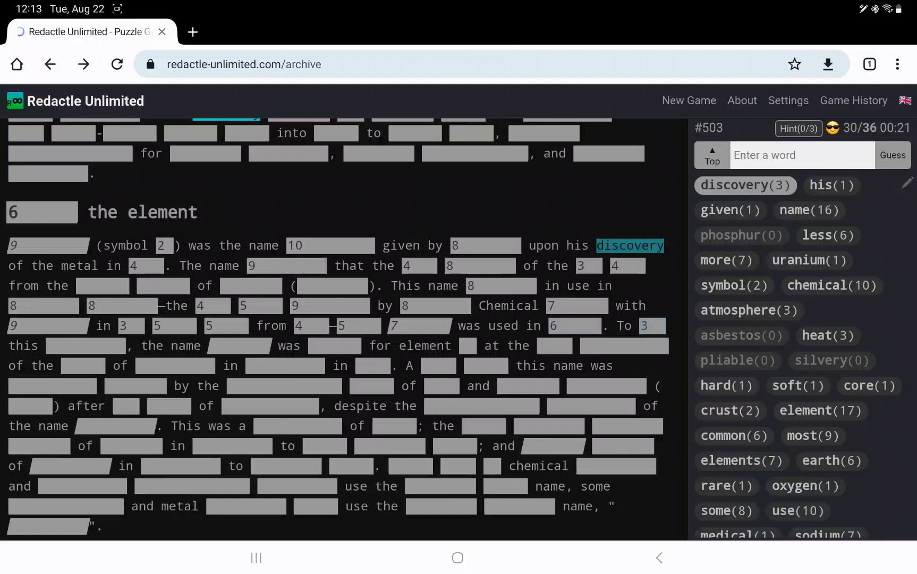
- Guess europe, american, remained, agreed and chosen, reaching 41 guesses
text(europe)
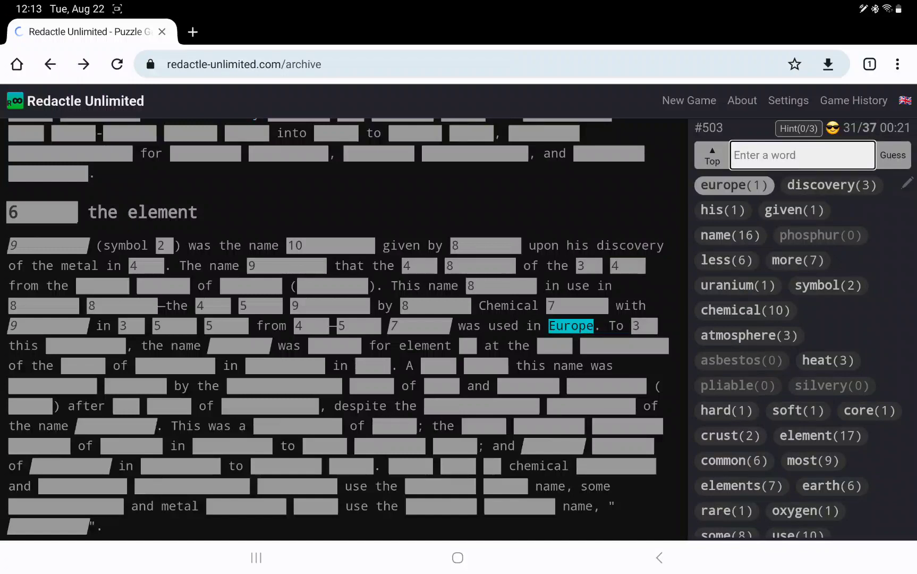
text(a)
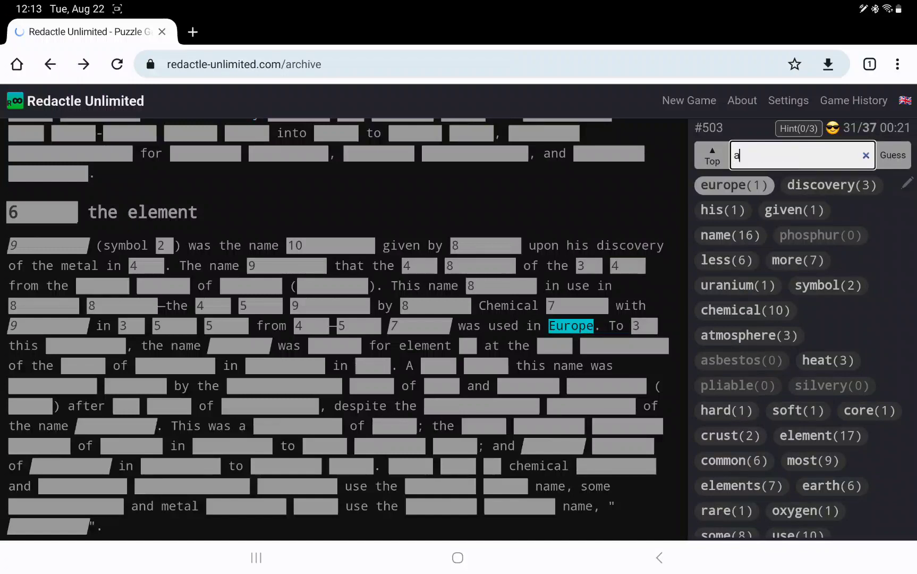
text(merican)
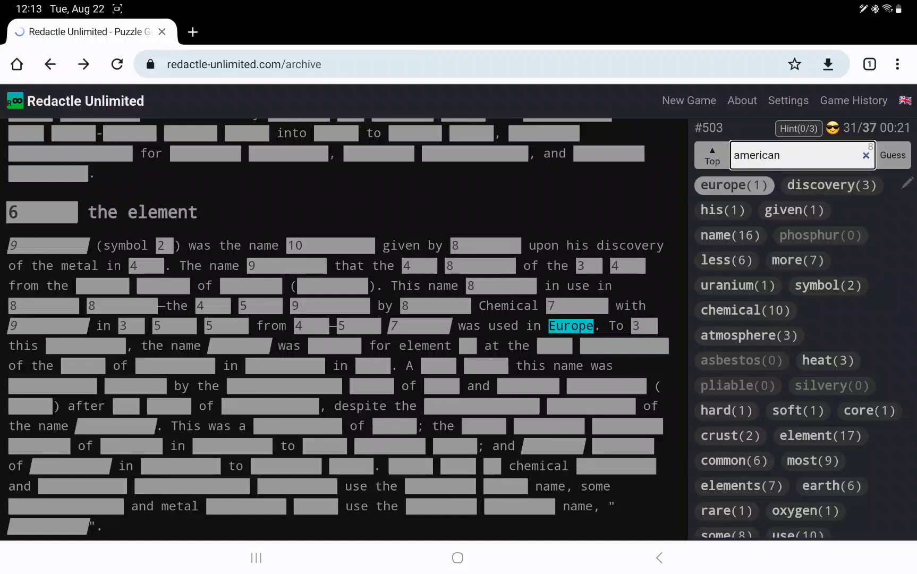
click(892, 155)
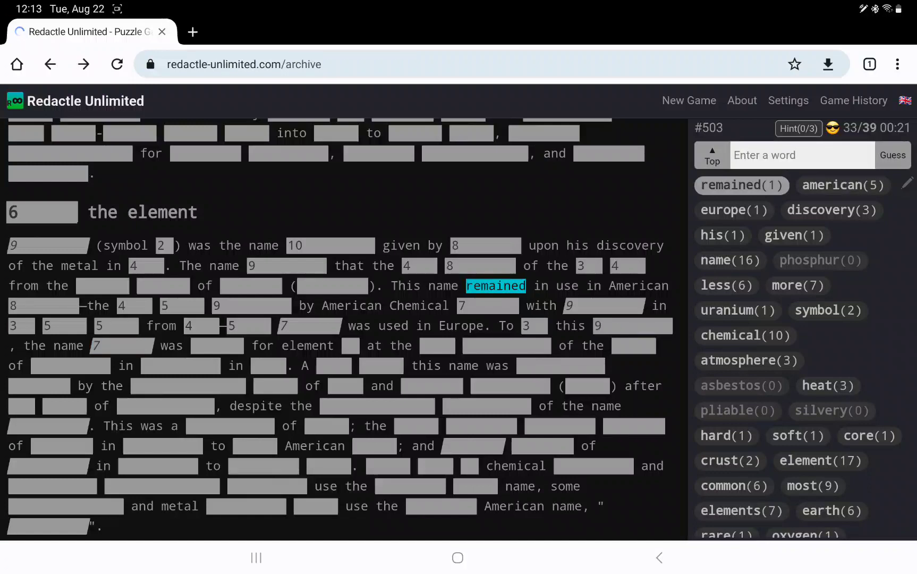
text(ag)
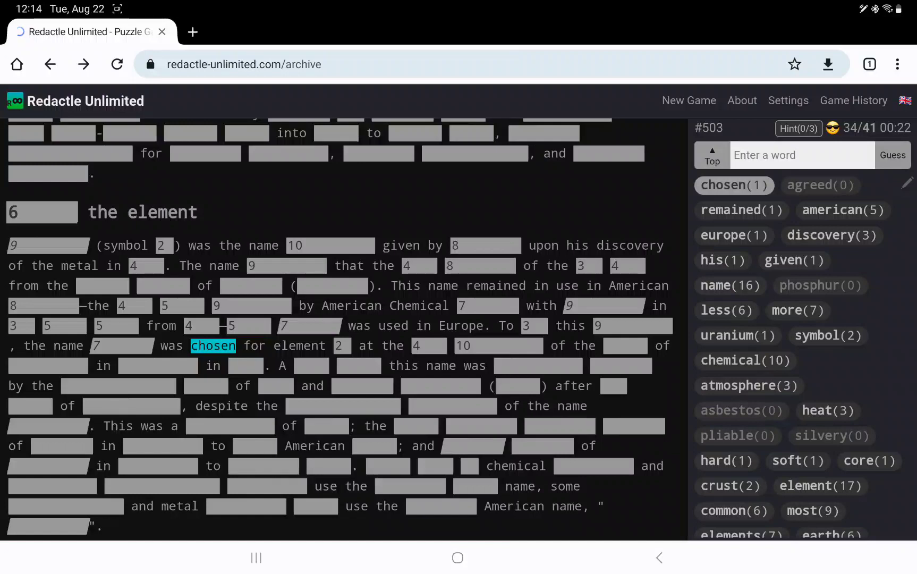
- Guess science, came, board, union, still and original, reaching 47 guesses
text(came)
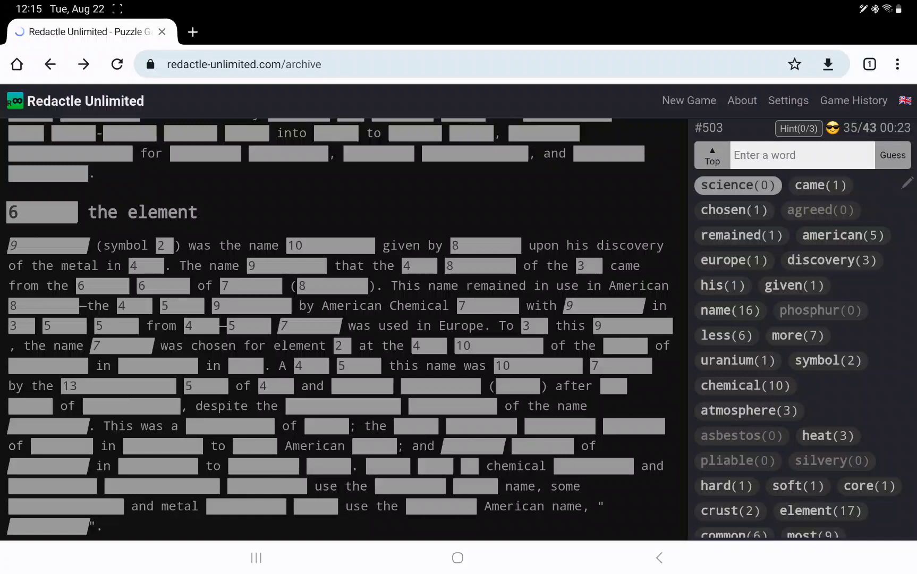
text(board)
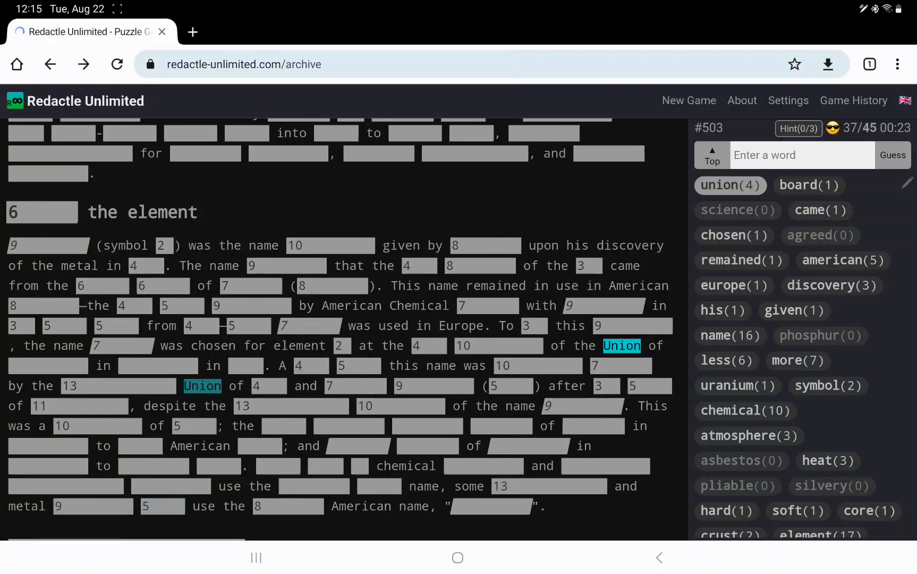
text(s)
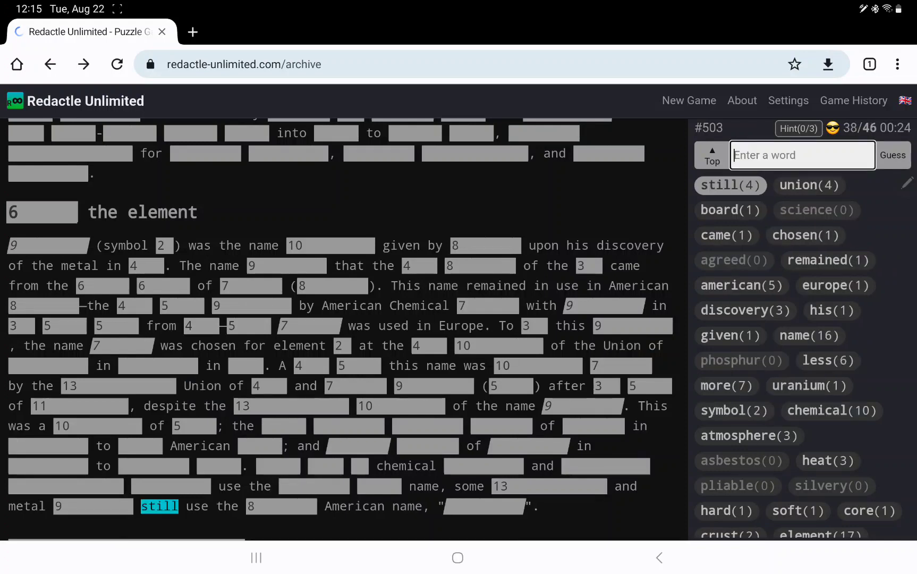
text(orig)
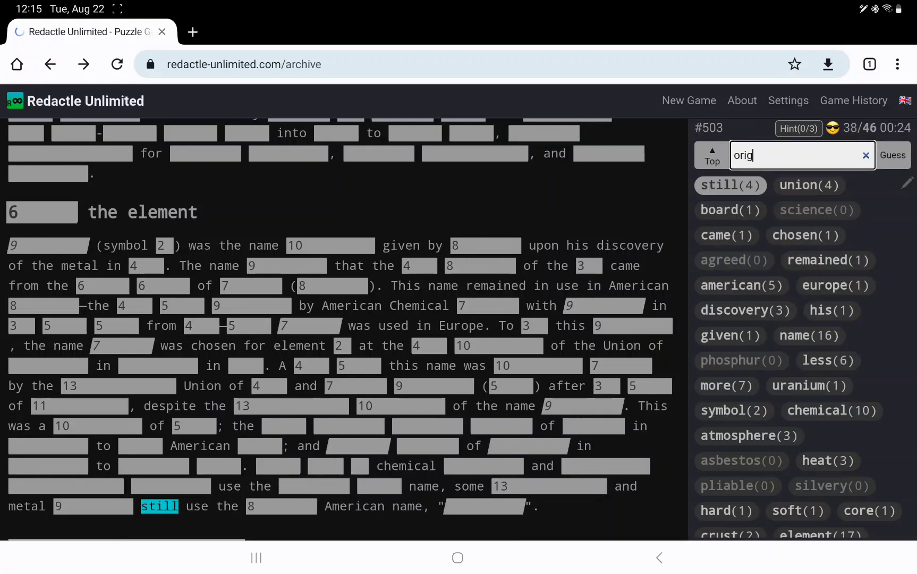
click(892, 156)
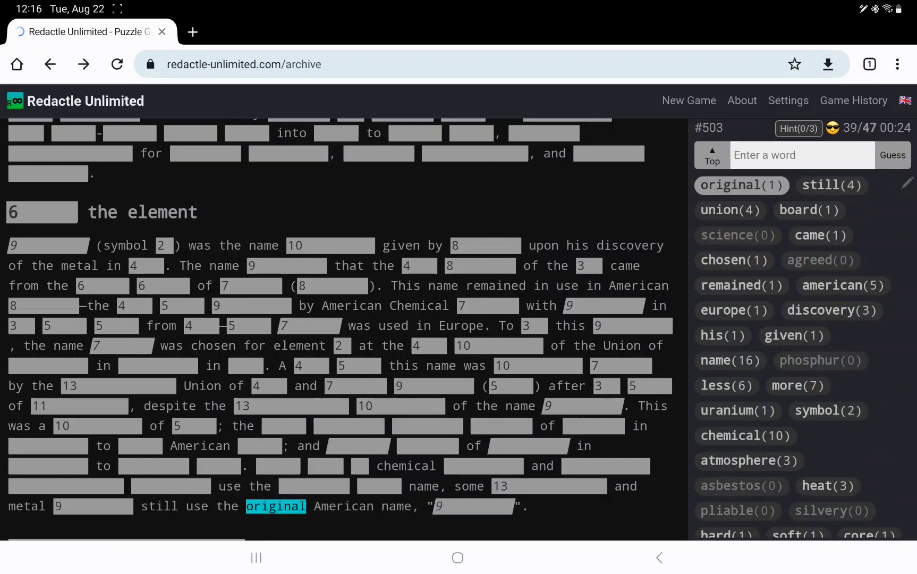
- Show letter counts of the redacted blocks in the paragraph after the More heading
scroll(down, 3)
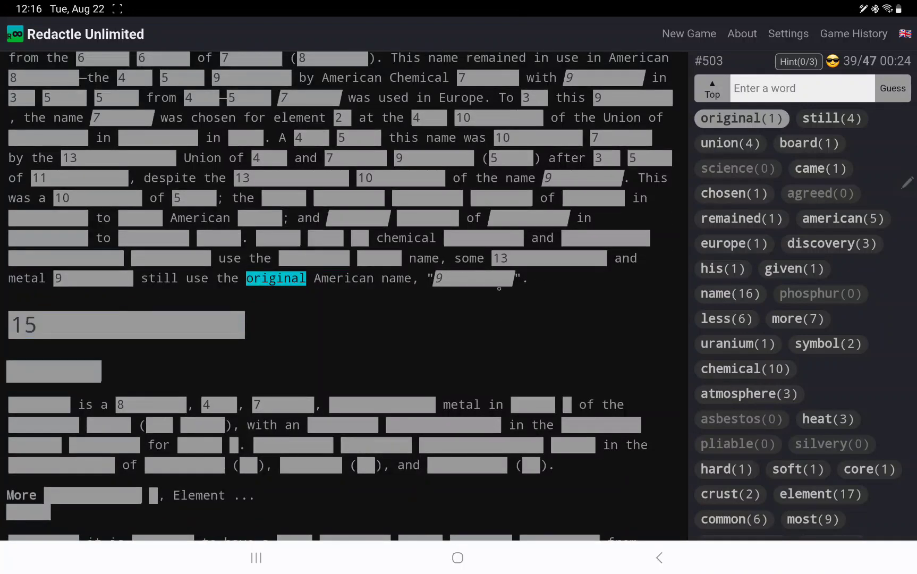
scroll(down, 3)
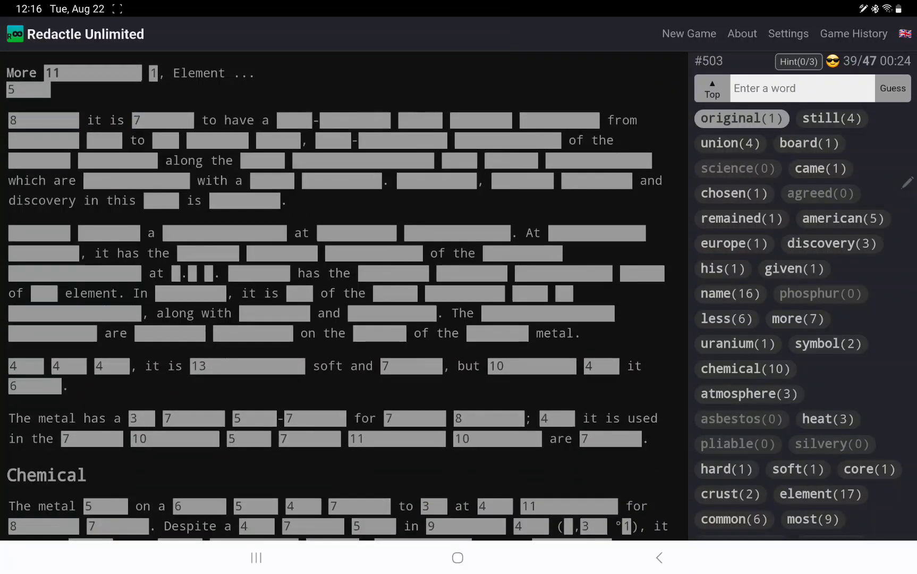
click(528, 293)
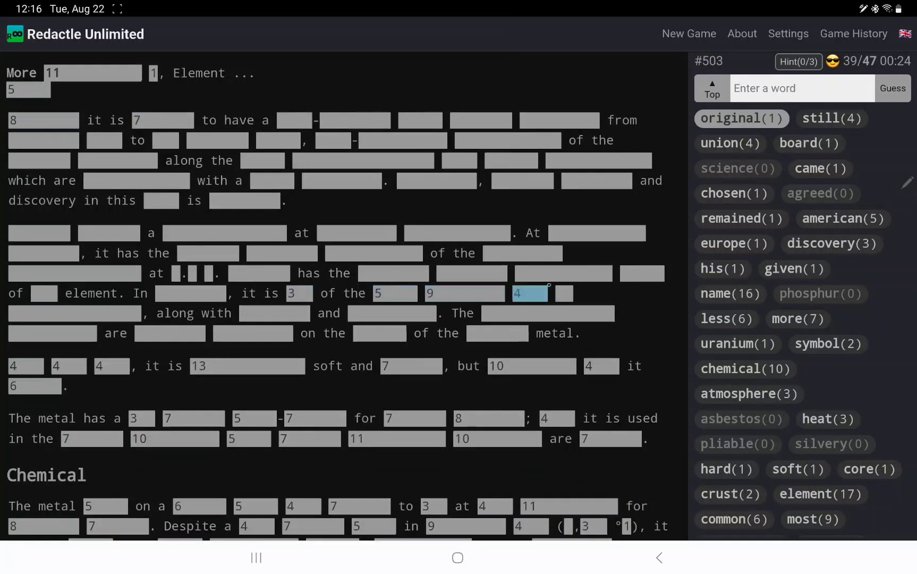
click(562, 293)
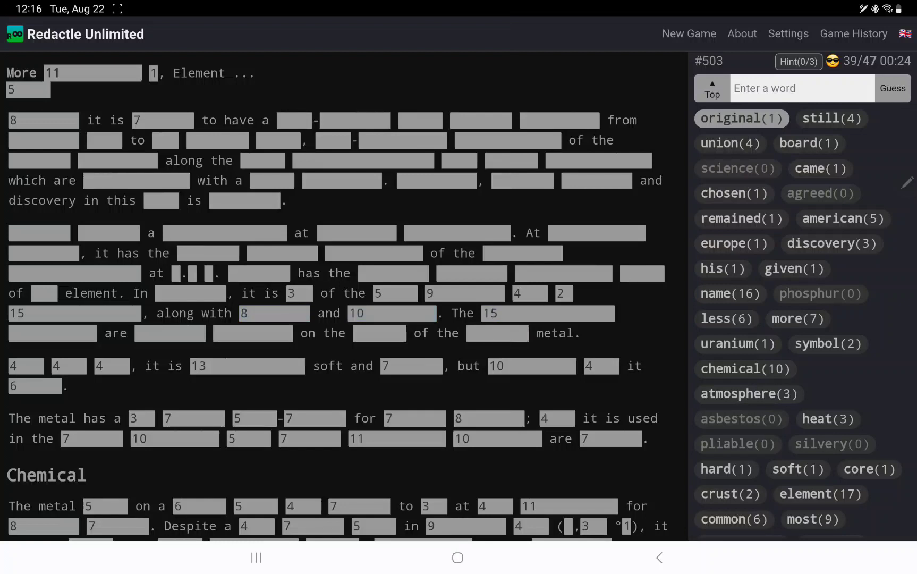
scroll(down, 3)
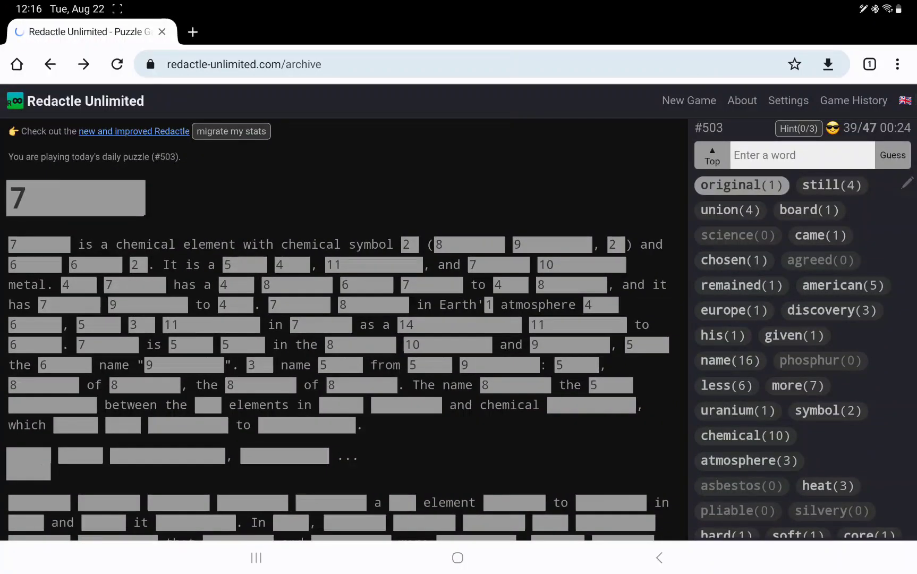
- Guess greek and its at the article's opening, revealing 'Its name ... from Greek'
text(greek)
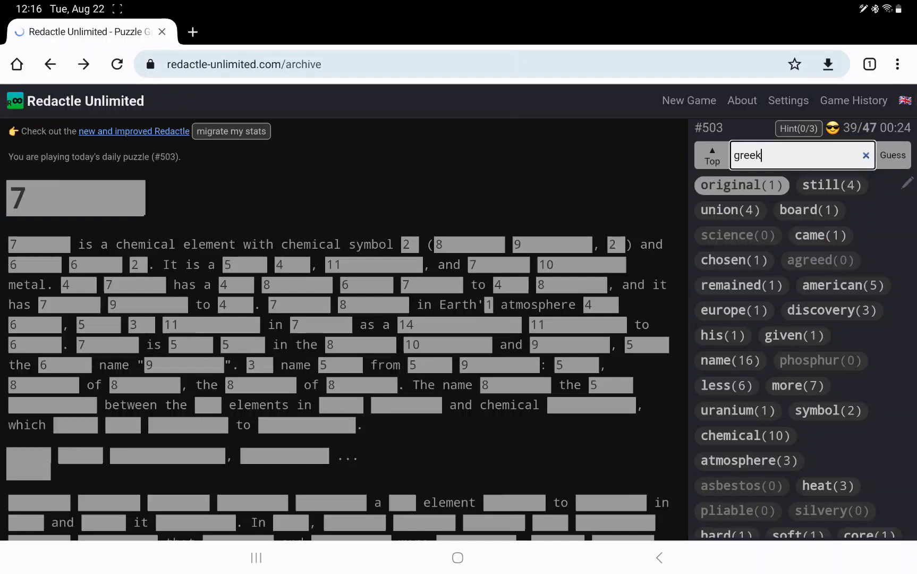
click(892, 155)
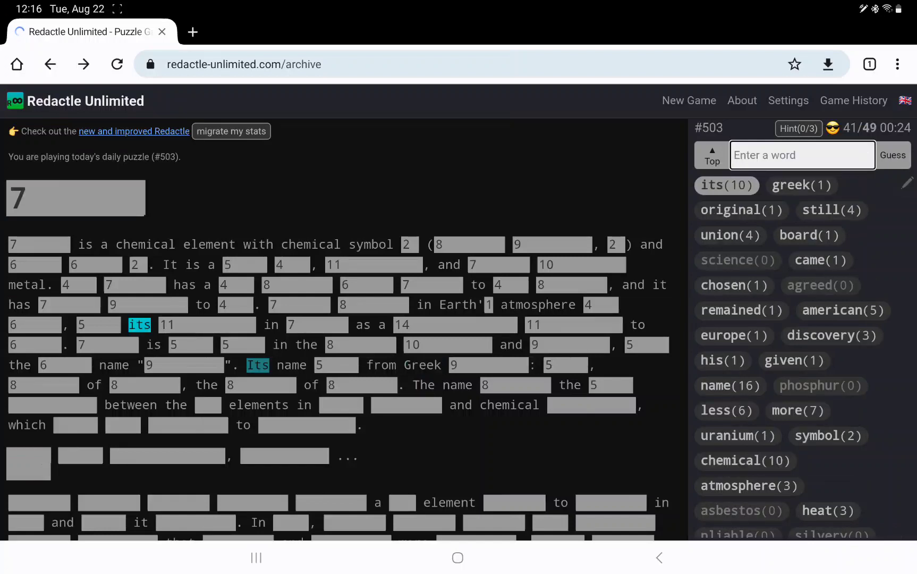
text(comes)
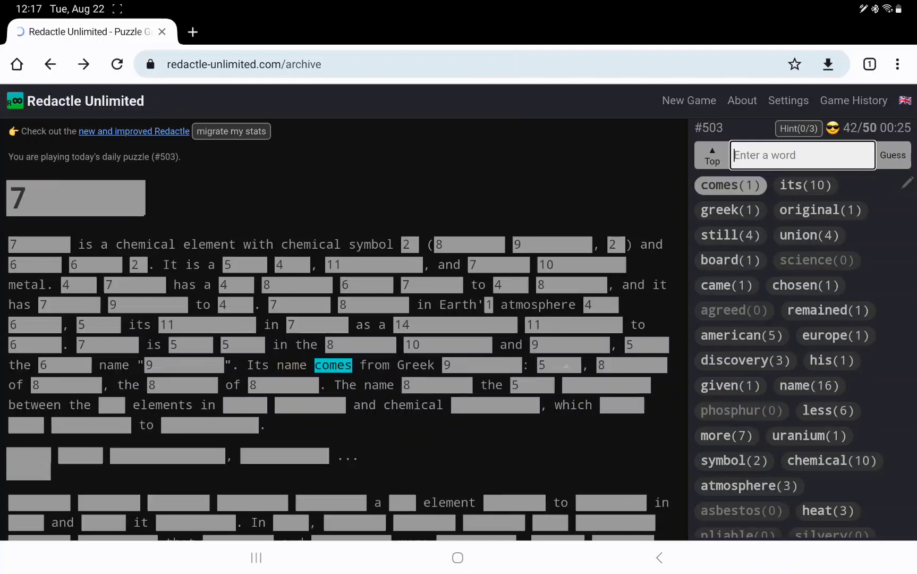
- Guess comes and mythology so the intro reads 'Its name comes from Greek mythology'
text(mytho)
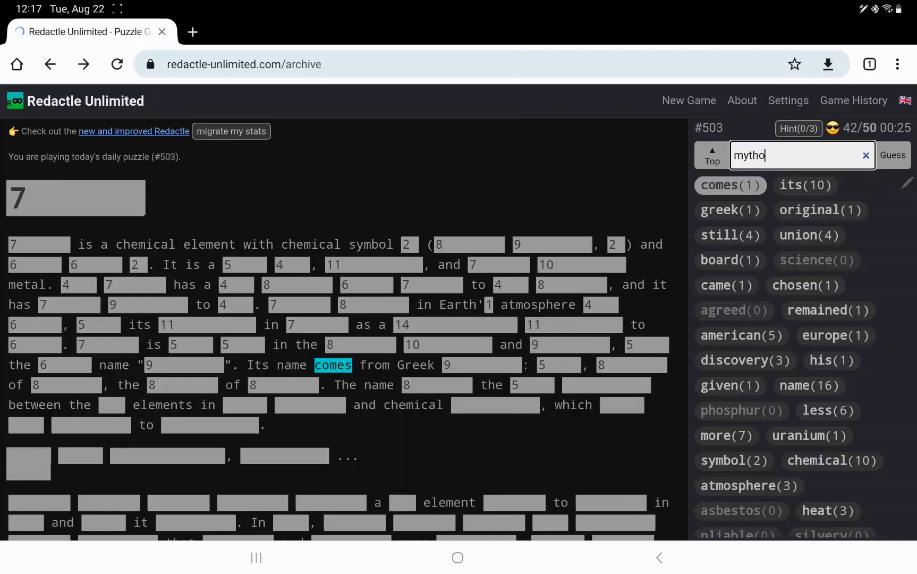
click(891, 155)
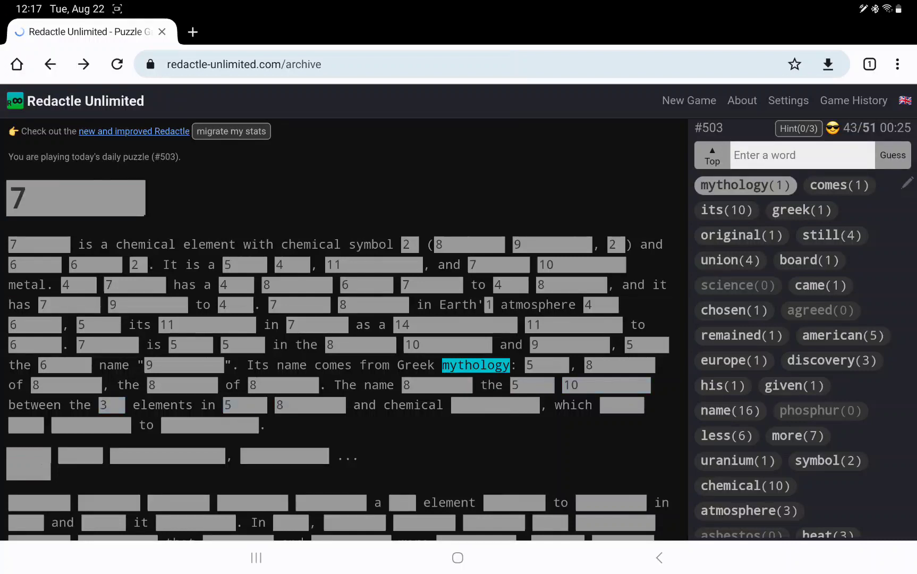
text(two)
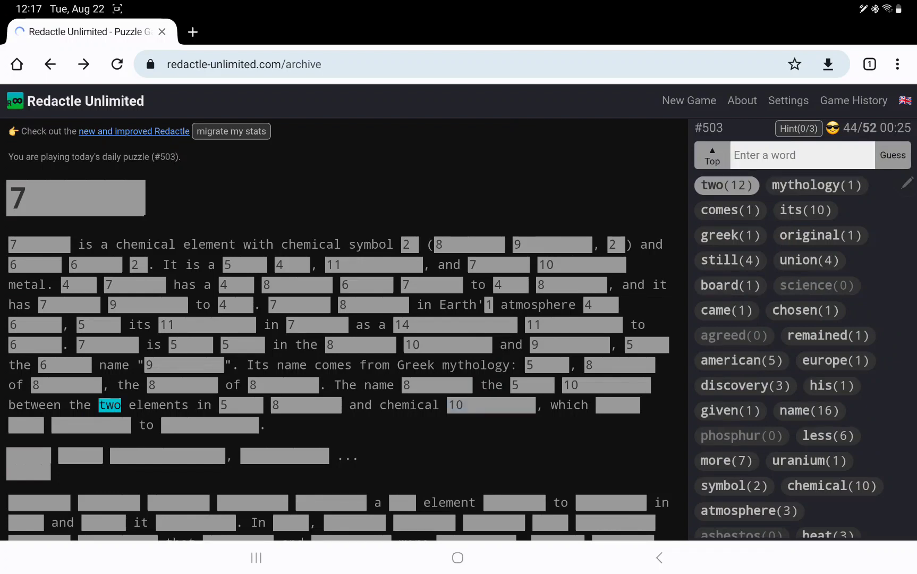
- Guess two, connects, combines and difference; connects and combines score 0, difference 2
text(d)
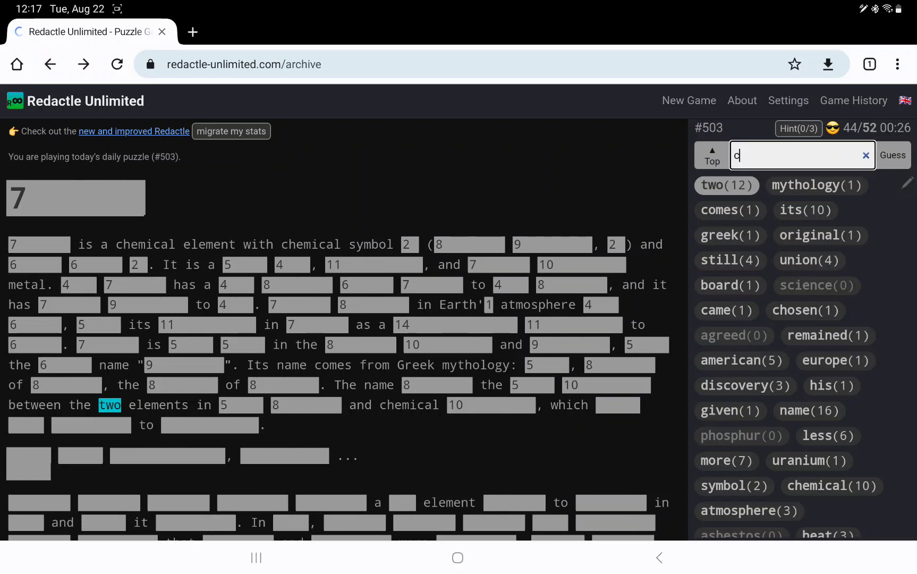
text(onnects)
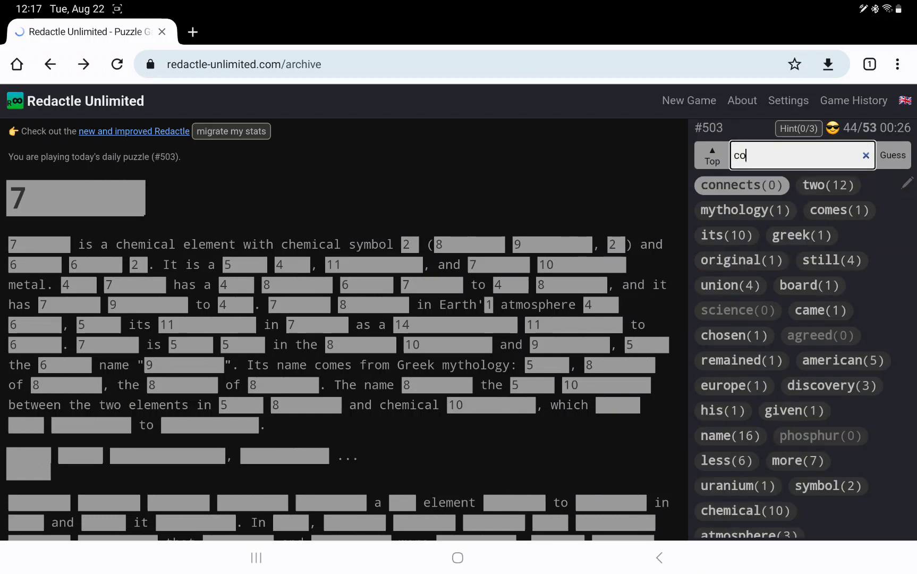
click(891, 155)
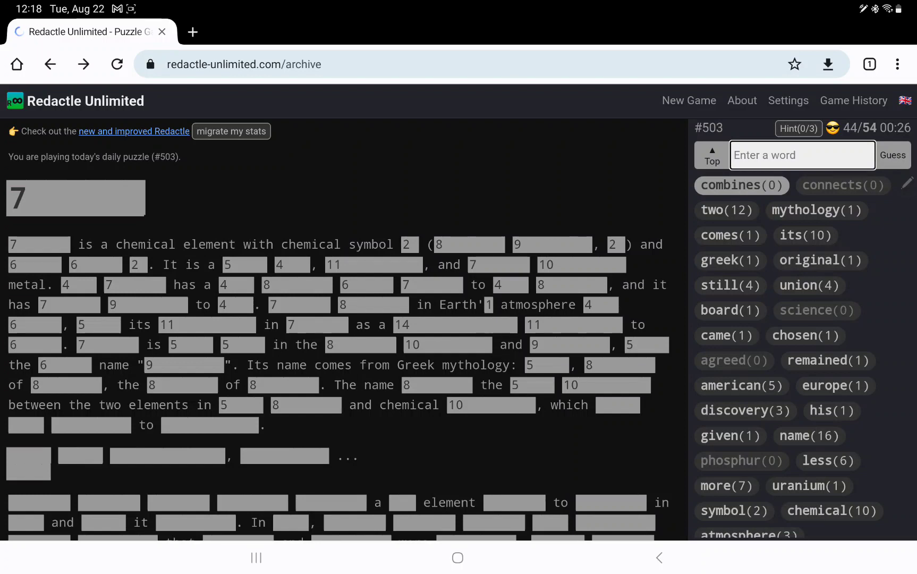
text(difference)
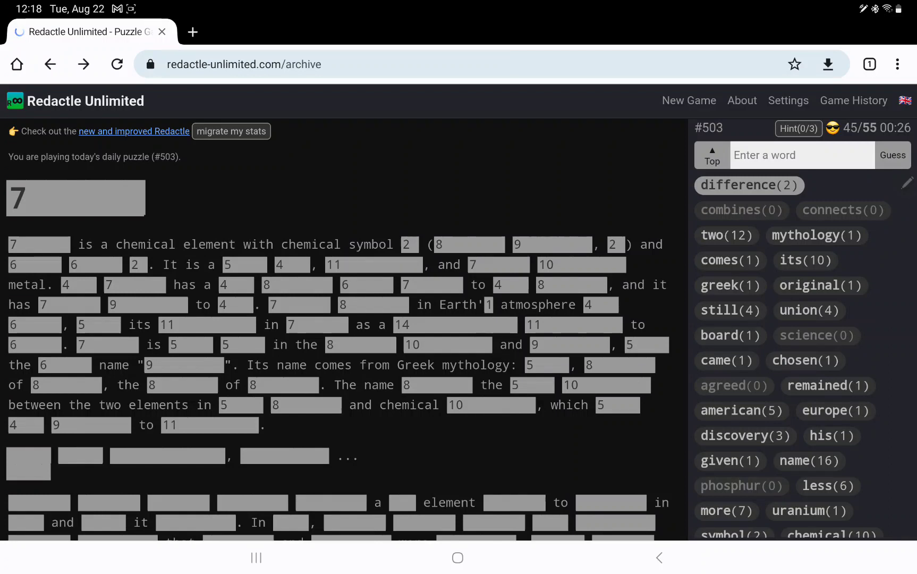
- Guess similar (7), lustre (0) and gold (1) for the hidden article
text(simila)
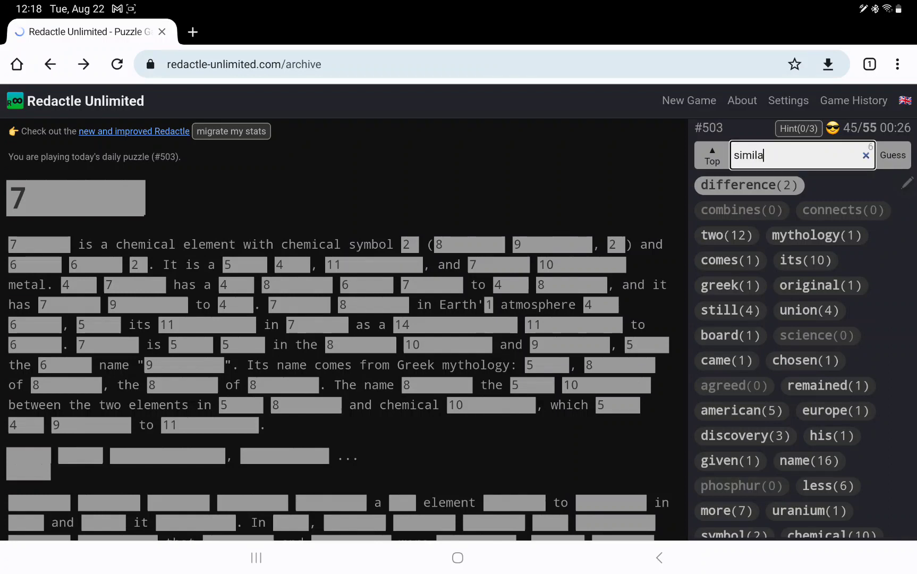
click(892, 155)
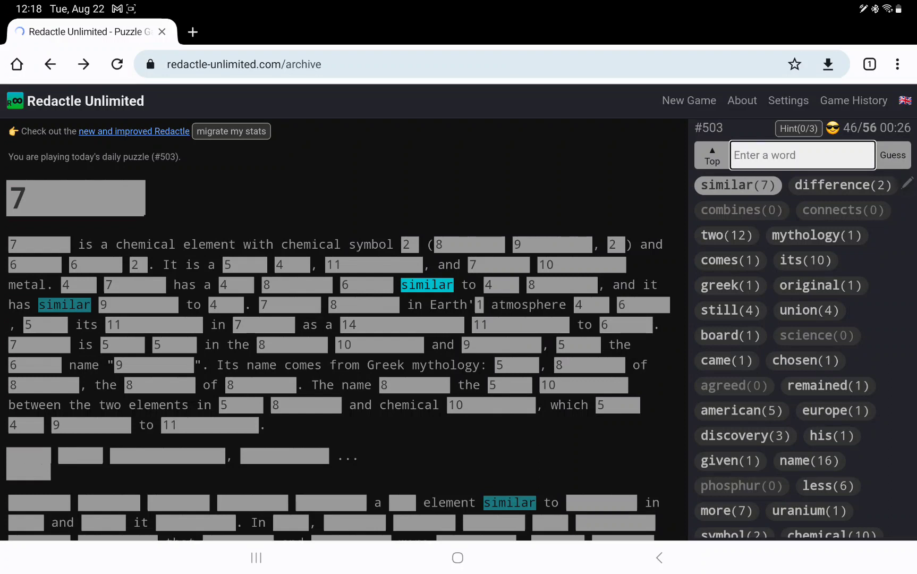
text(lustre)
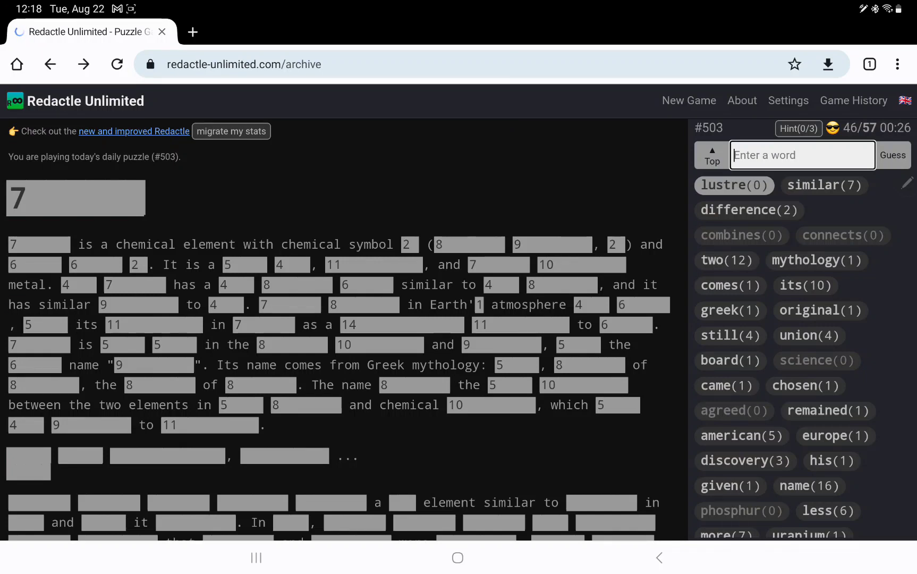
text(go)
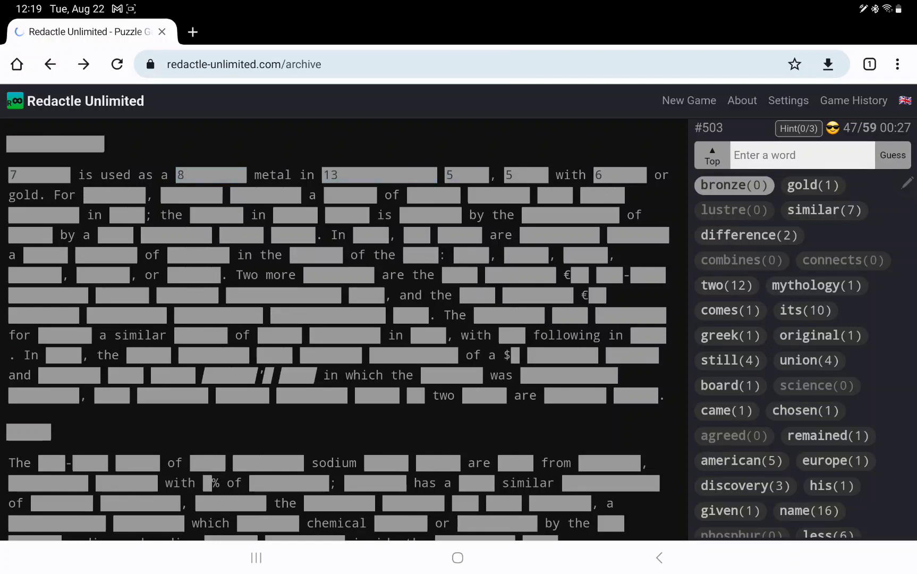
- Guess often, silver and cost, revealing 'often with silver or gold'
text(ofte)
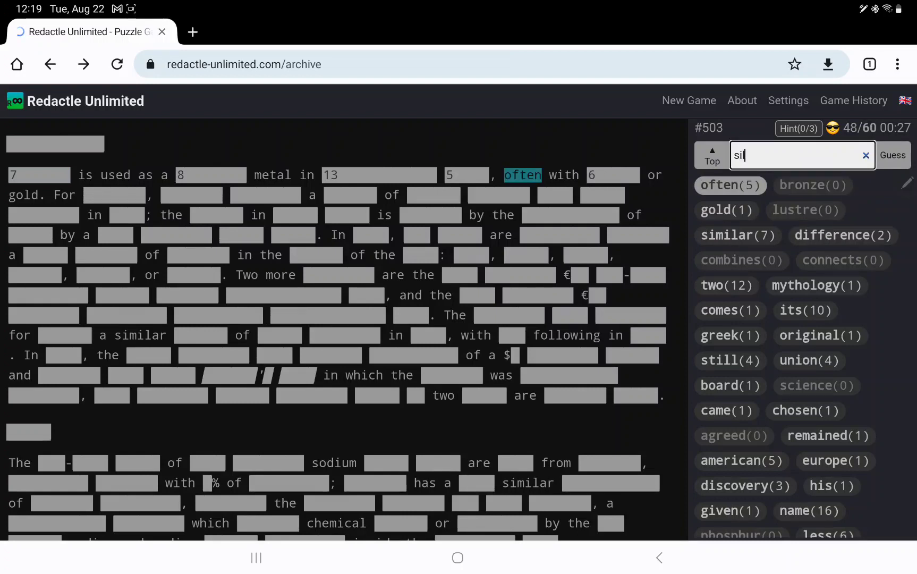
click(893, 155)
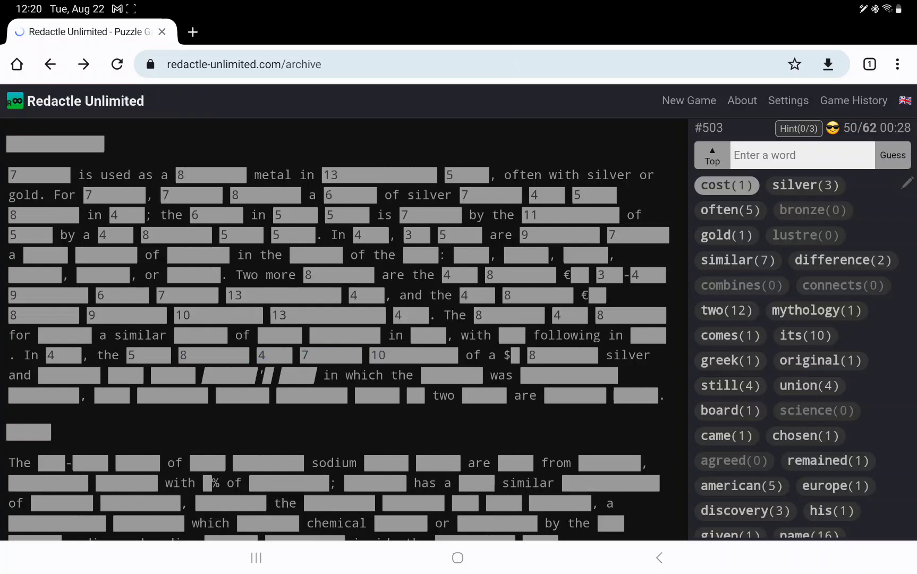
- Guess trillion, then Niobium (134 matches) to solve puzzle #503 in 65 guesses
text(trillion)
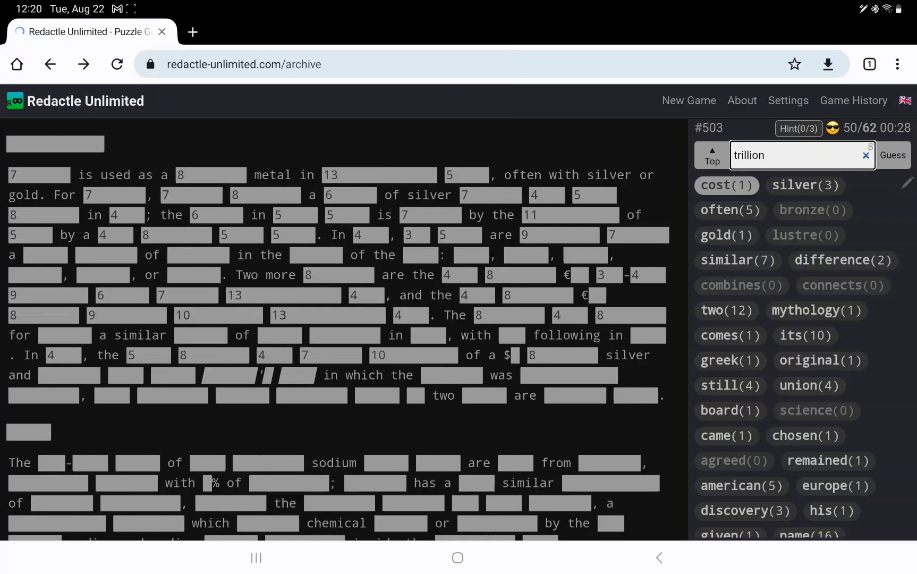
click(892, 155)
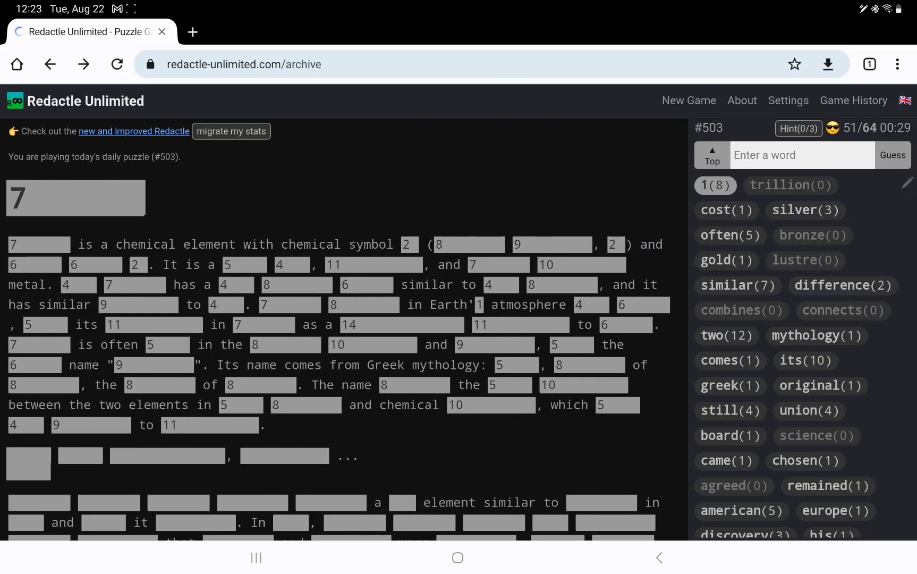
text(N)
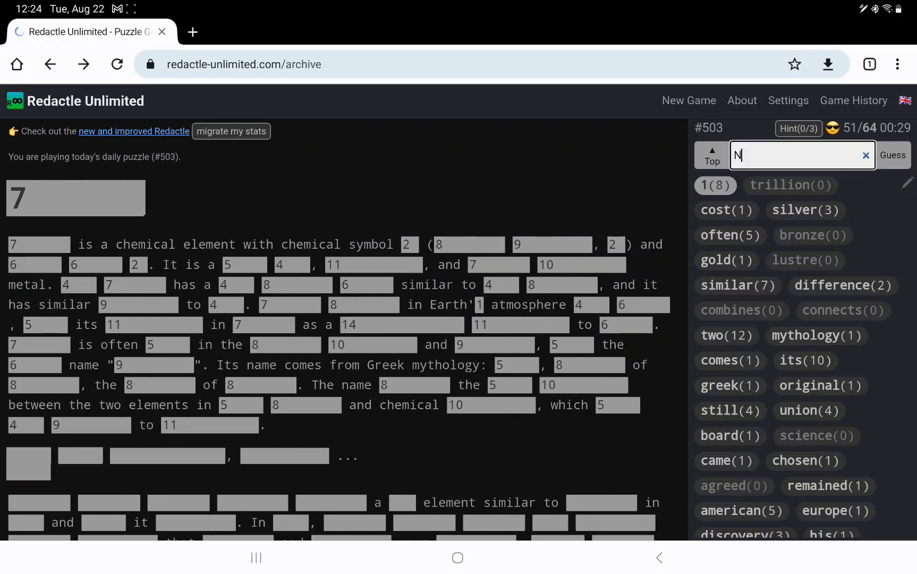
text(iobium)
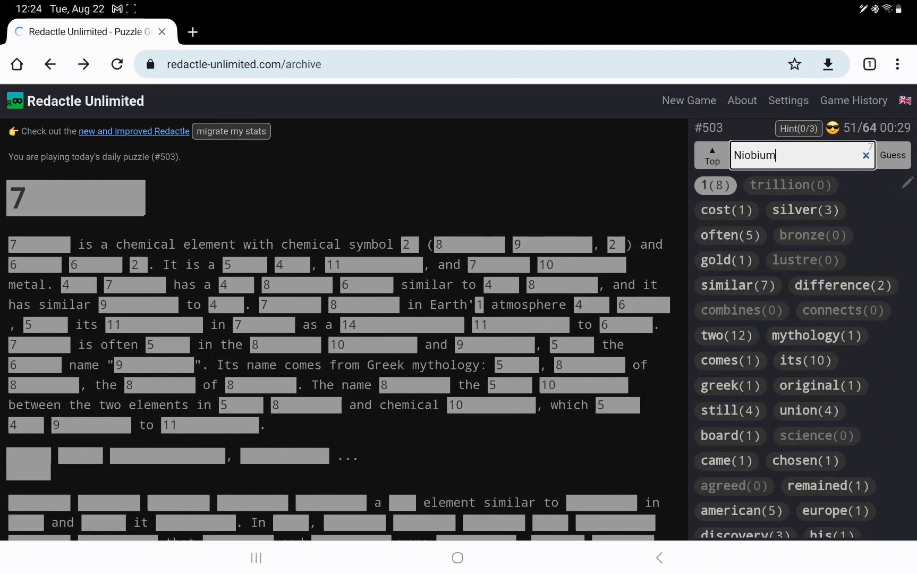
click(893, 155)
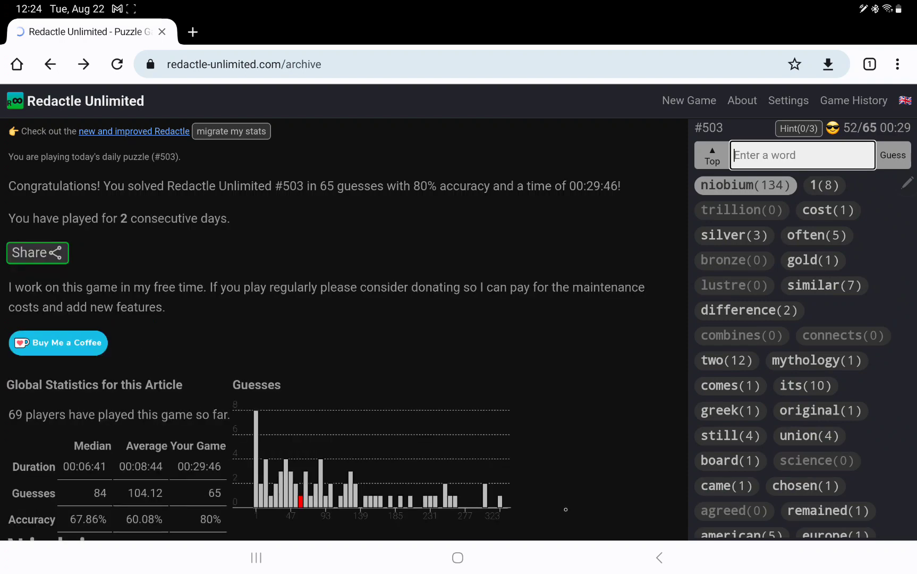
- Scroll through the revealed Niobium article before moving to puzzle 503 on redactle.net
scroll(down, 3)
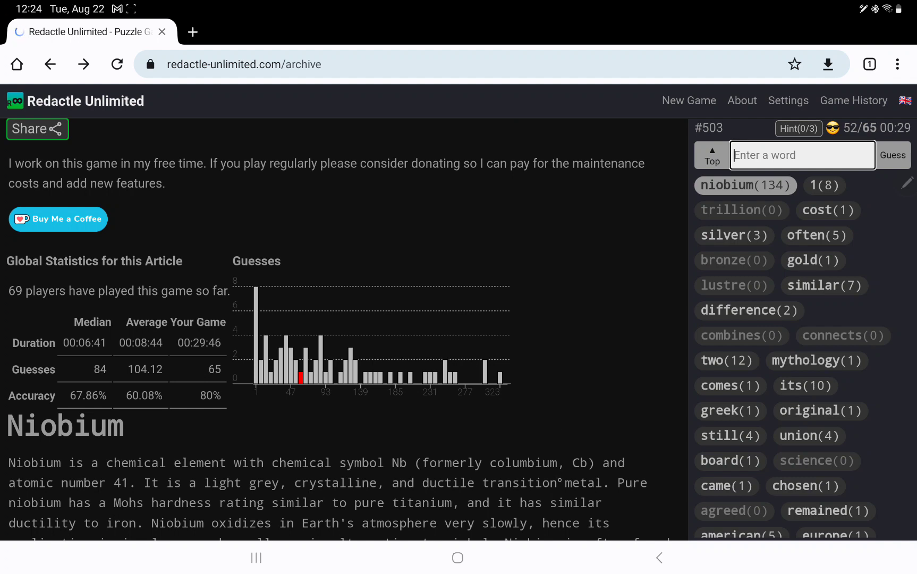
scroll(down, 3)
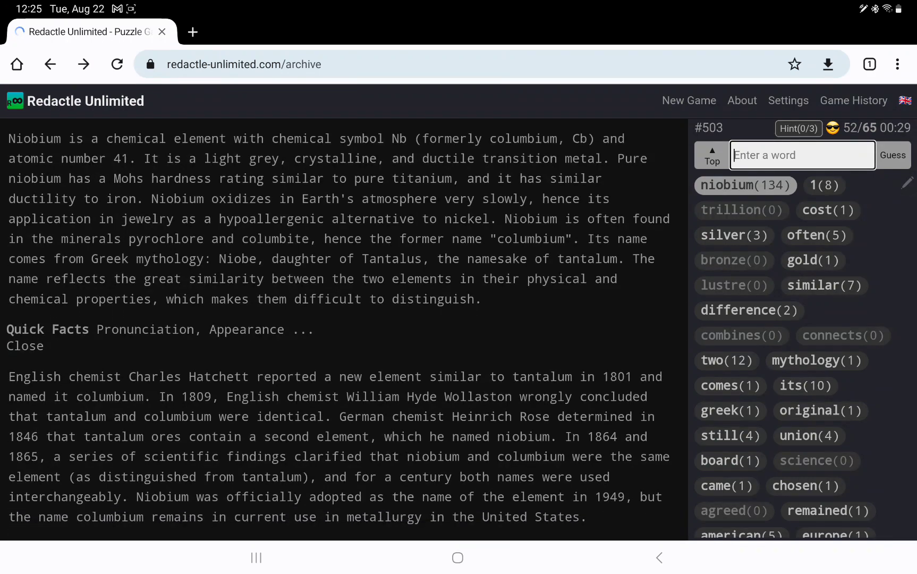
scroll(down, 3)
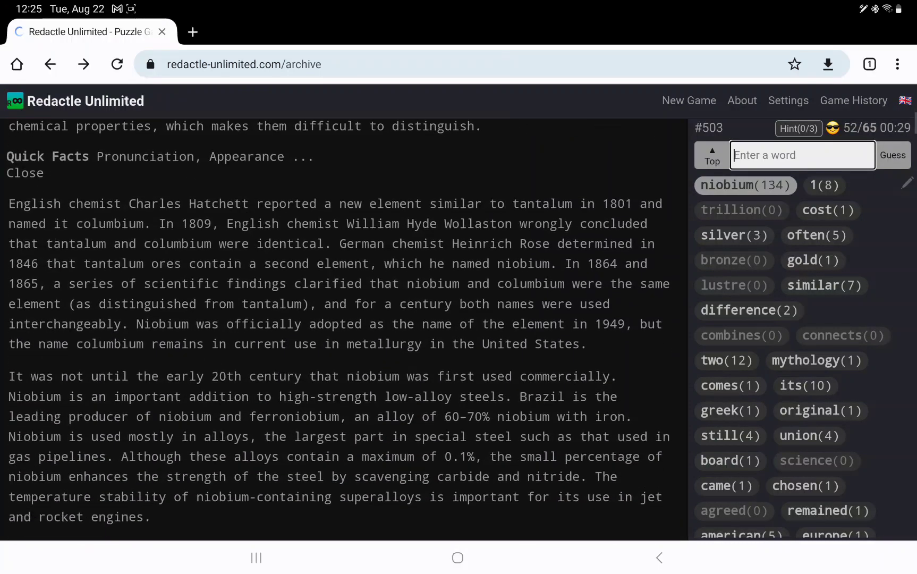
scroll(down, 3)
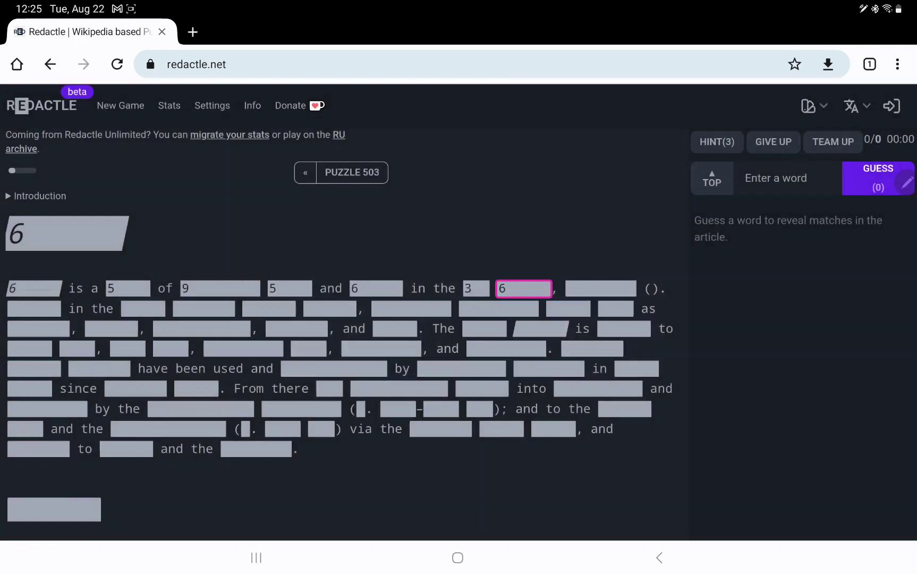
- Switch off the 'Word annotations' toggle in the game settings
click(212, 106)
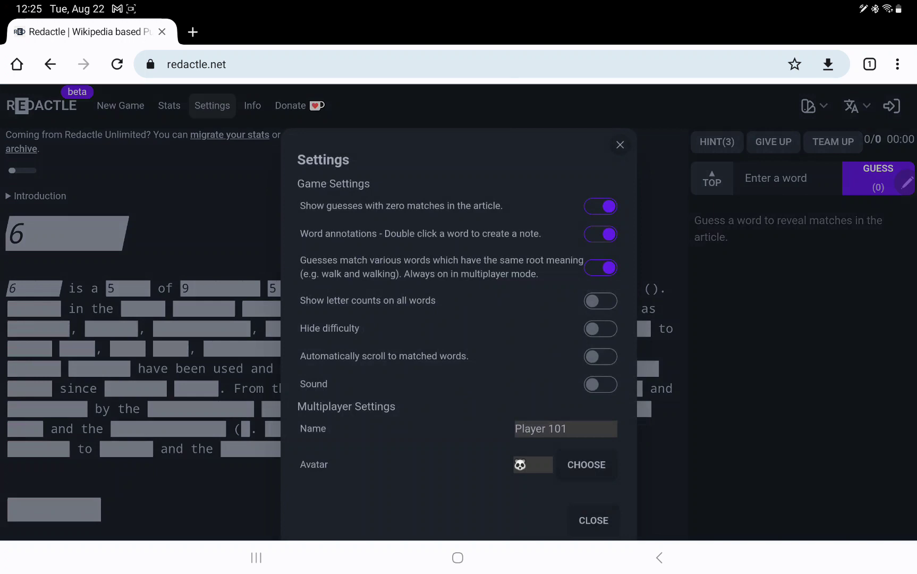
click(601, 233)
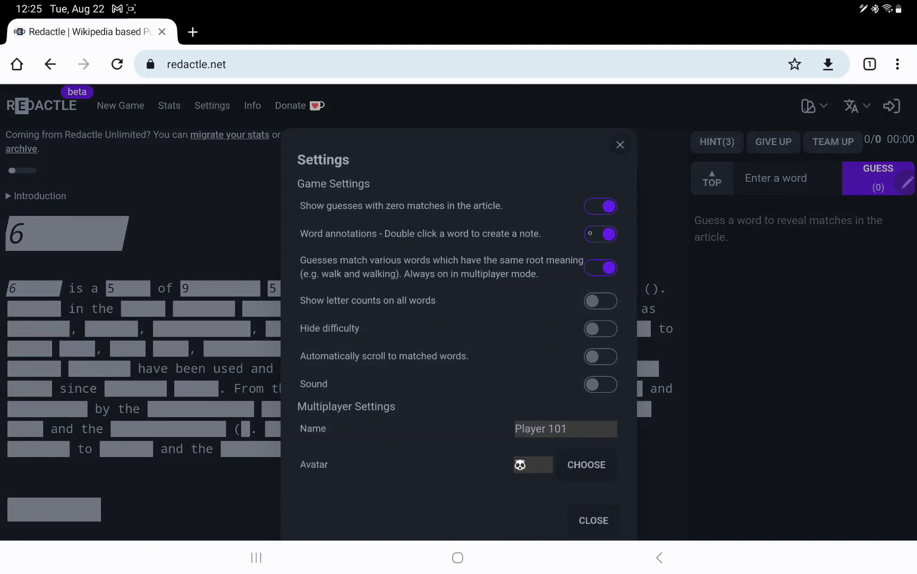
click(601, 233)
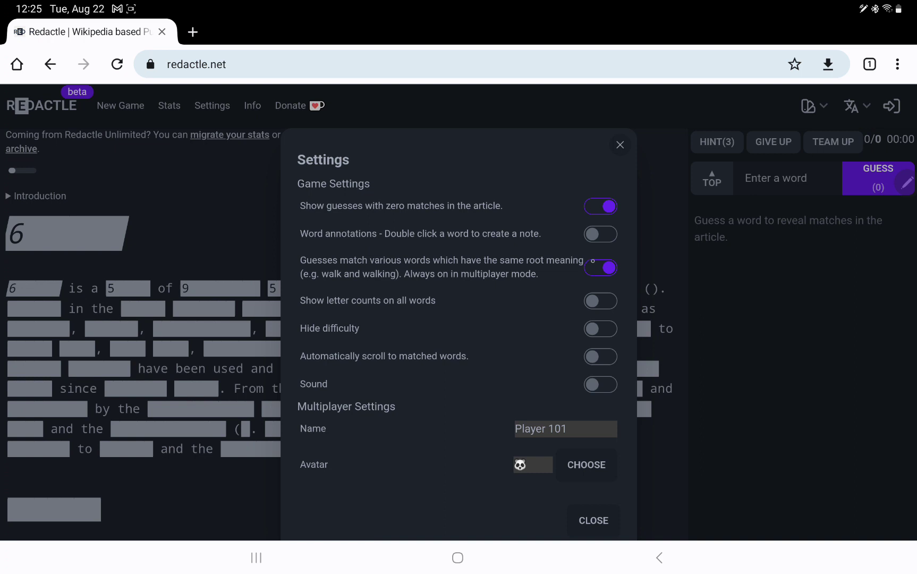
click(600, 267)
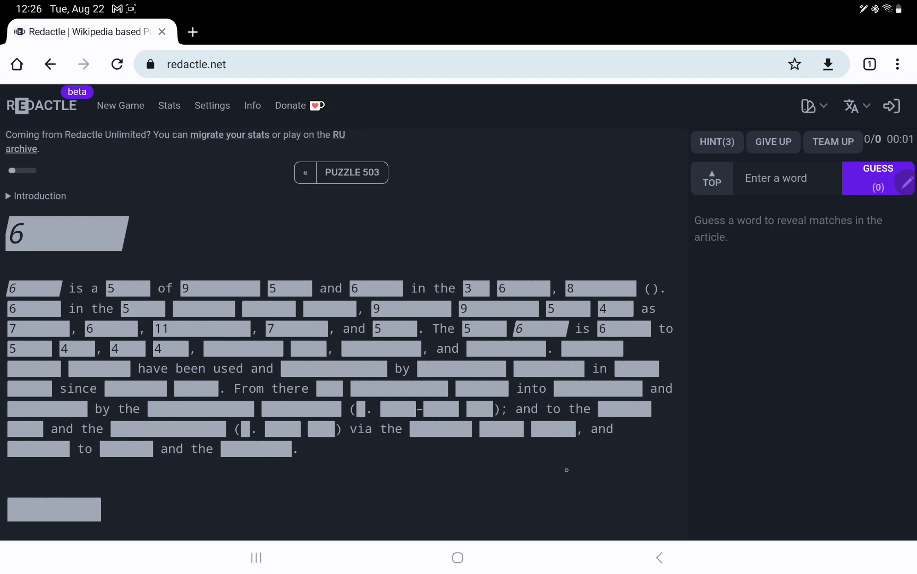
scroll(down, 3)
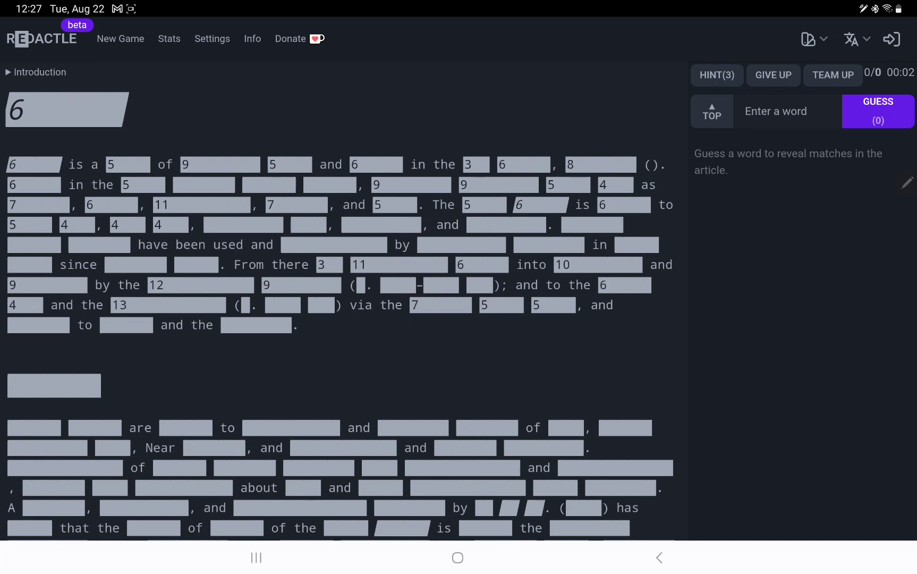
scroll(down, 3)
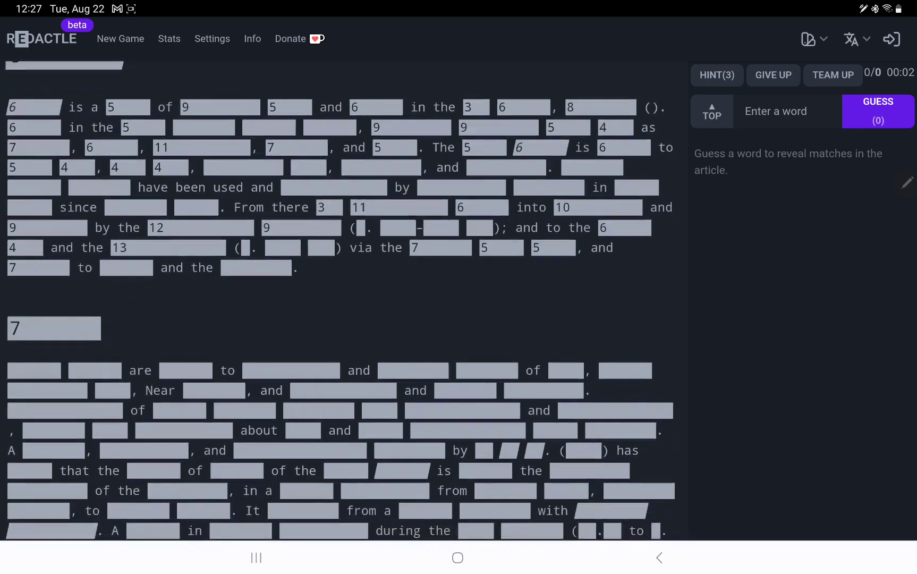
scroll(down, 3)
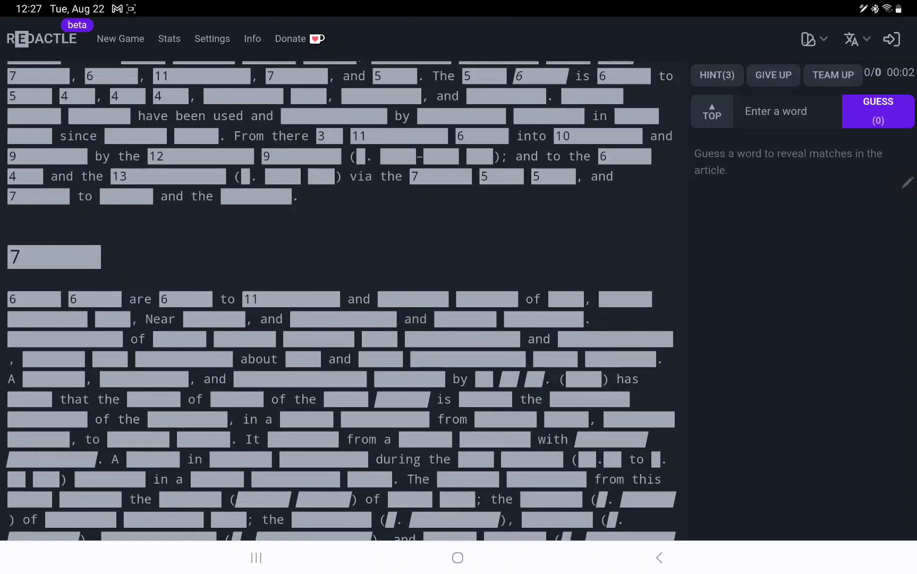
scroll(down, 3)
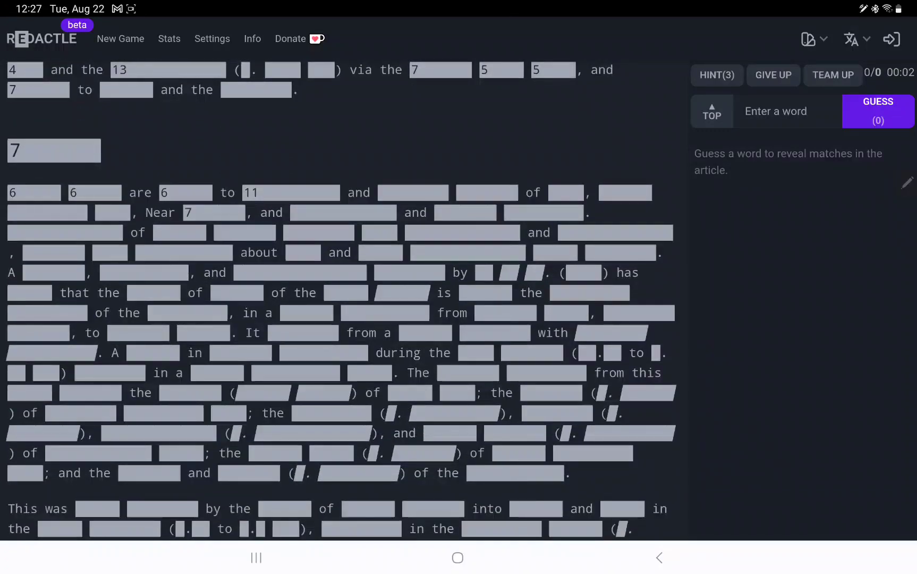
scroll(down, 3)
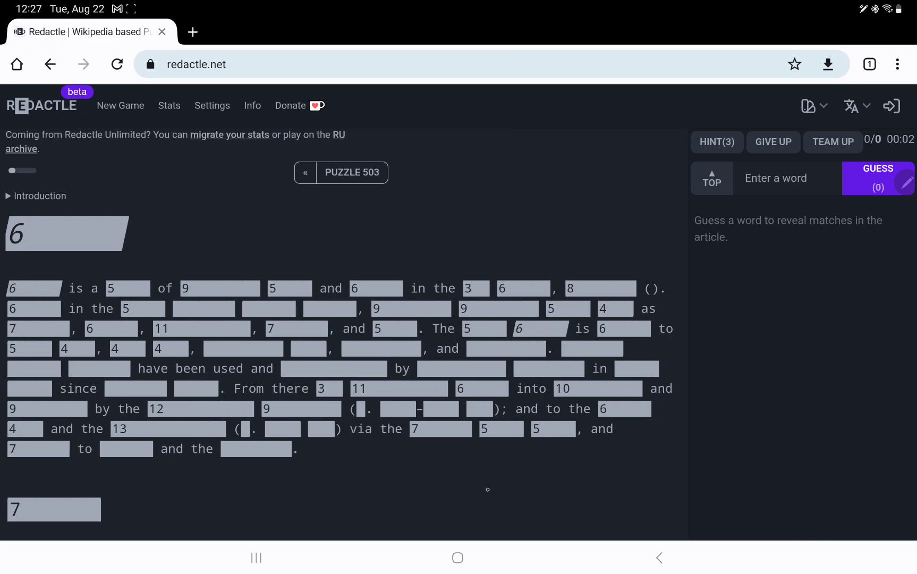
mouse_move(494, 484)
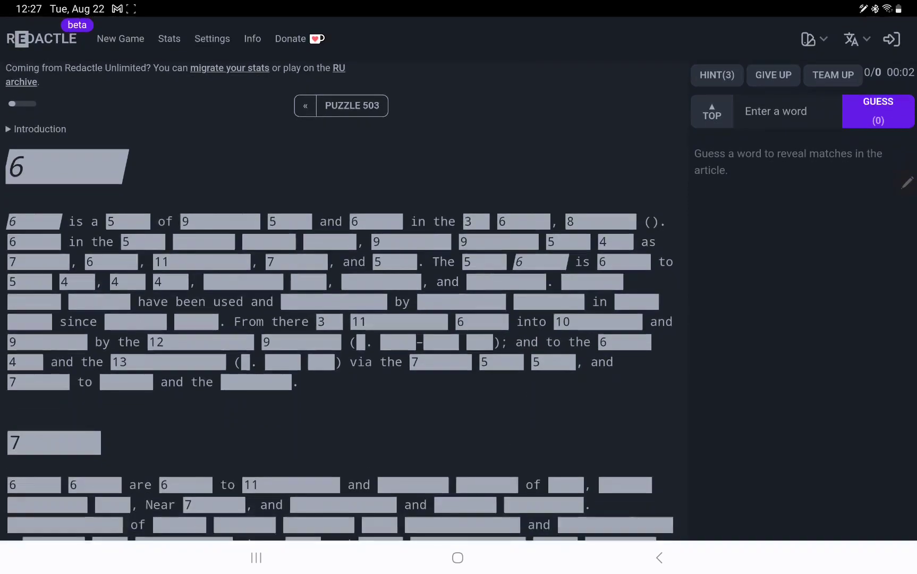
- Guess coffee and scroll to its single highlighted match in the article
text(coff)
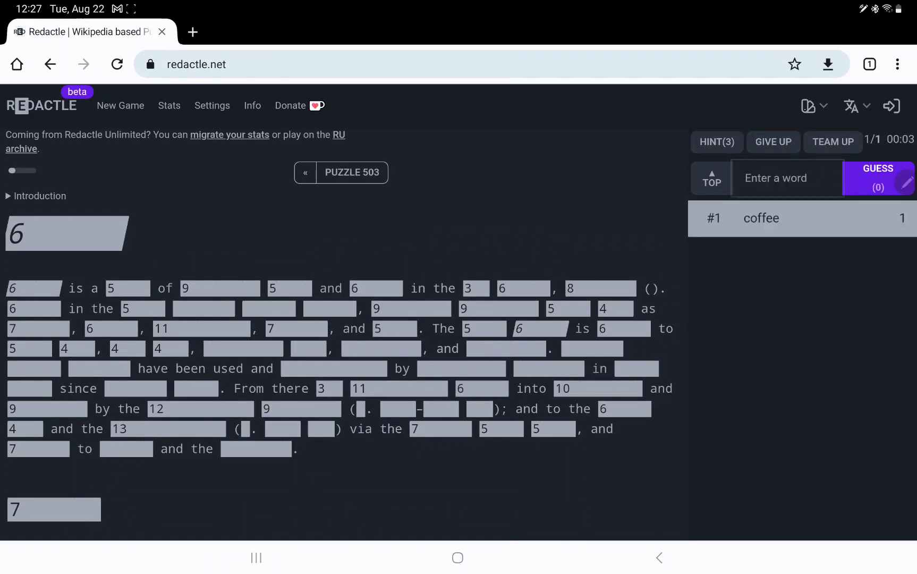
scroll(down, 3)
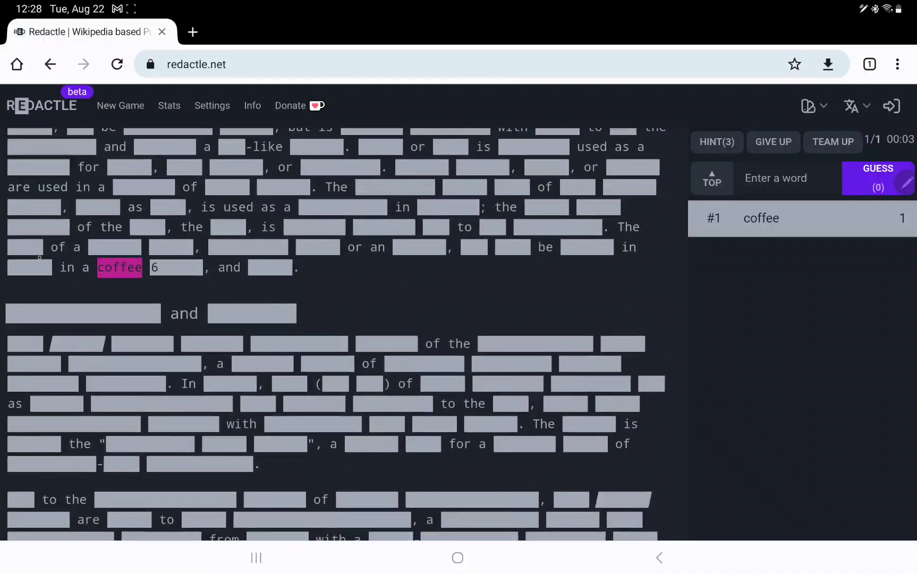
scroll(down, 3)
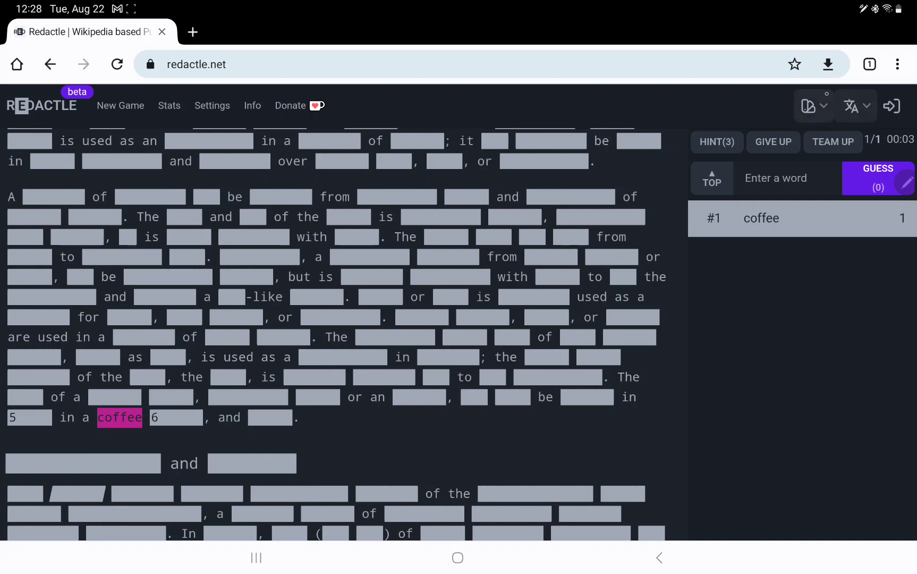
- Choose the Classic theme and the Cosy guess layout
click(811, 106)
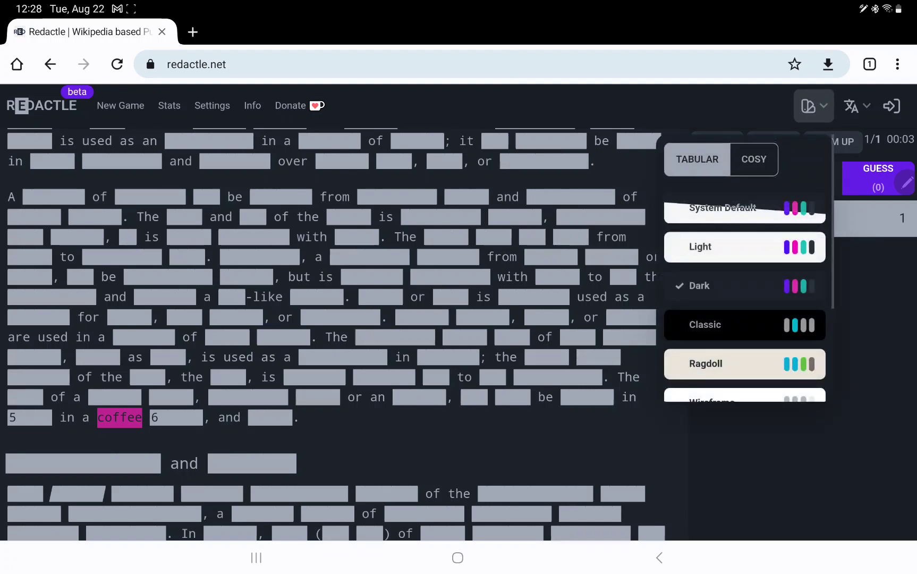
click(705, 325)
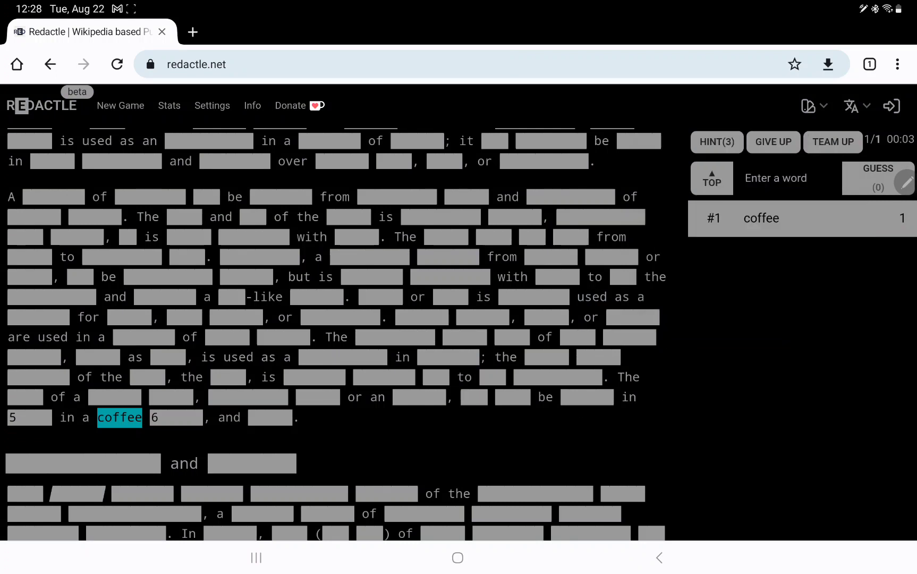
click(812, 106)
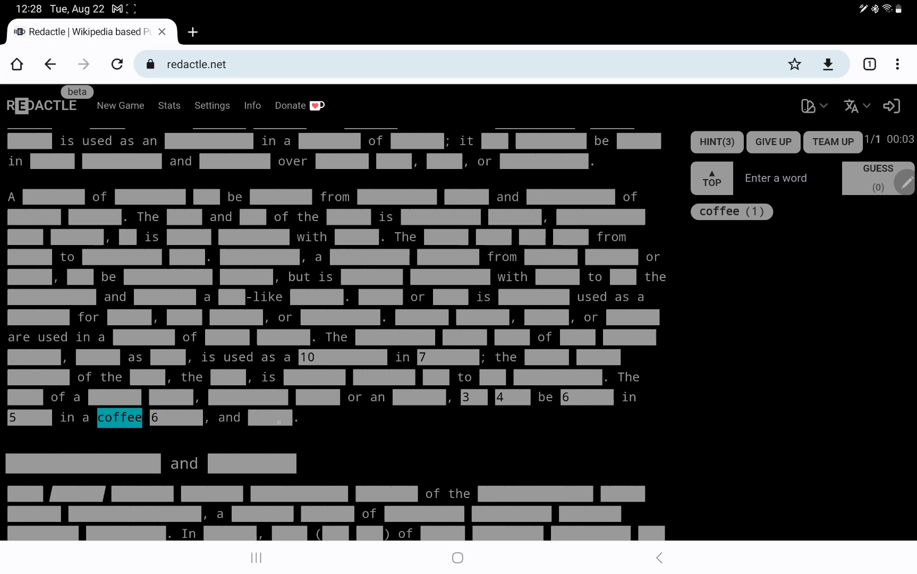
- Scroll down through the redacted article looking for coffee matches and letter counts
scroll(down, 3)
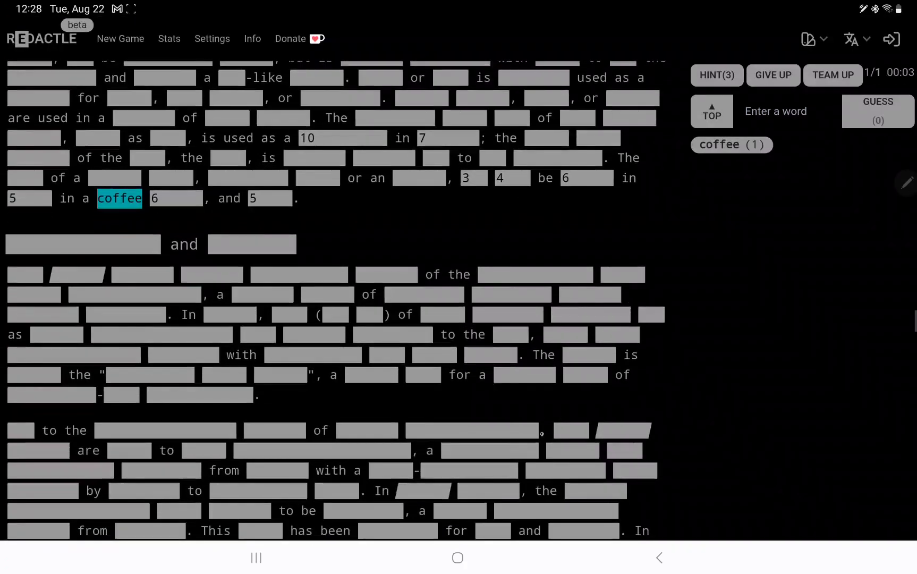
scroll(down, 3)
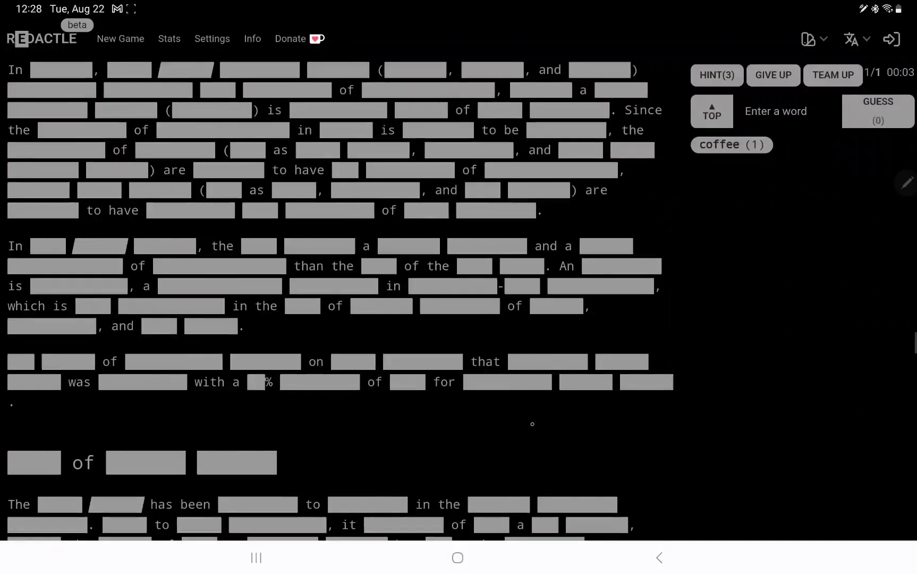
scroll(down, 3)
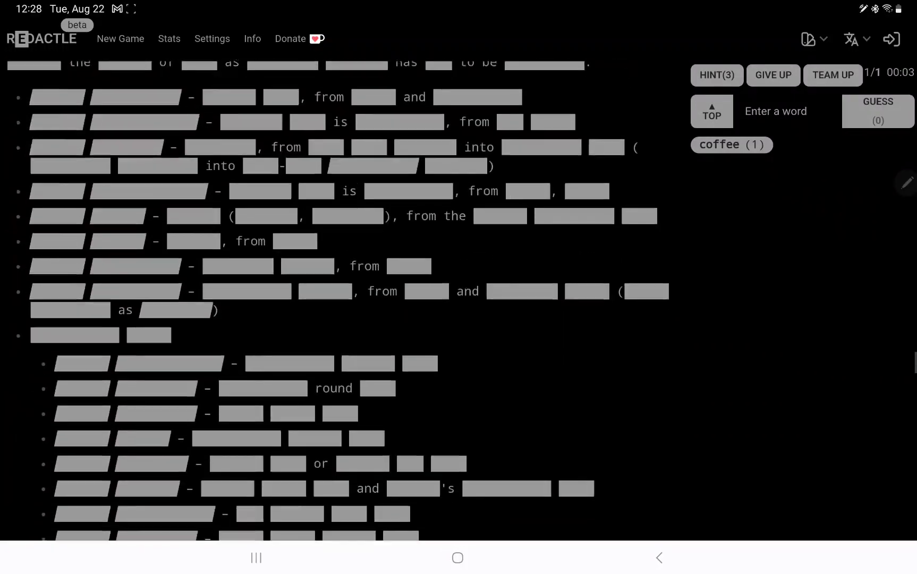
scroll(down, 3)
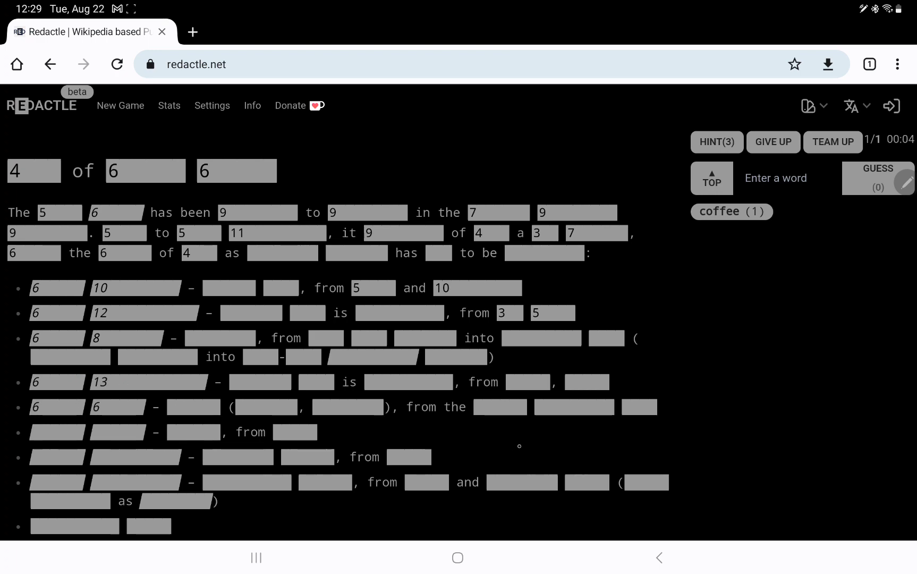
scroll(down, 3)
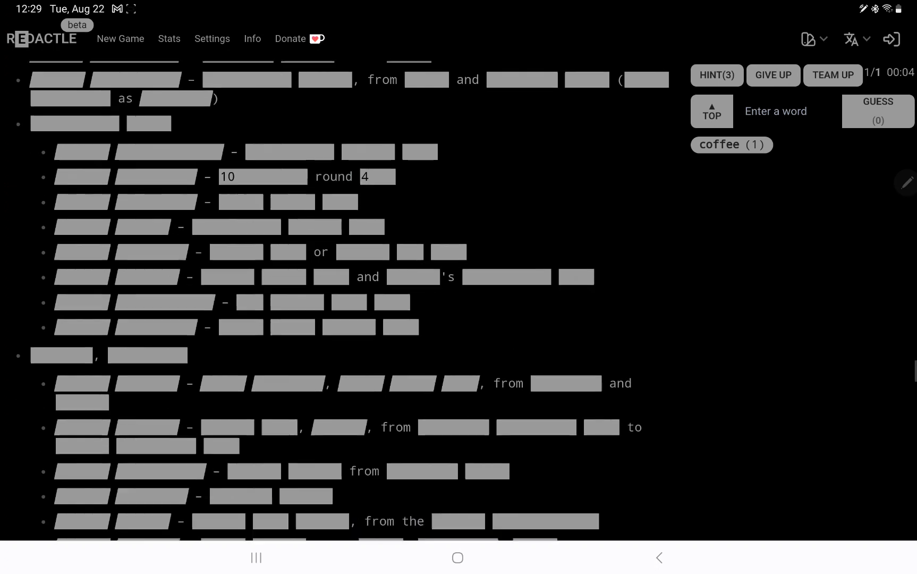
scroll(down, 3)
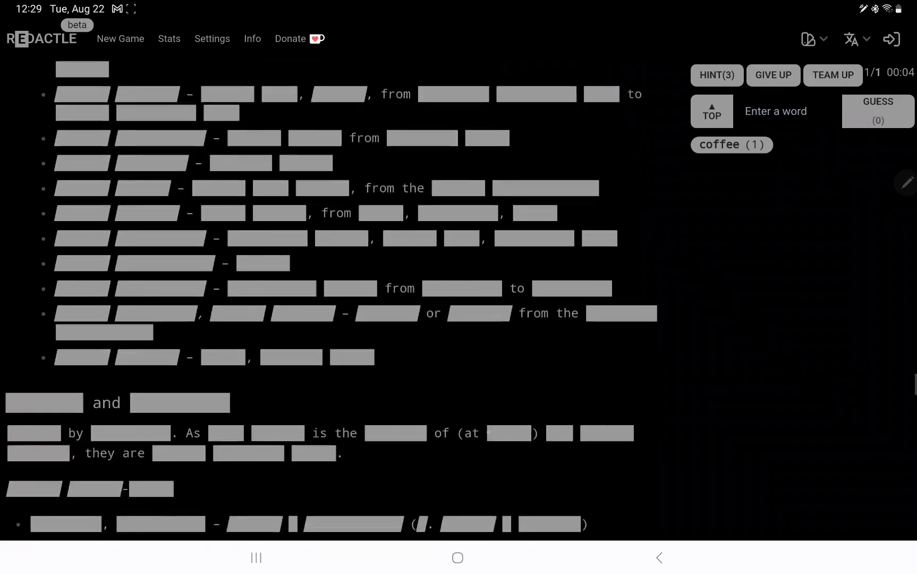
scroll(down, 3)
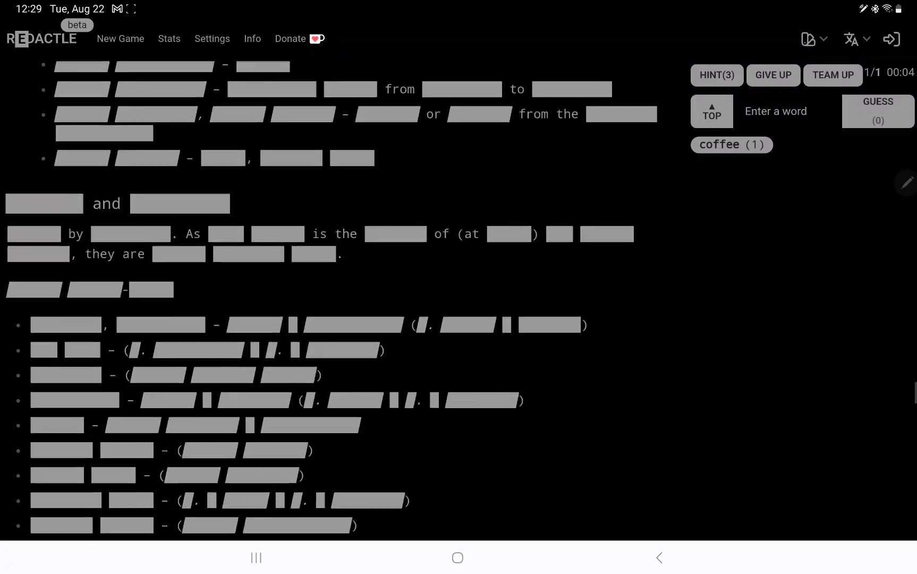
scroll(down, 3)
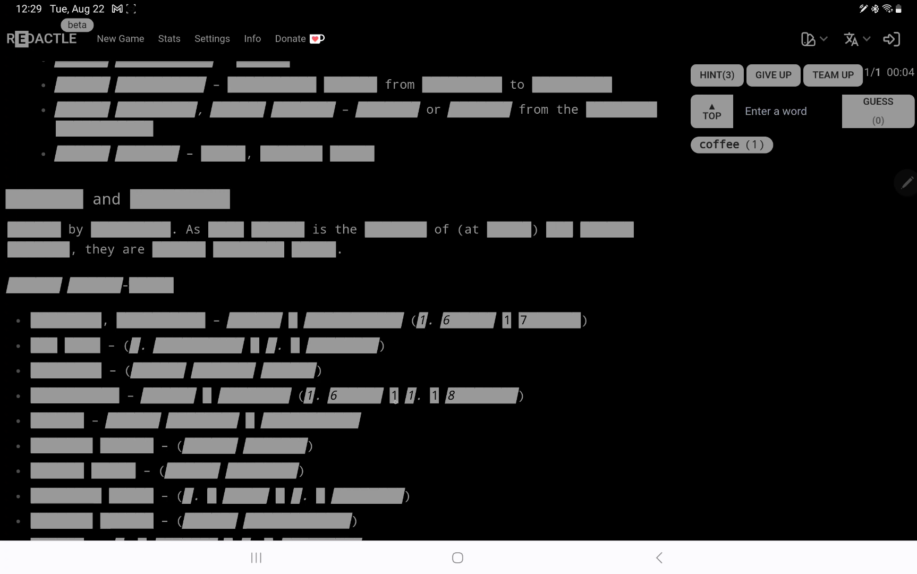
scroll(down, 3)
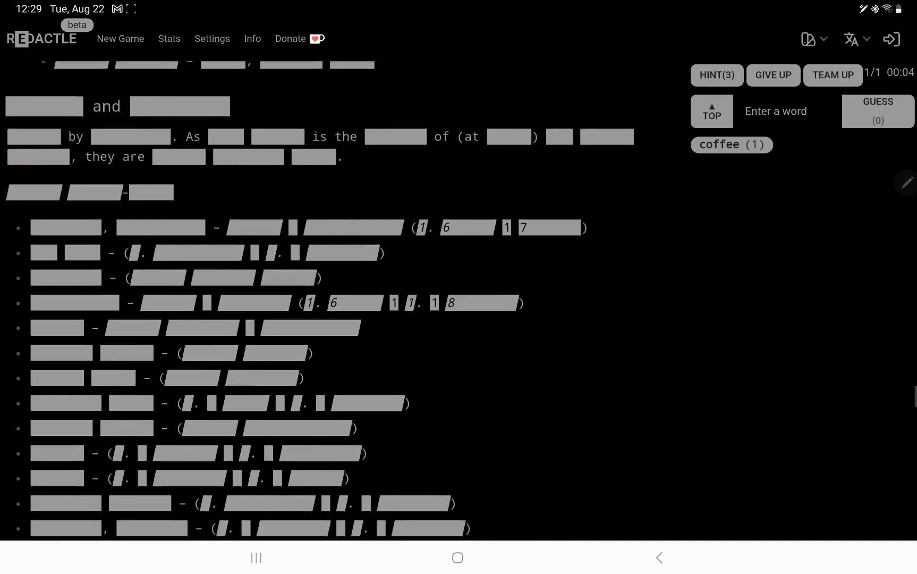
- Guess the letters c (119 matches) and v (none), scanning the highlighted article
text(v)
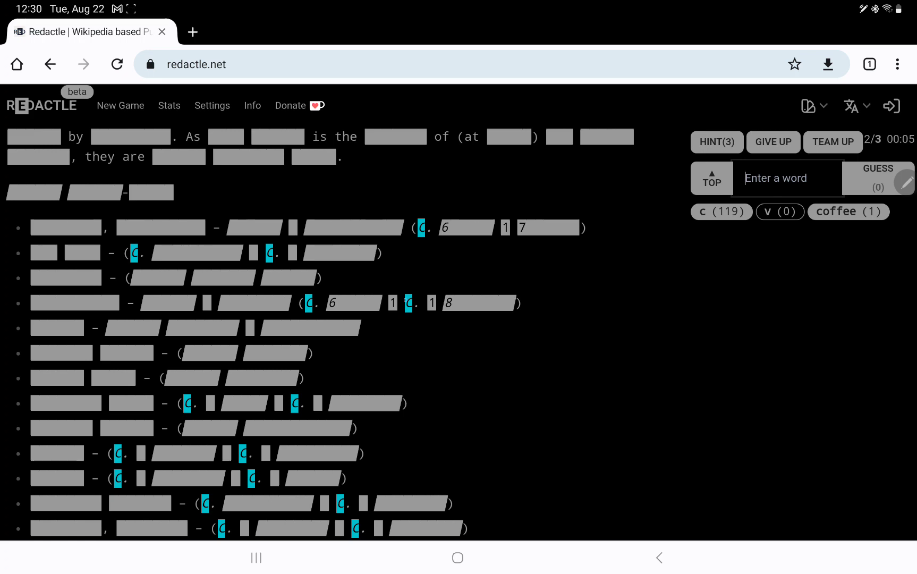
scroll(down, 3)
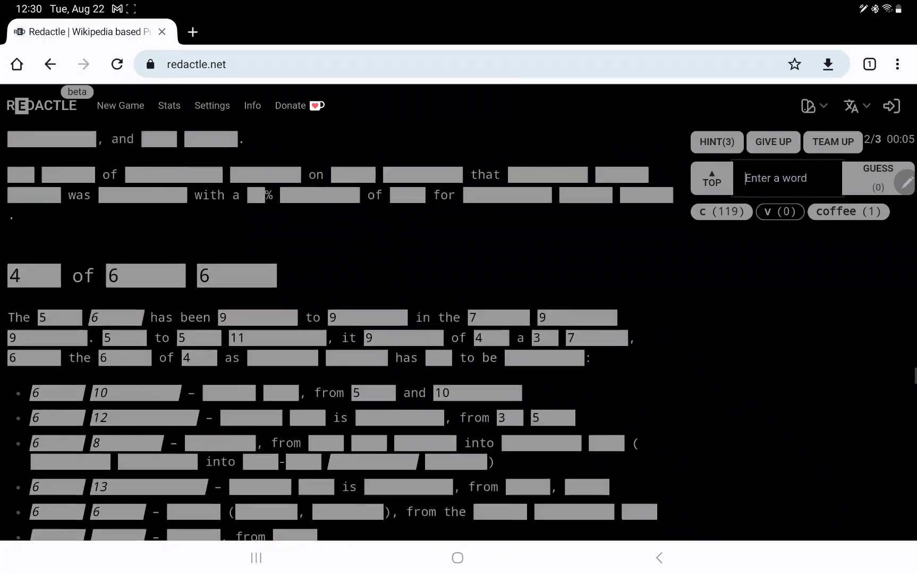
scroll(down, 3)
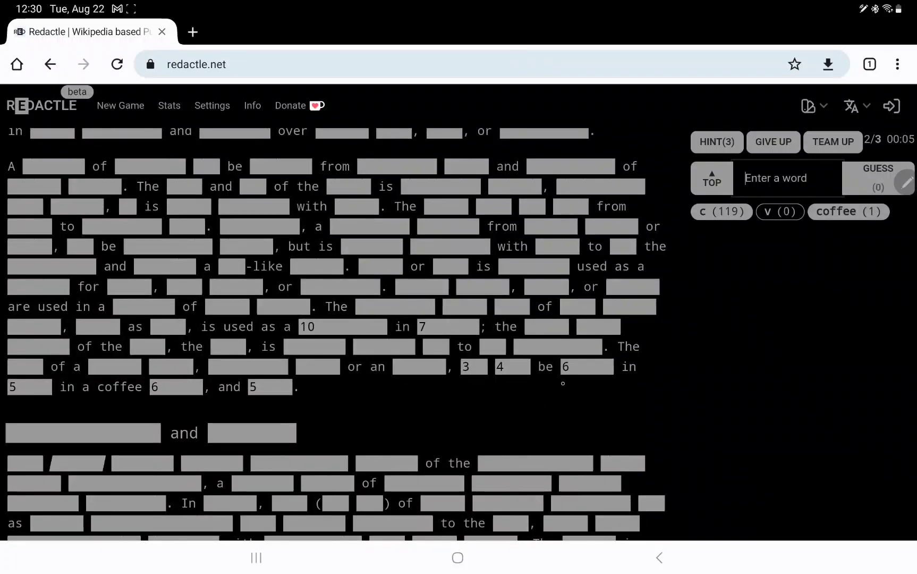
scroll(down, 3)
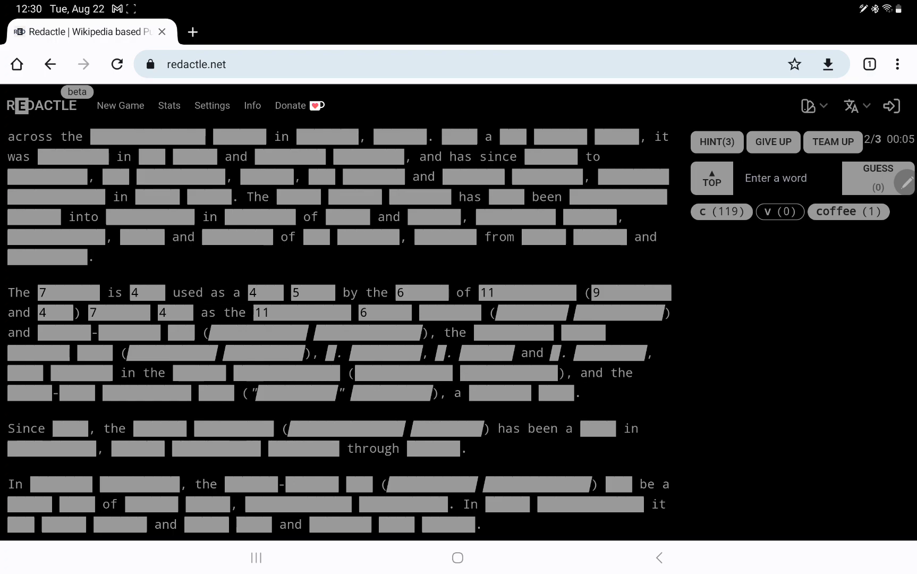
scroll(down, 3)
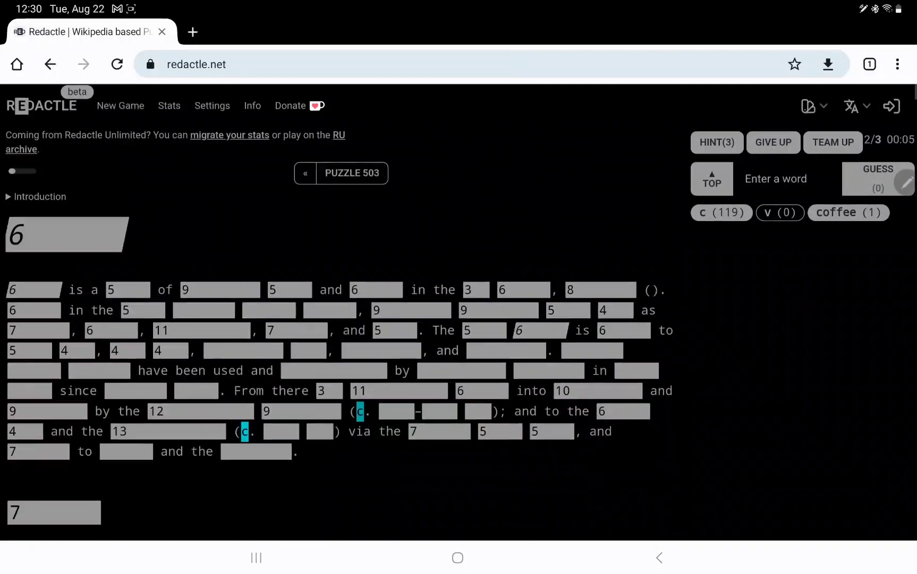
- Guess plant (8), fruit (31), family (3) and such (13)
text(p)
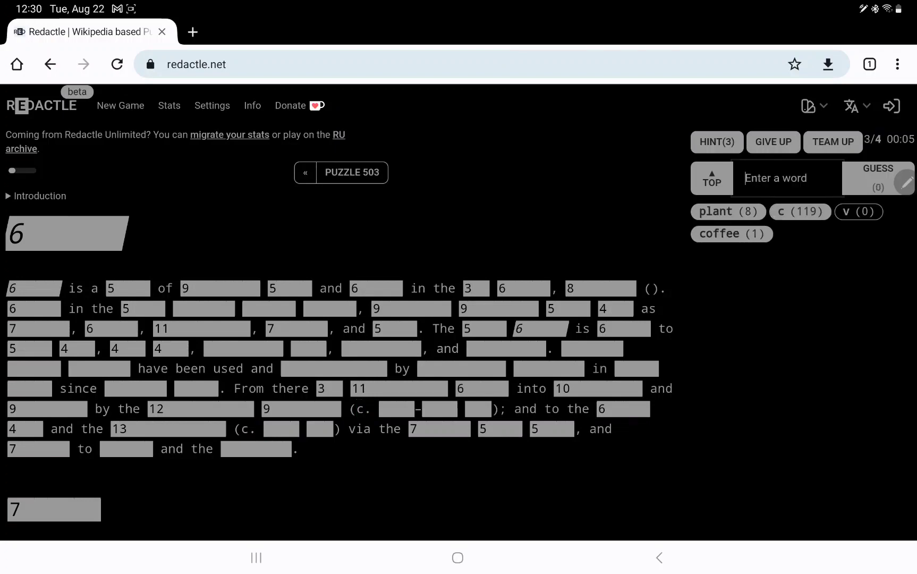
text(frui)
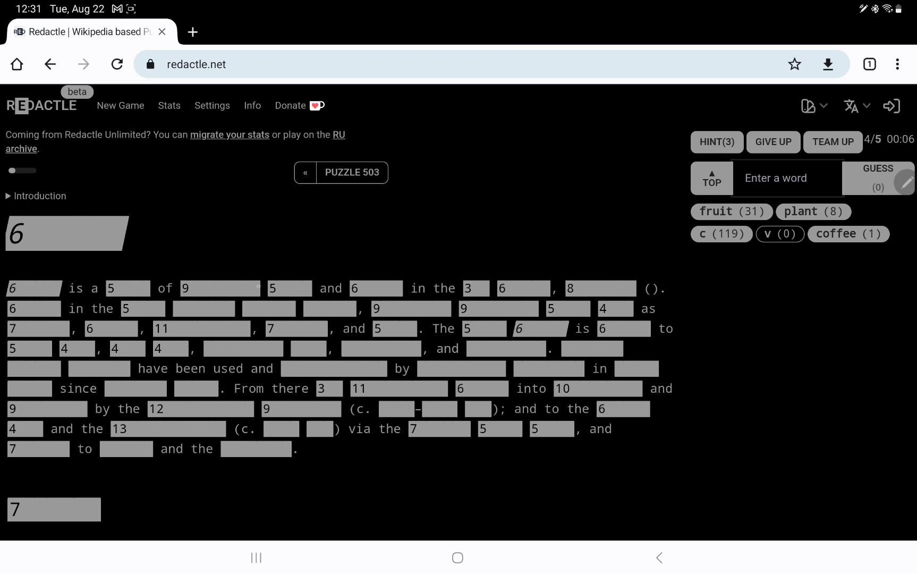
text(family)
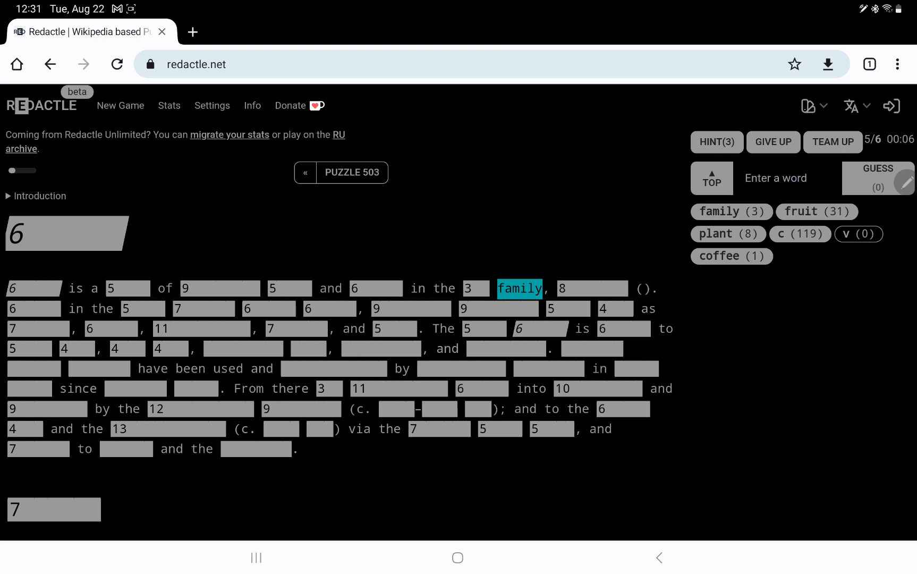
text(such)
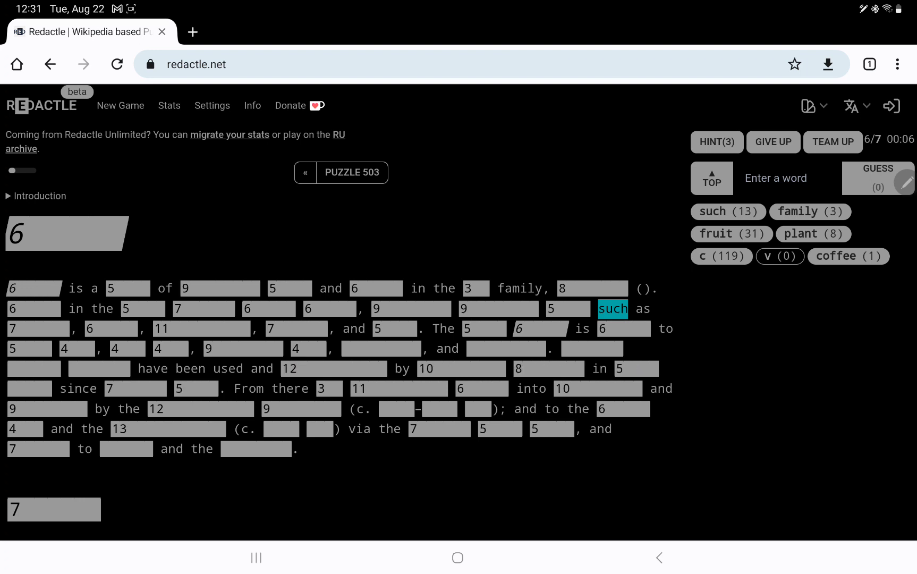
- Guess 'eastern' and 'india' (3 hits each), then read further down the redacted article
scroll(down, 3)
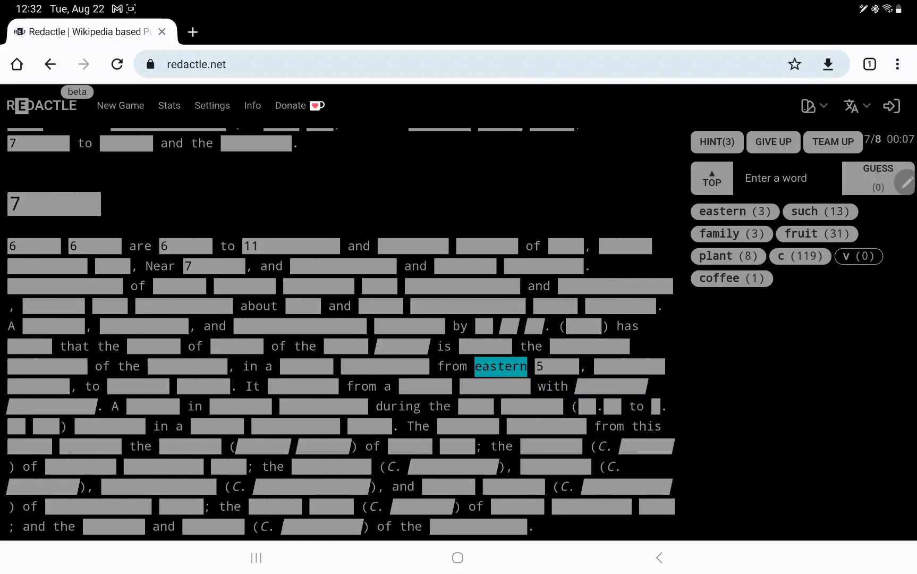
text(india)
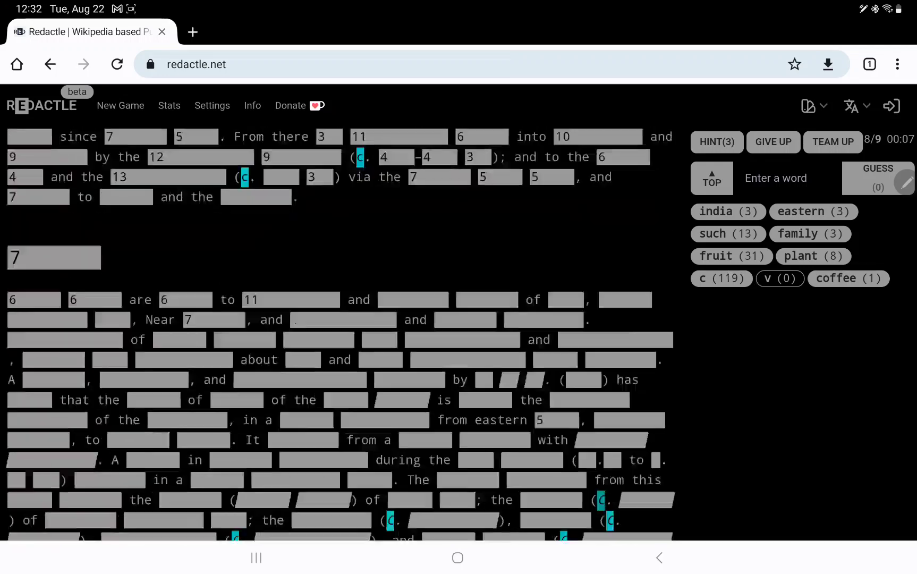
scroll(down, 3)
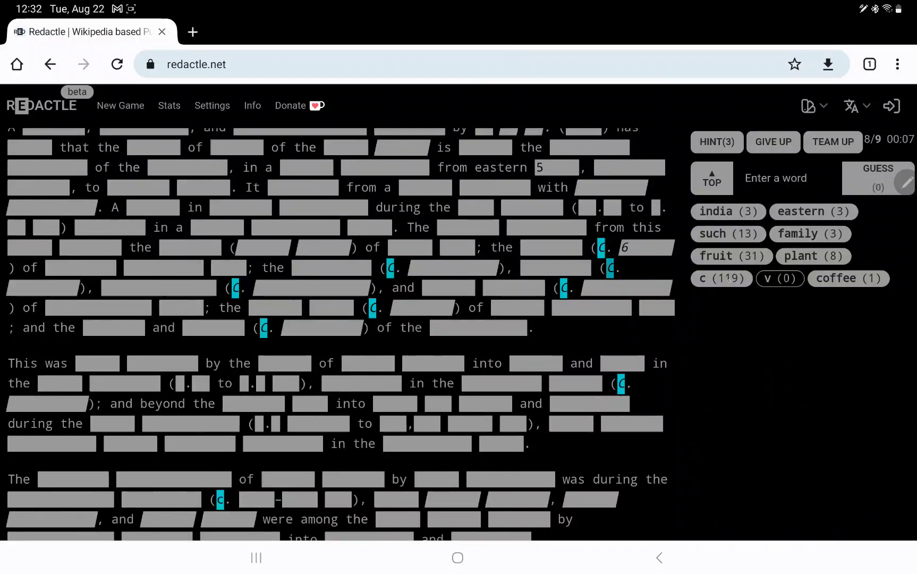
scroll(down, 3)
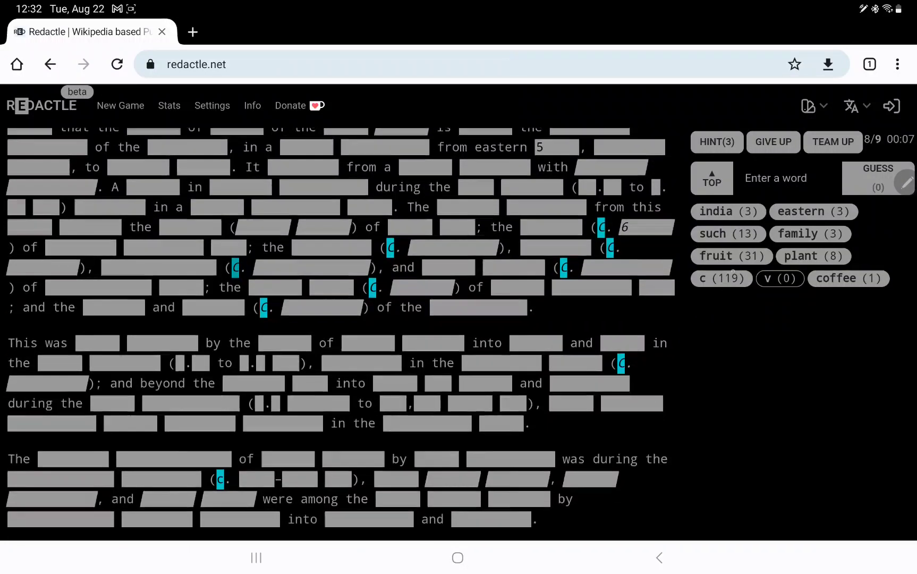
scroll(down, 3)
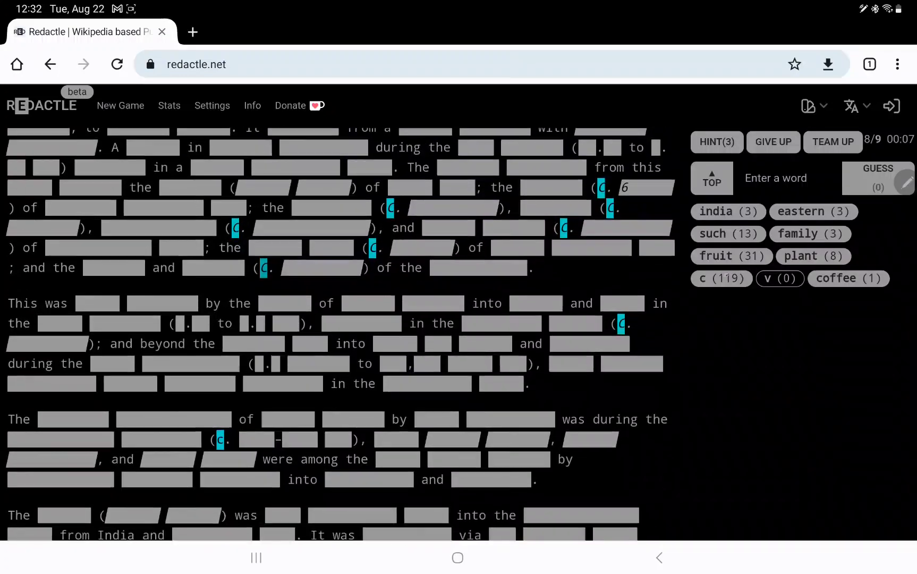
scroll(down, 3)
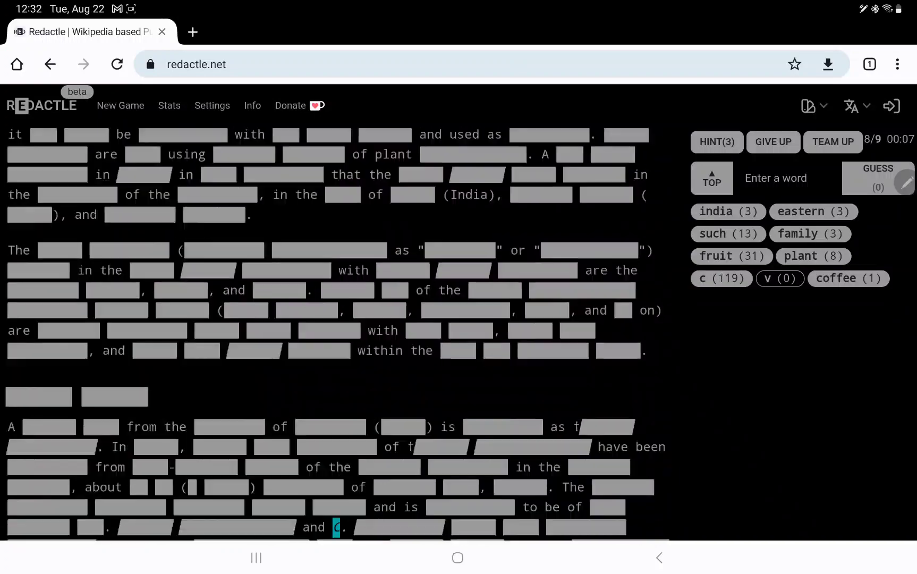
scroll(down, 3)
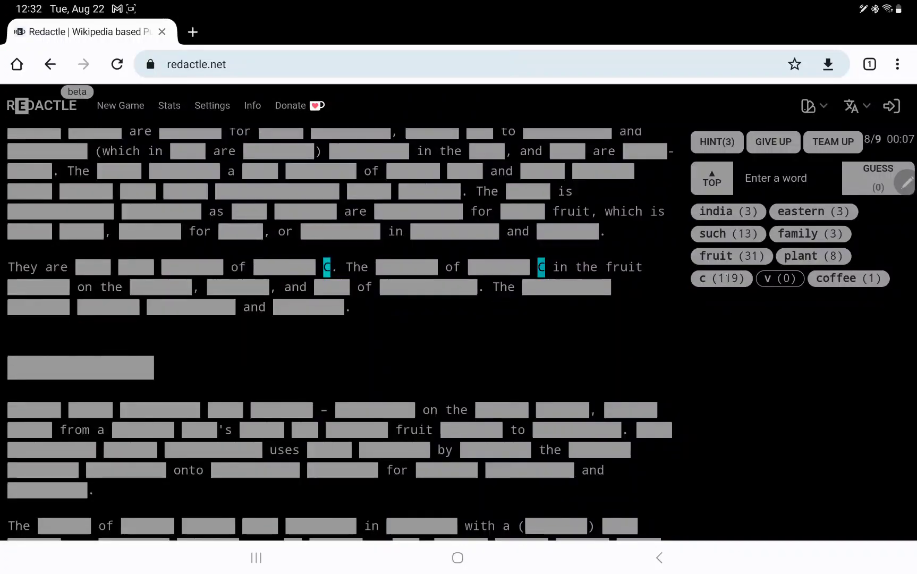
- Jump to an occurrence of 'plant', then guess 'where' and 'become'
scroll(down, 3)
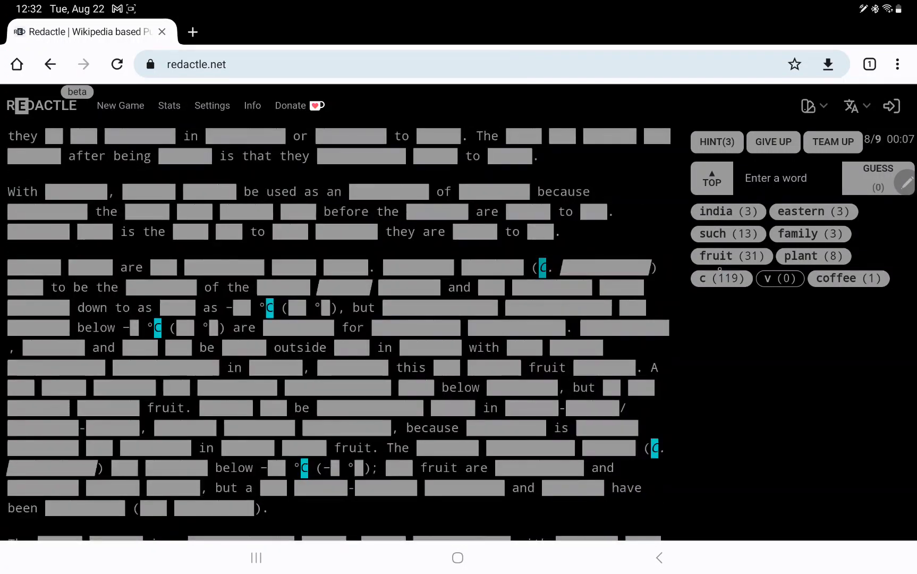
click(812, 256)
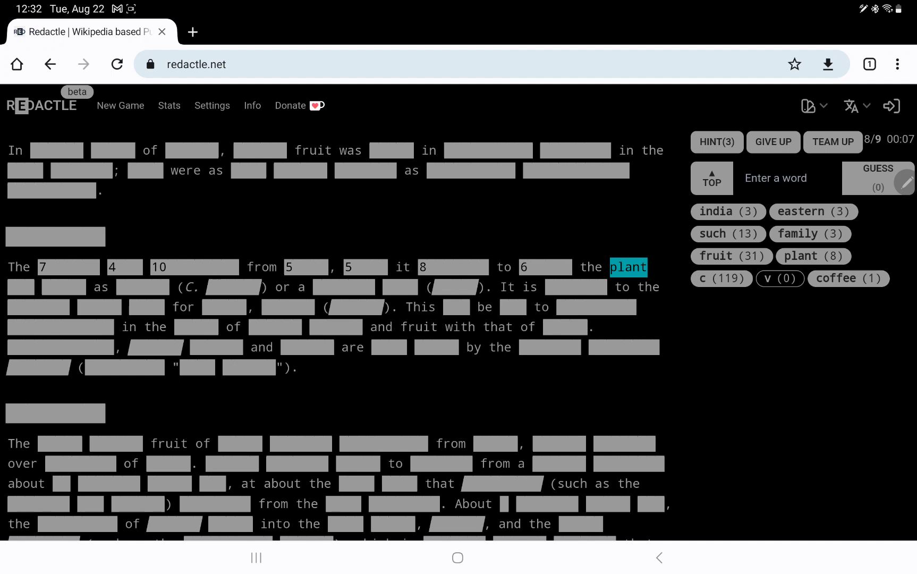
text(where)
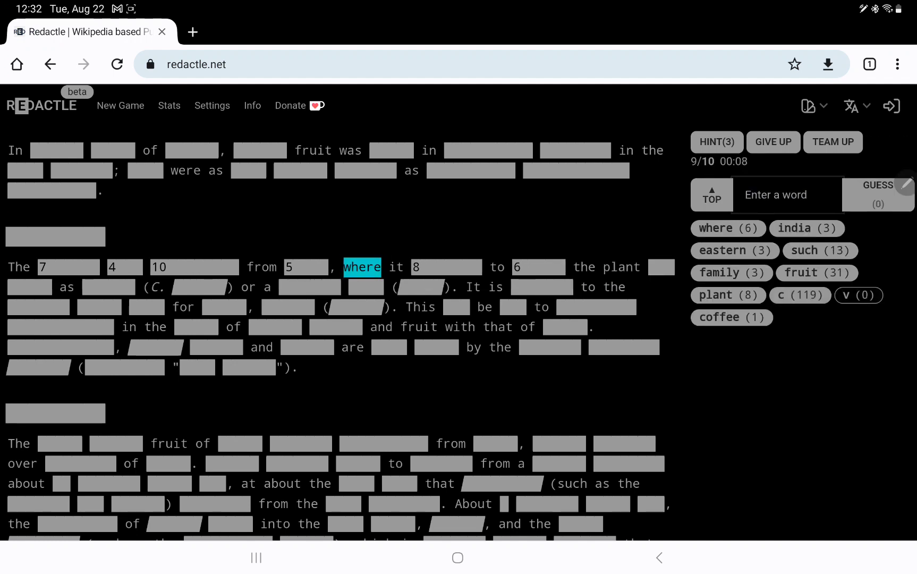
text(beco)
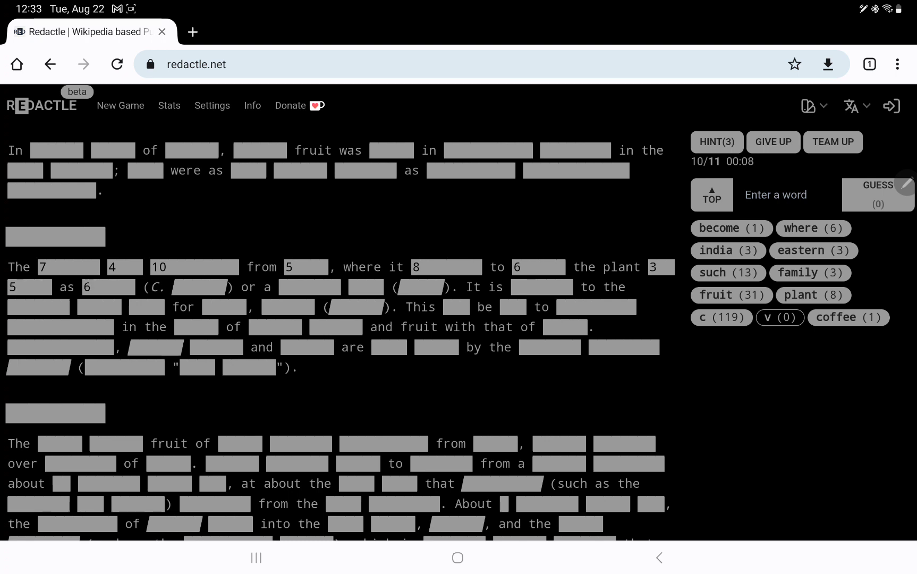
- Guess 'now', 'known' and 'evolved', uncovering 'the plant now known as'
text(now)
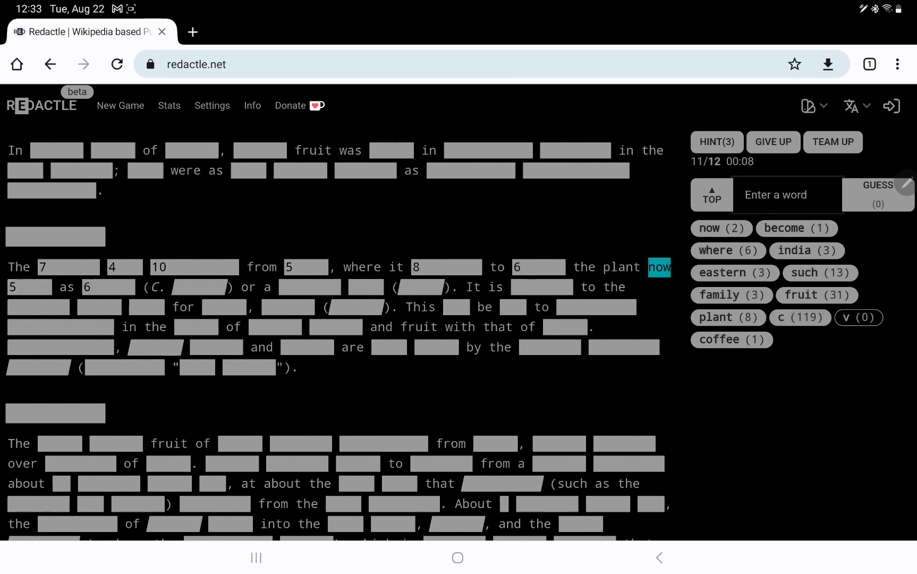
text(known)
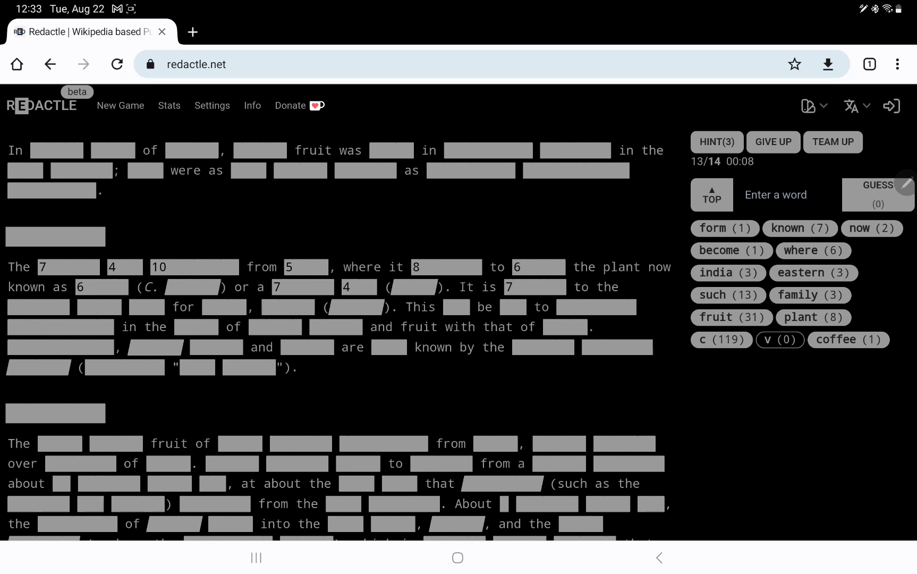
text(evol)
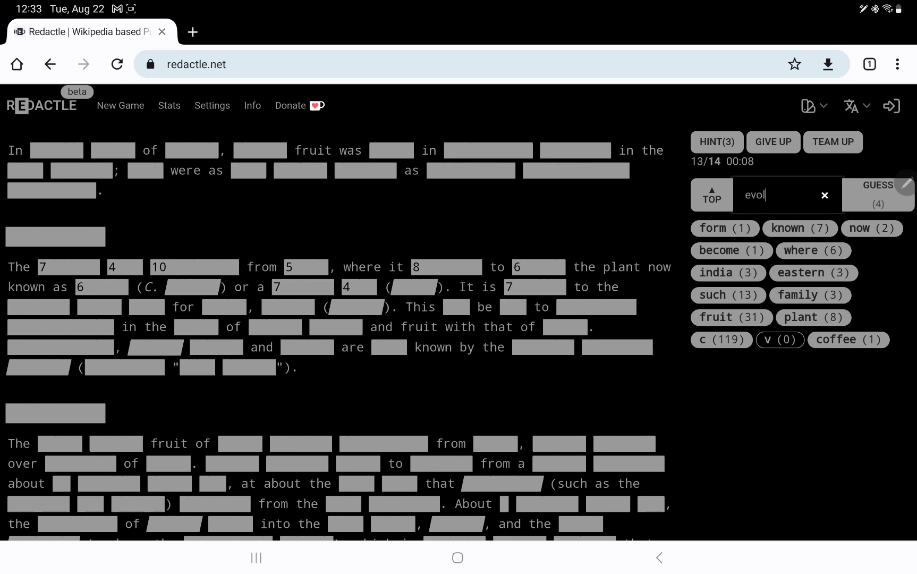
click(878, 195)
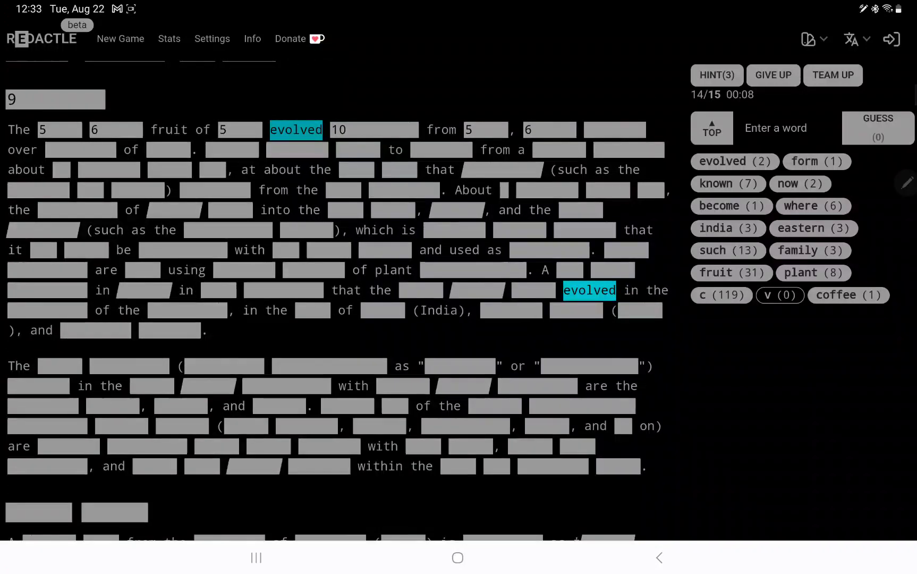
- Guess 'people' (0 hits), 'die' (1) and 'not' (14) while scanning the article
scroll(down, 3)
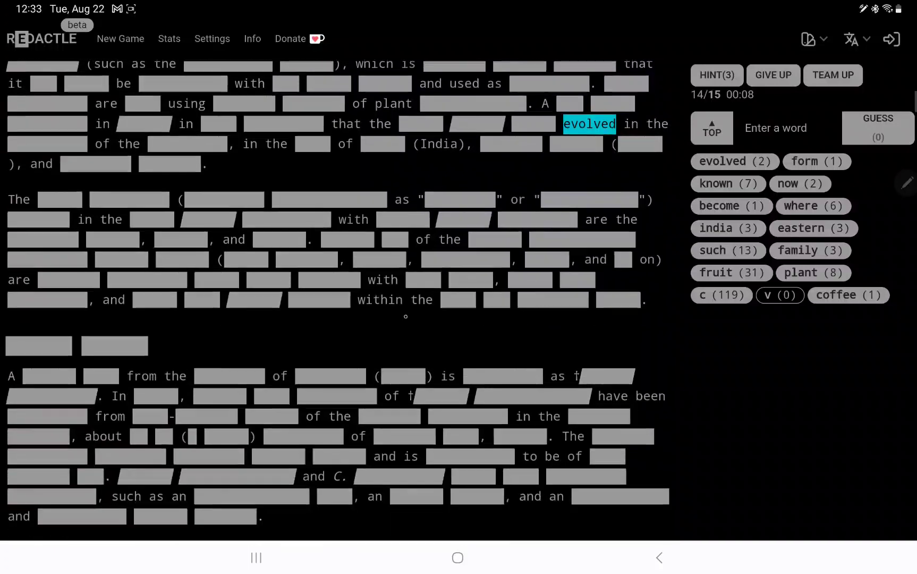
scroll(down, 3)
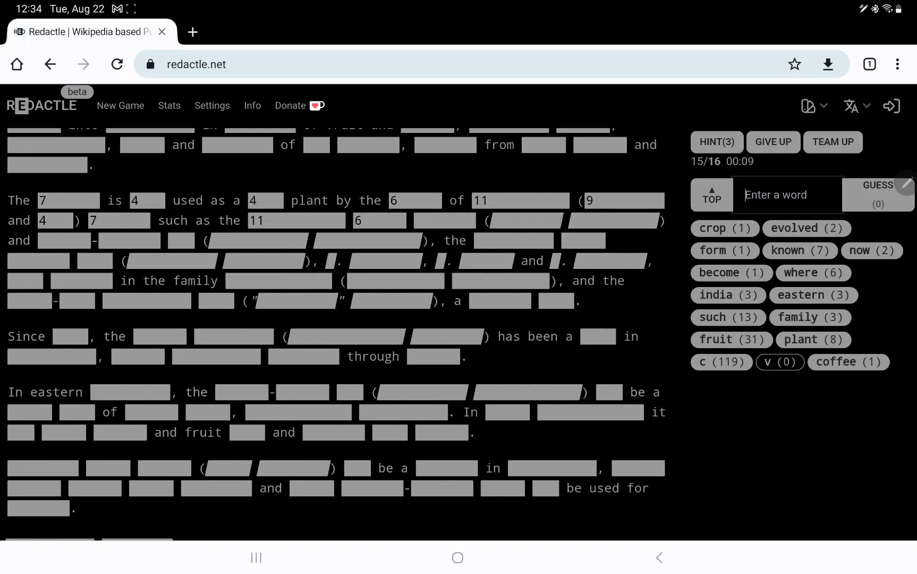
text(people)
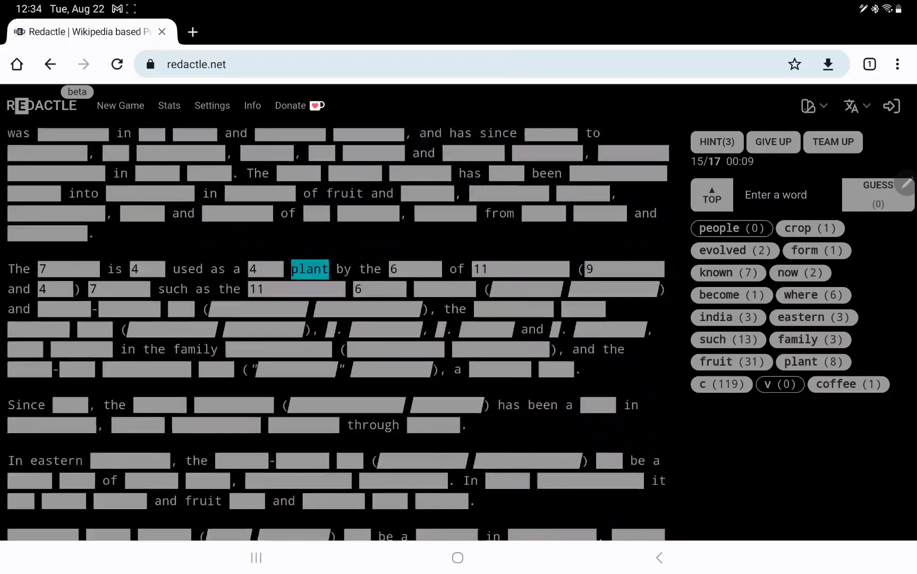
scroll(down, 3)
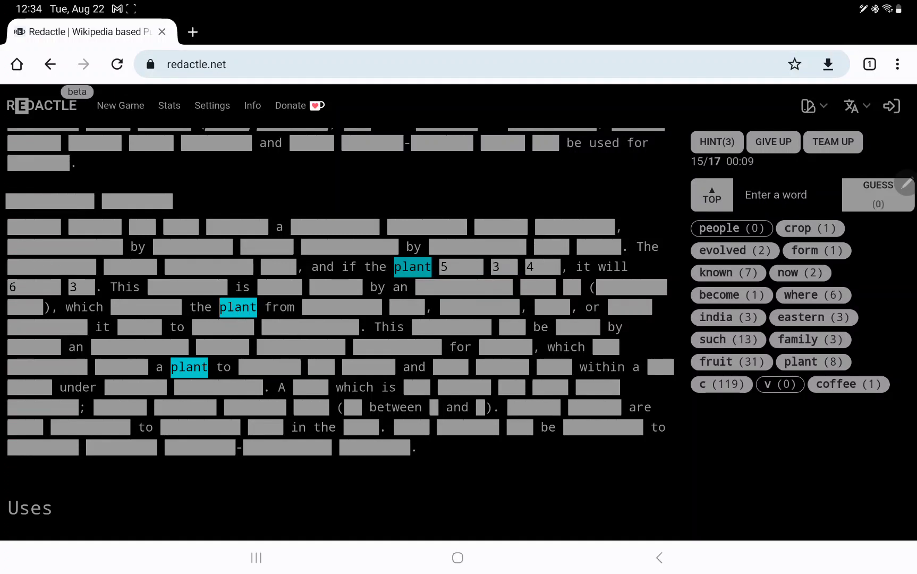
text(die)
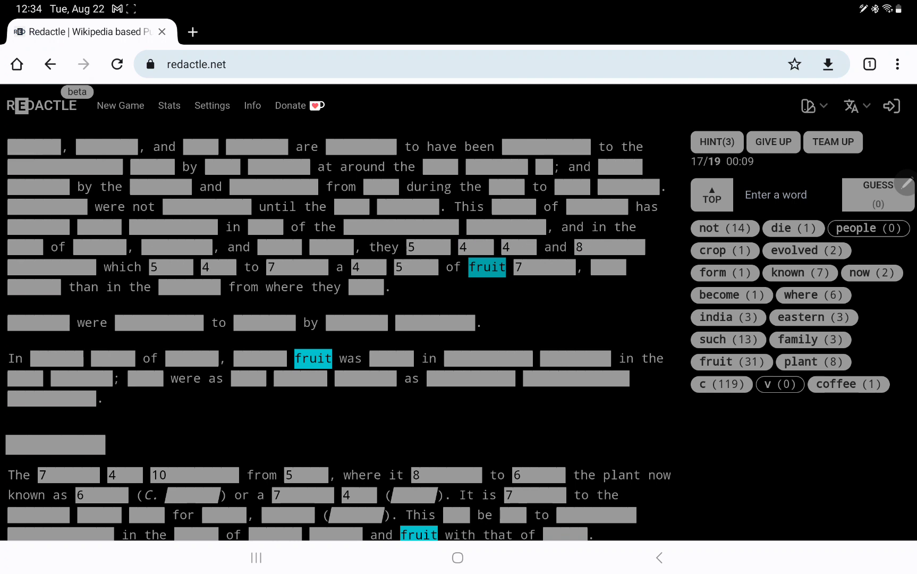
- Guess 'came' (1) and 'eaten' (5), revealing the 'Fruit' section heading
click(608, 267)
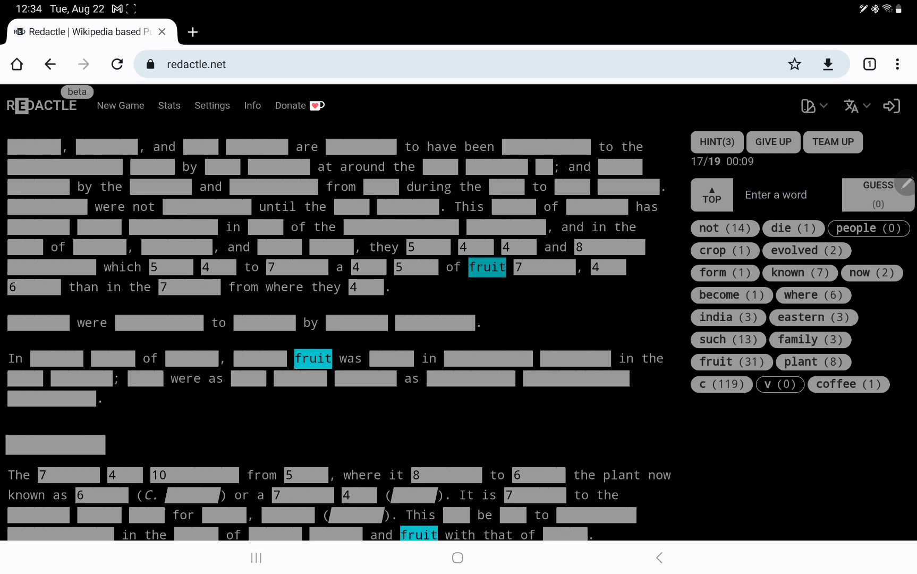
text(came)
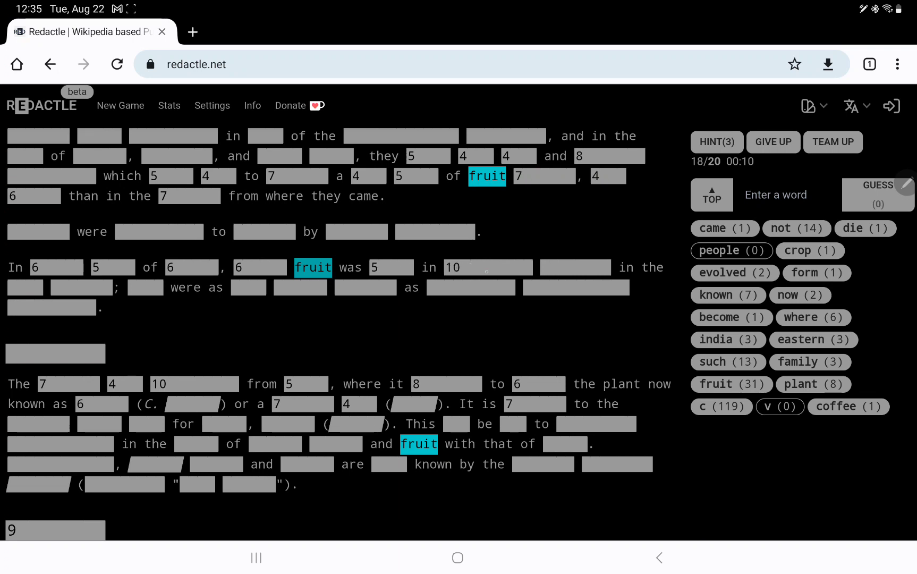
text(eat)
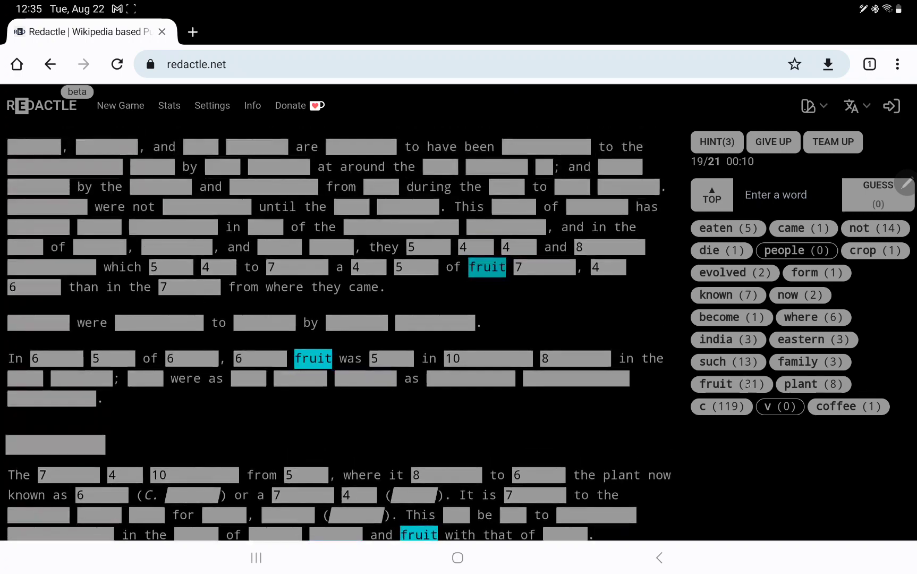
scroll(down, 3)
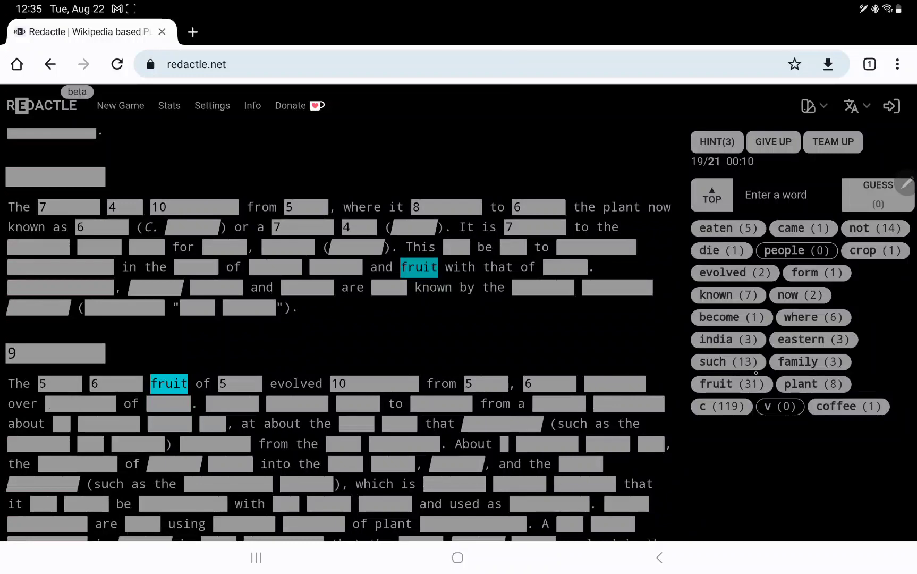
scroll(down, 3)
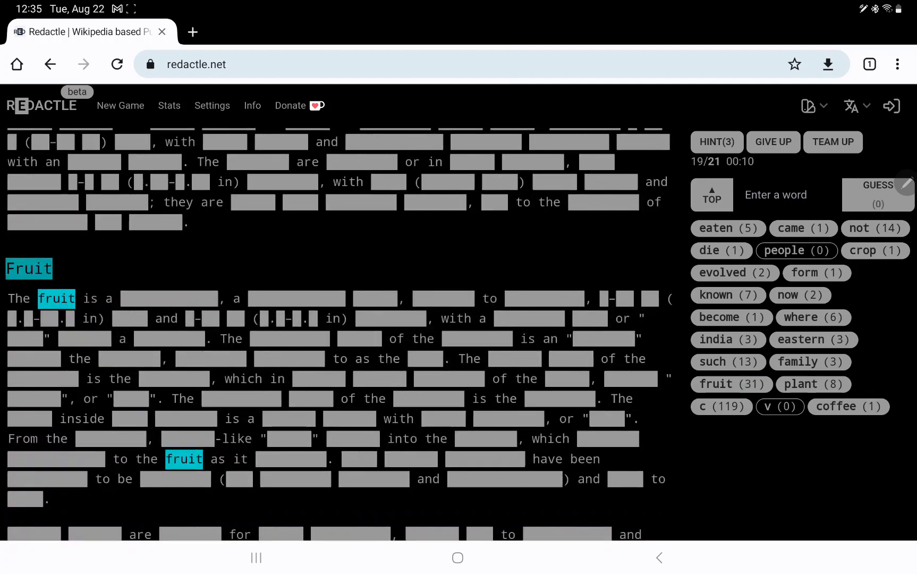
- Show the letter counts of the hidden words in the first Fruit paragraph
text(11)
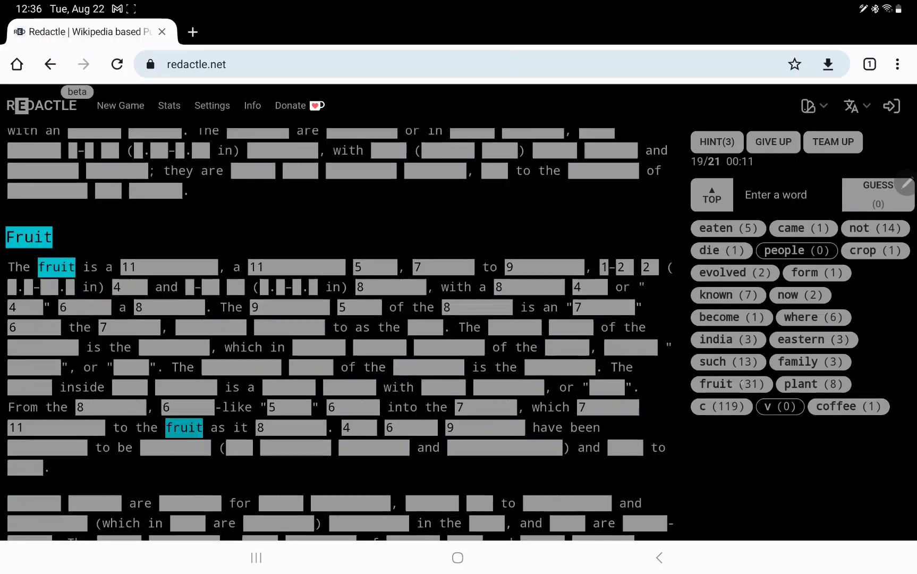
- Read down through the remaining sections of the redacted article
scroll(down, 3)
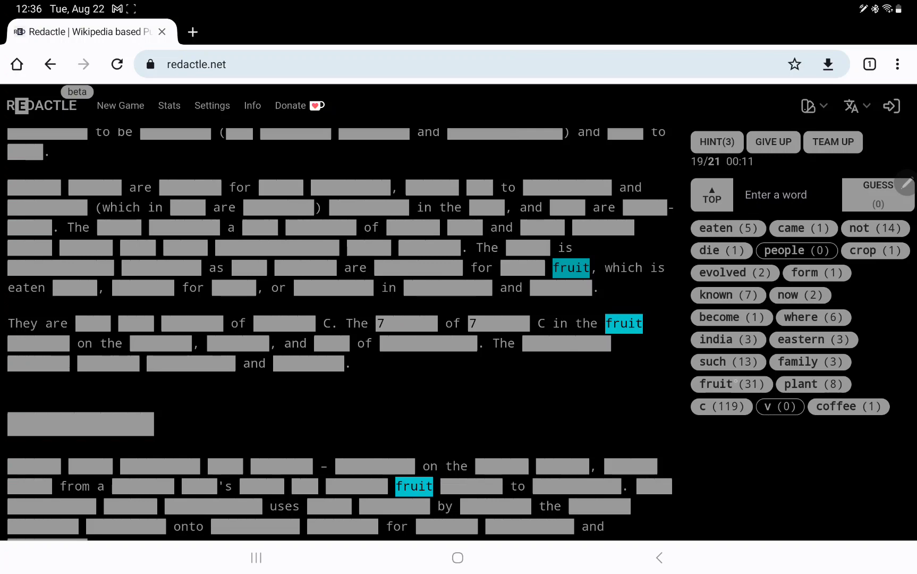
scroll(down, 3)
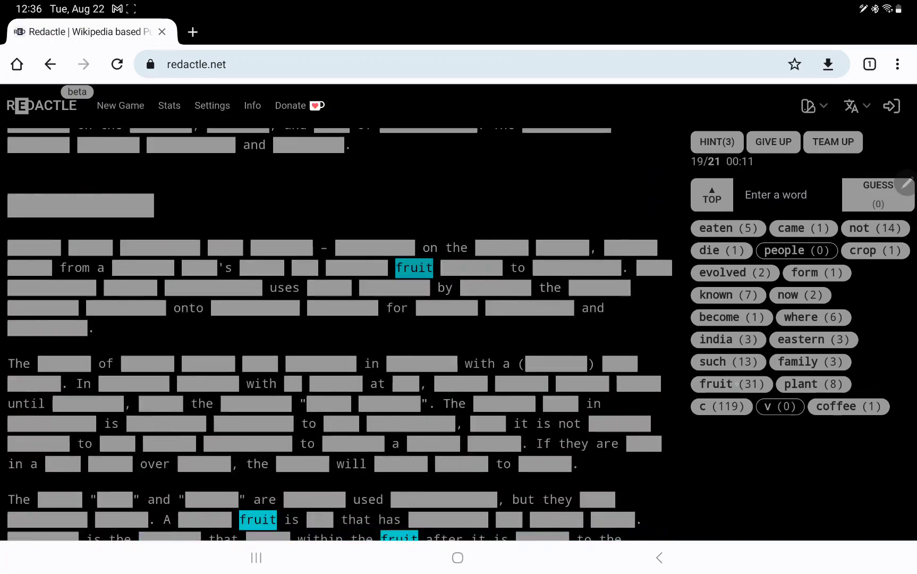
scroll(down, 3)
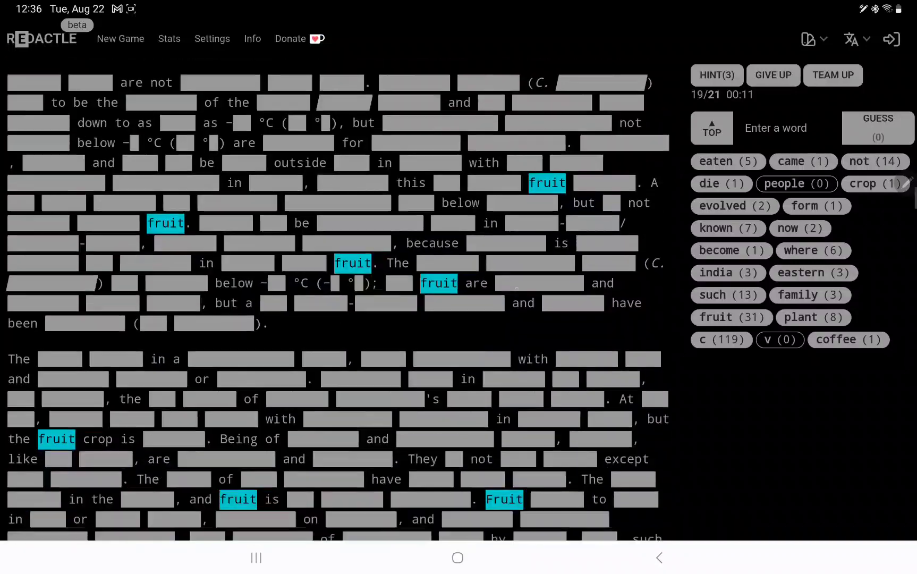
scroll(down, 3)
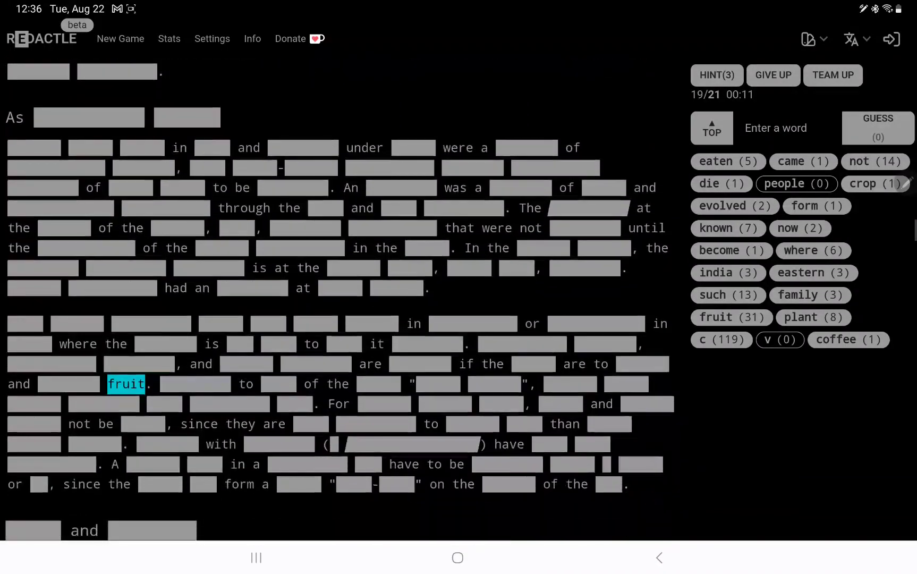
scroll(down, 3)
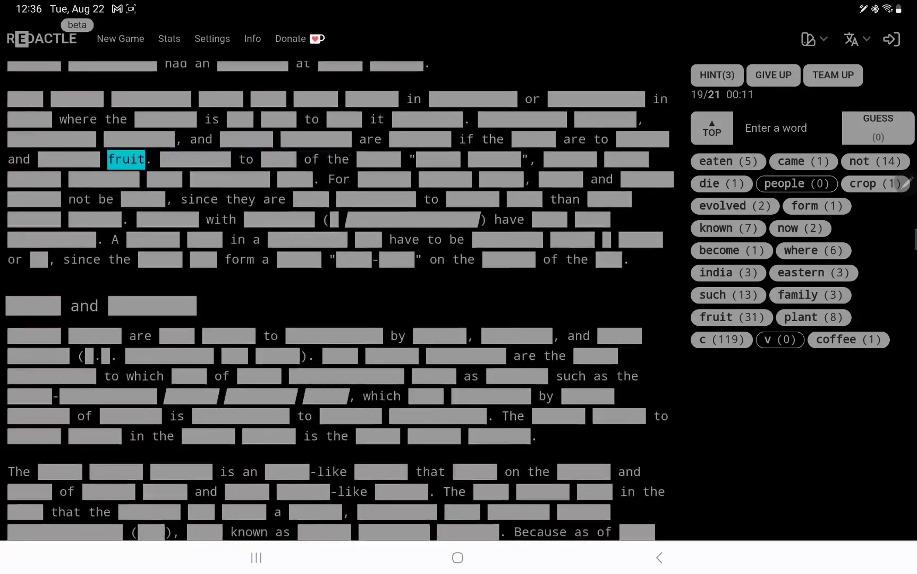
scroll(down, 3)
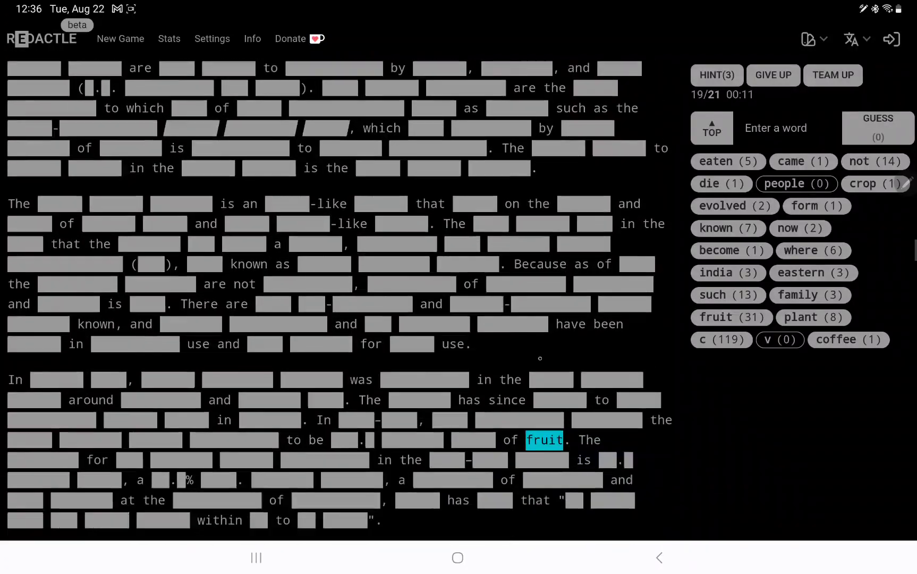
scroll(down, 3)
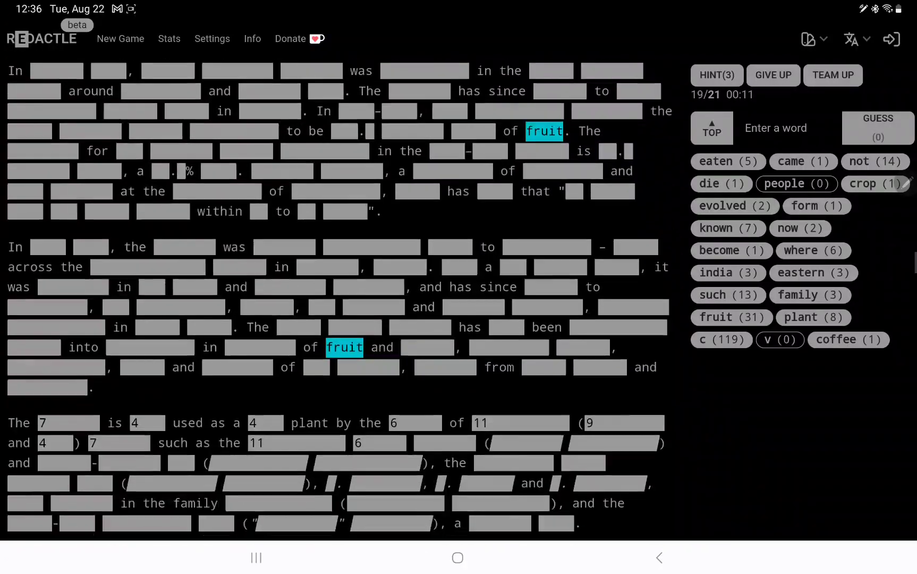
scroll(down, 3)
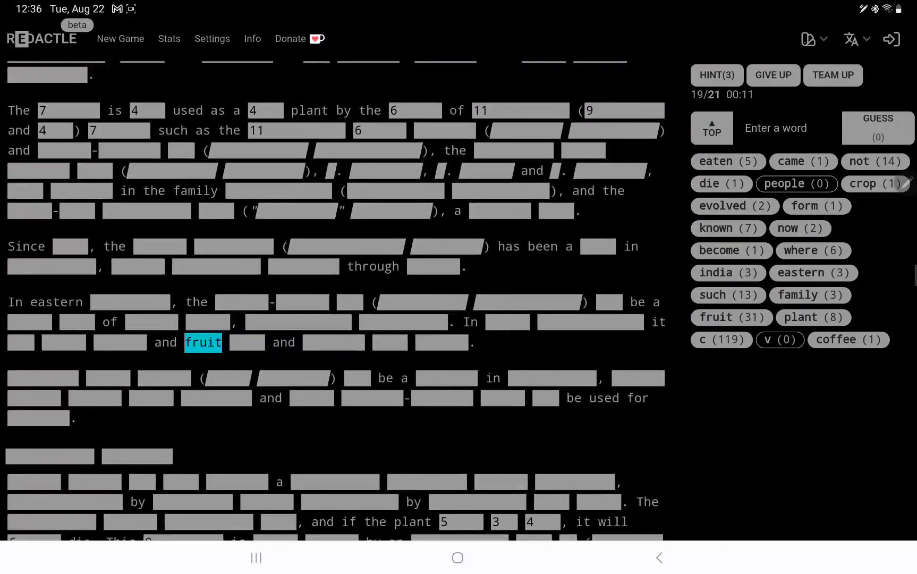
scroll(down, 3)
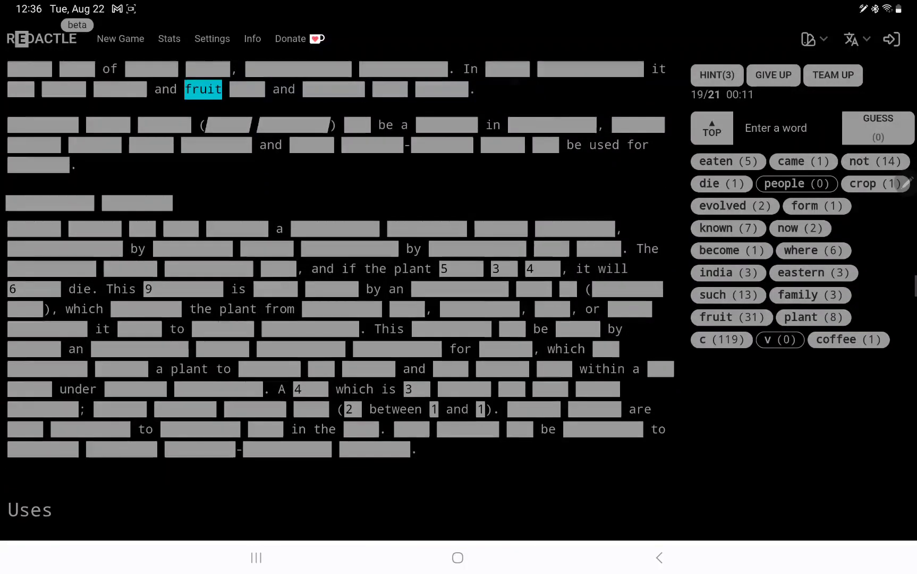
scroll(down, 3)
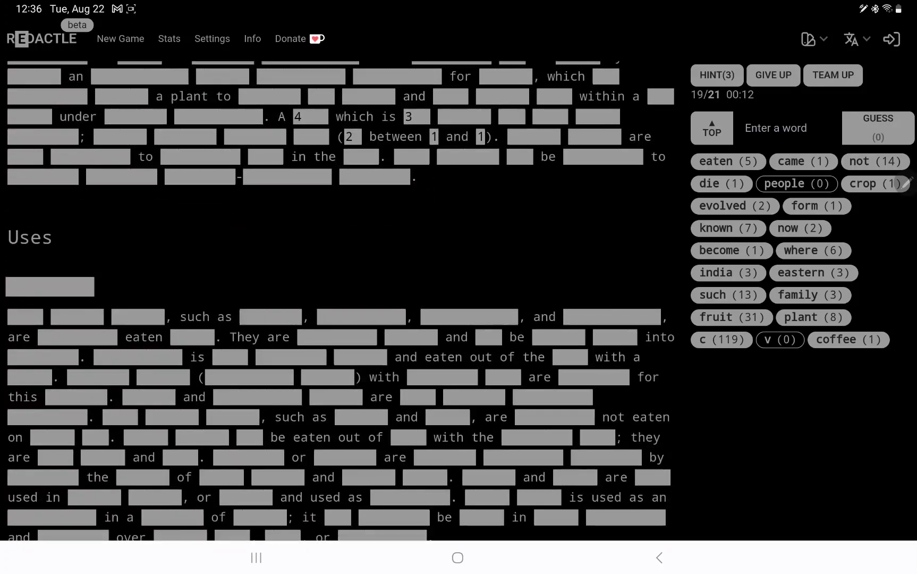
scroll(down, 3)
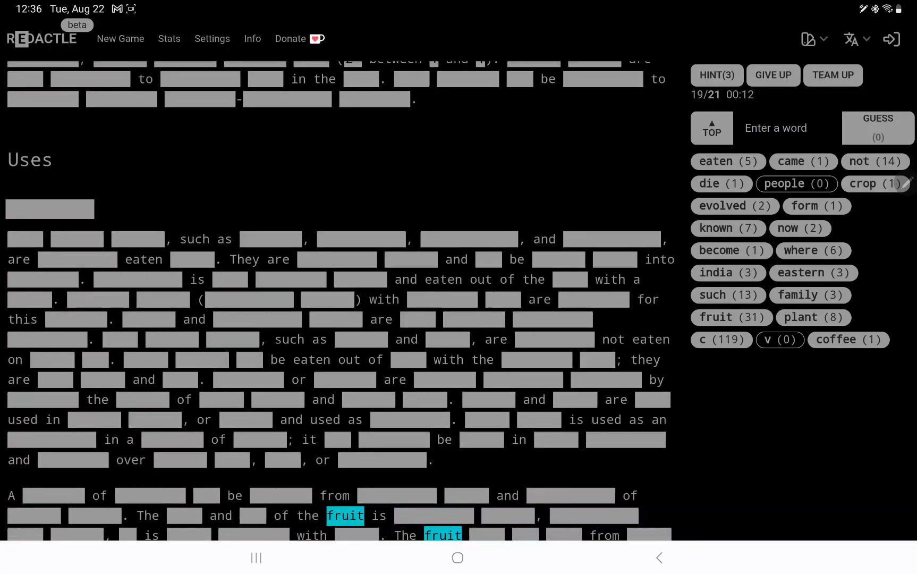
scroll(down, 3)
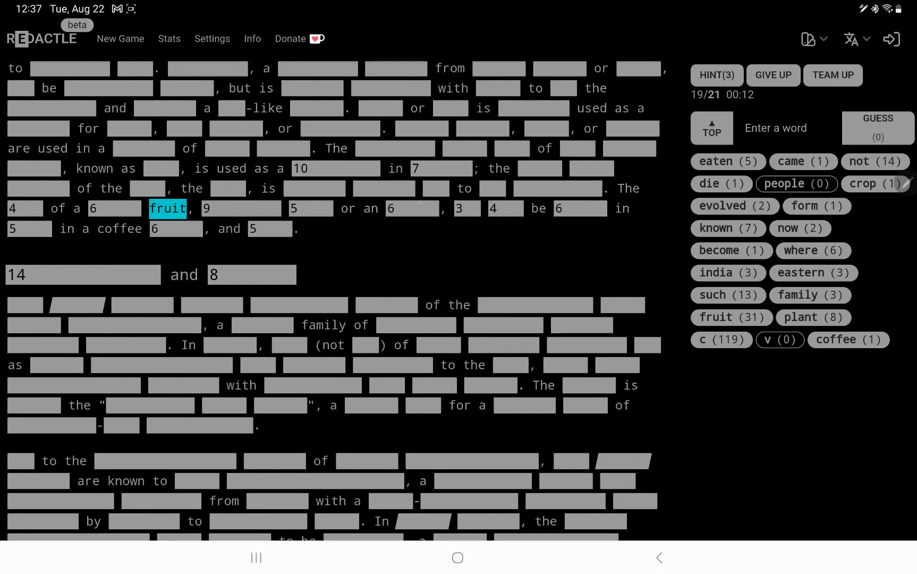
- Guess 'may' (10), 'can', 'then', 'also' (14) and 'nut' (0 hits)
text(may)
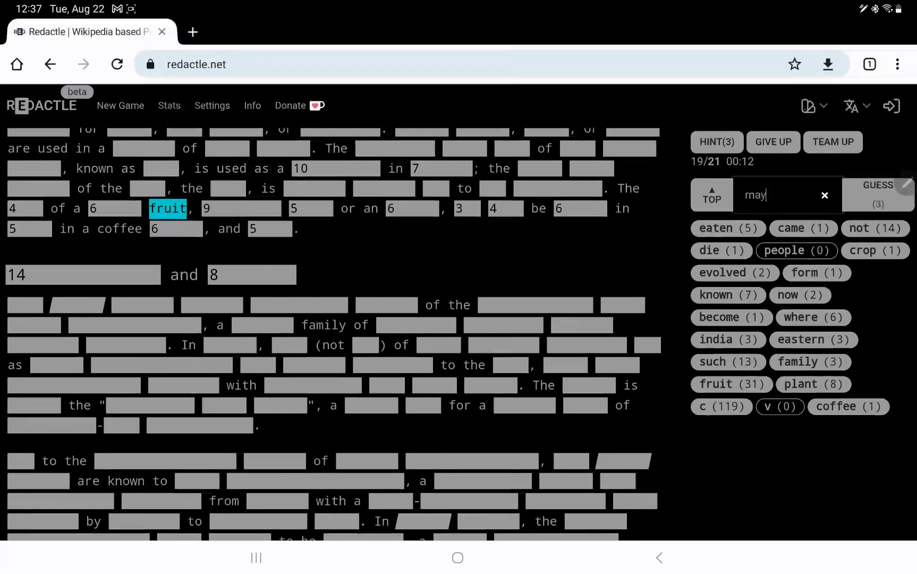
key(Enter)
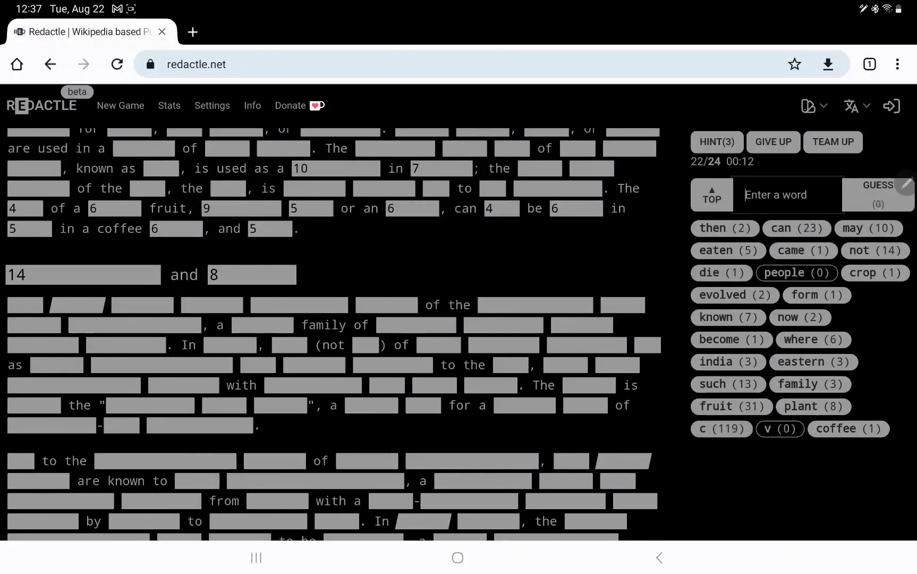
text(also)
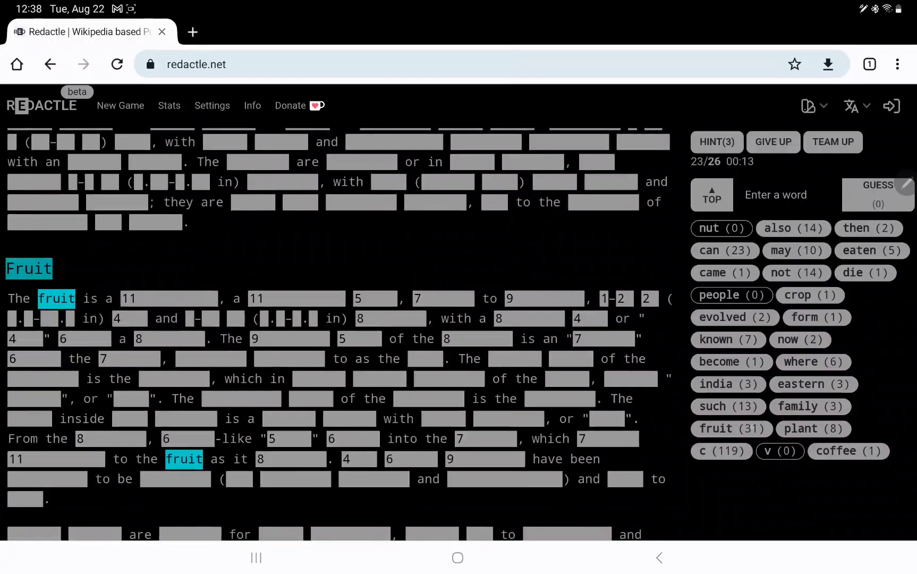
scroll(down, 3)
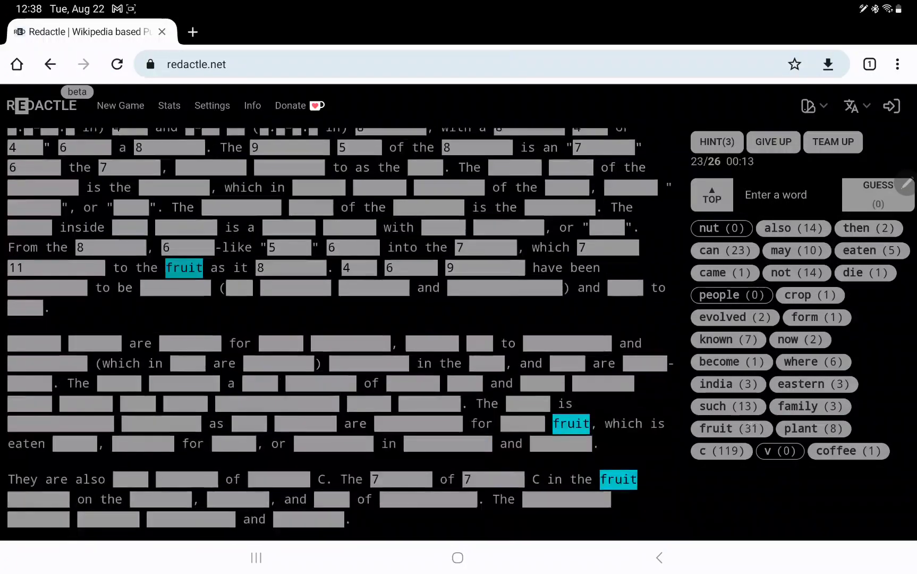
scroll(down, 3)
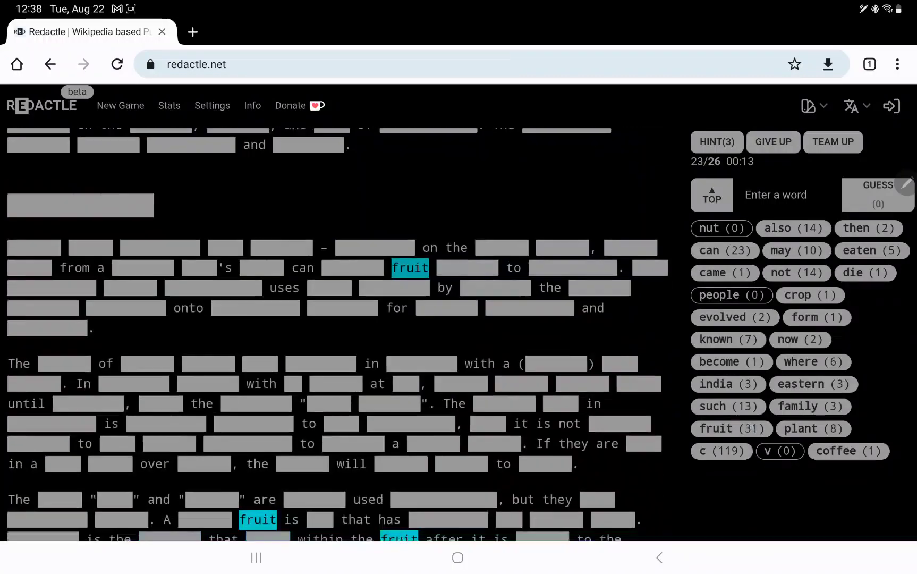
scroll(down, 3)
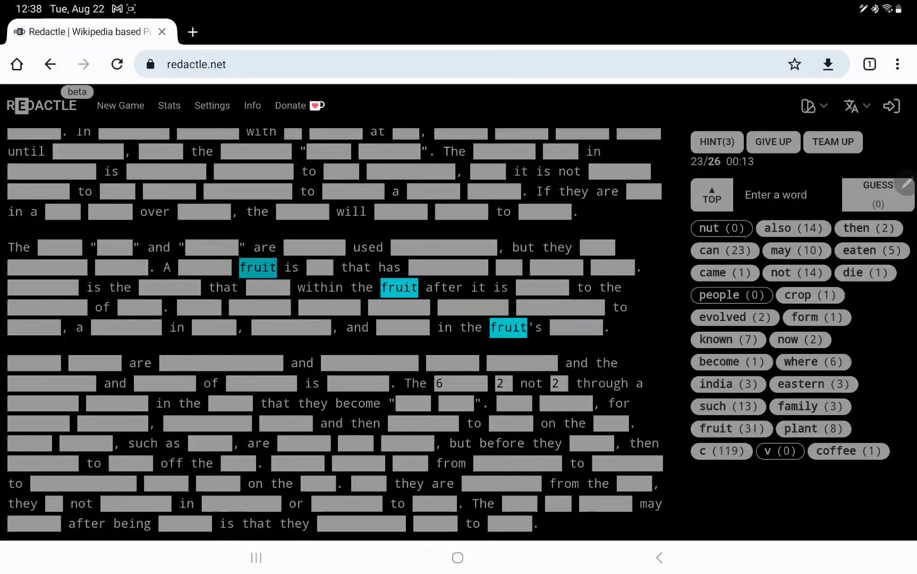
scroll(down, 3)
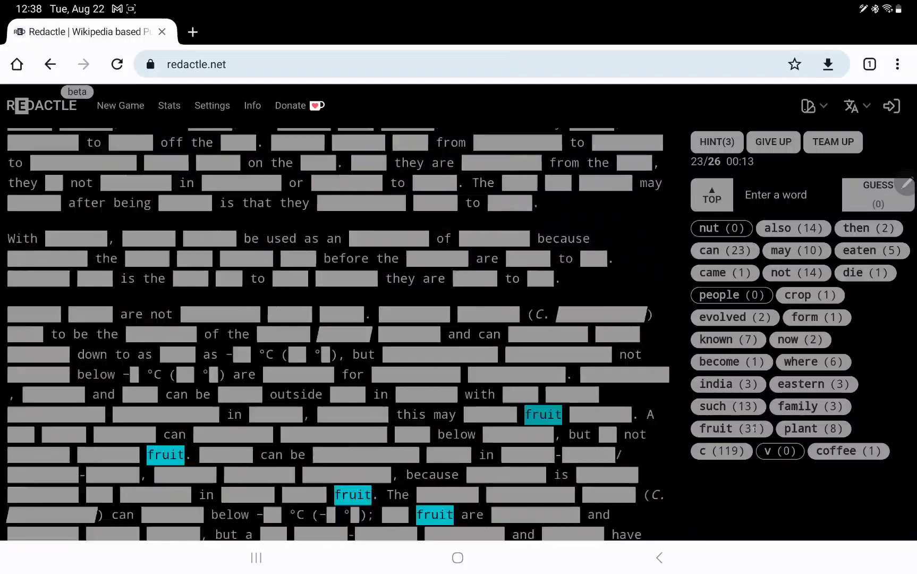
scroll(down, 3)
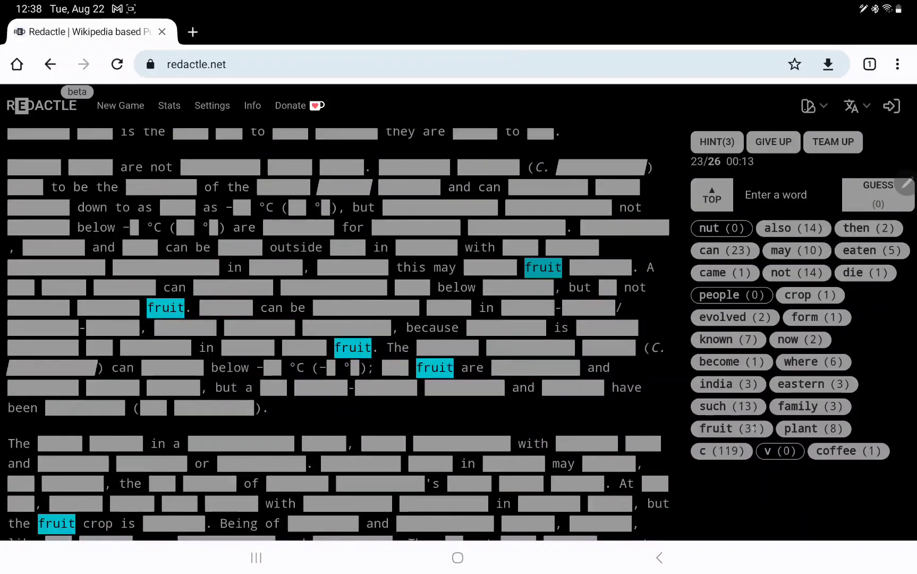
scroll(down, 3)
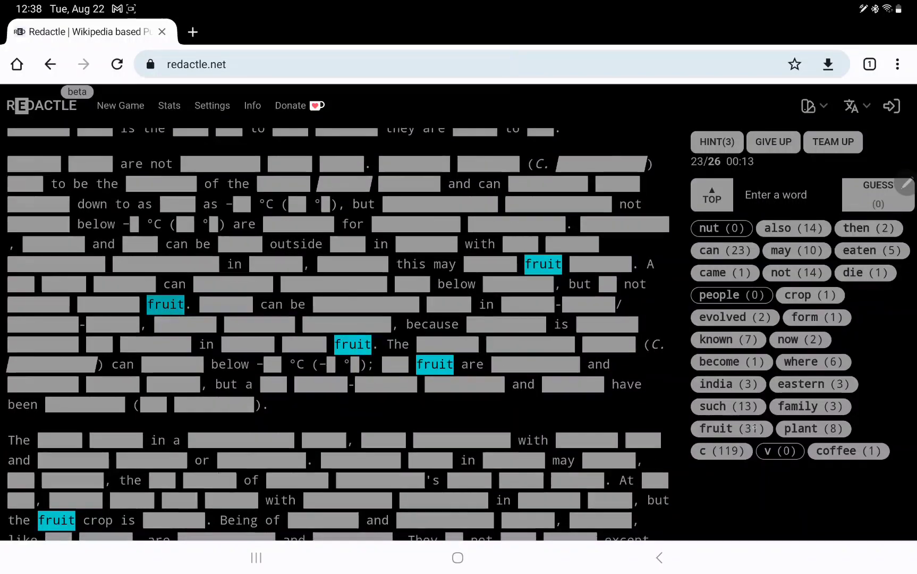
scroll(down, 3)
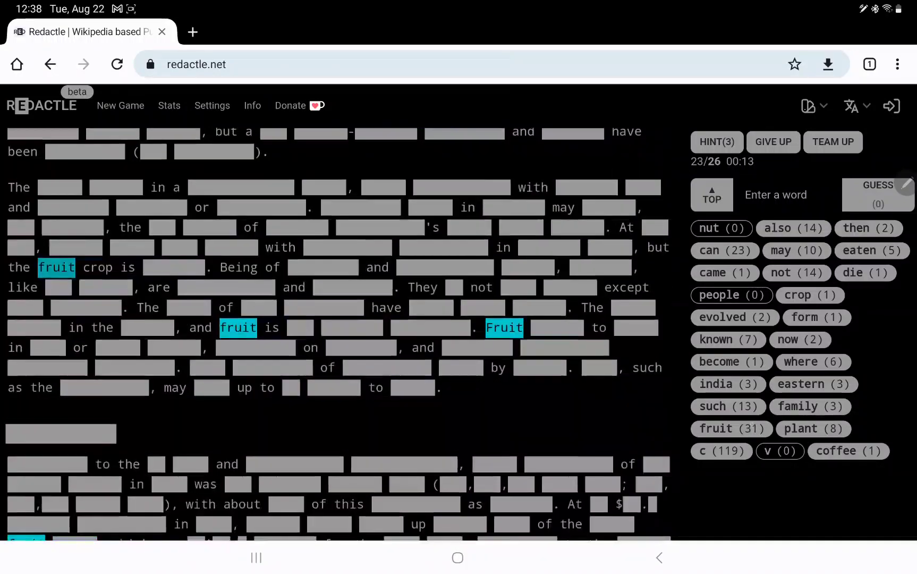
scroll(down, 3)
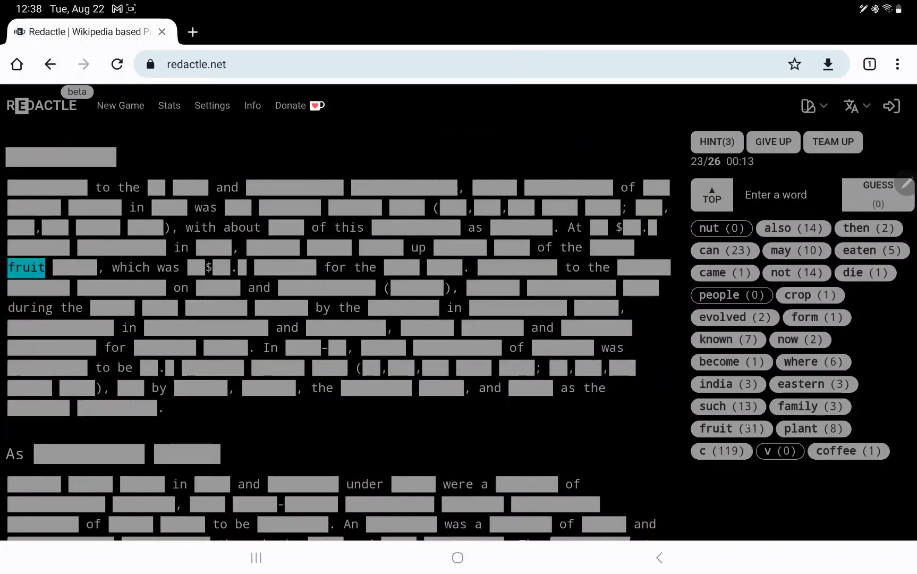
scroll(down, 3)
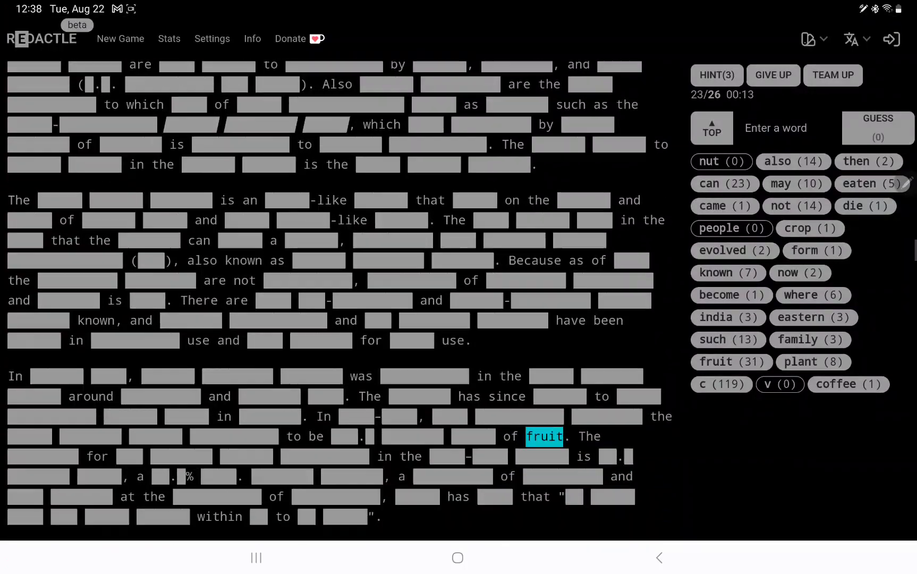
scroll(down, 3)
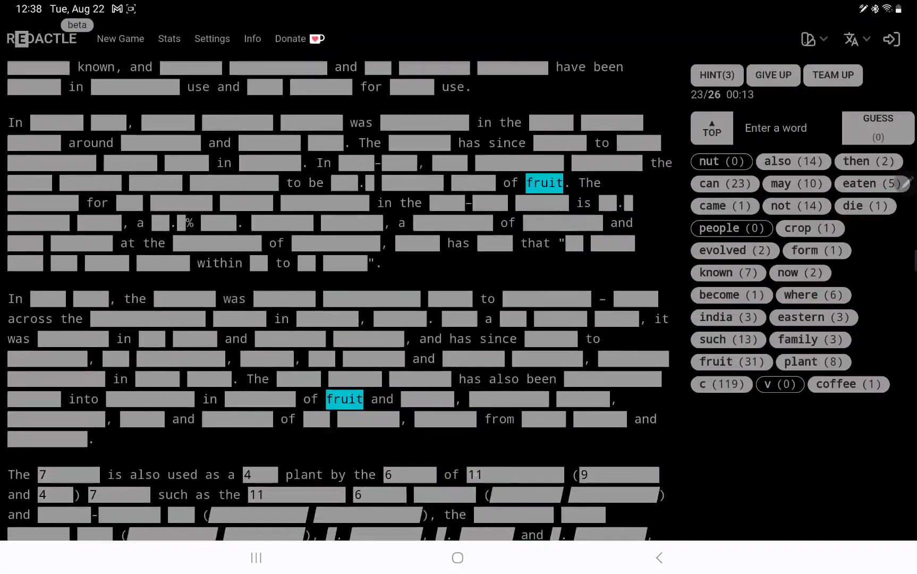
scroll(down, 3)
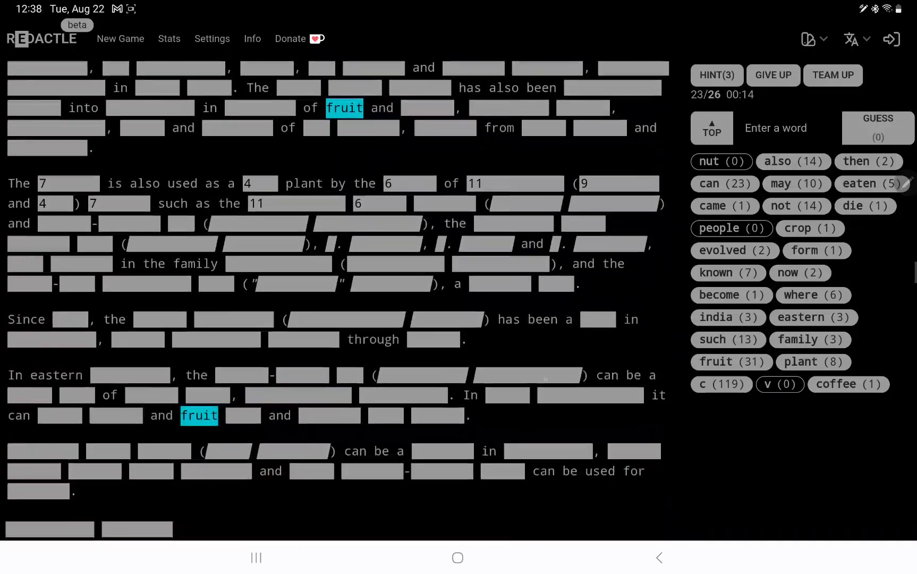
scroll(down, 3)
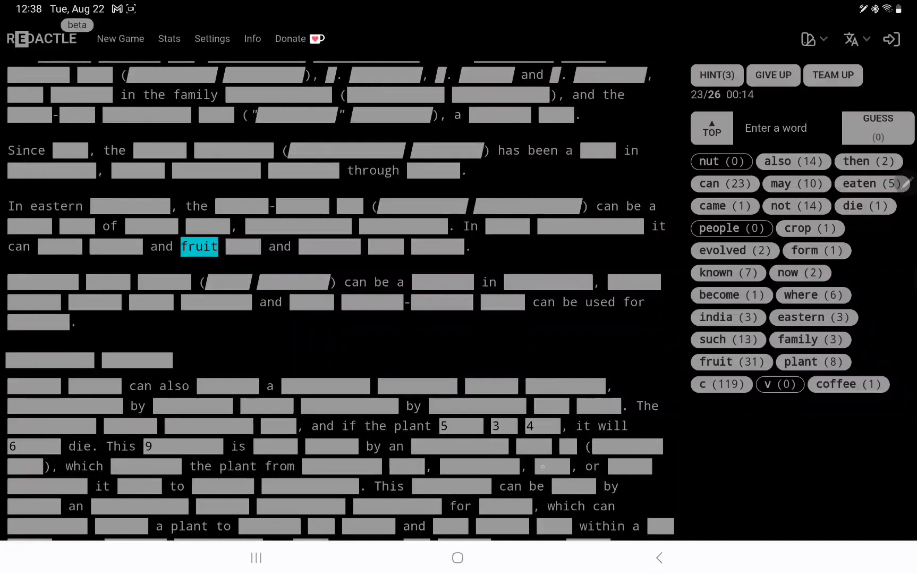
scroll(down, 3)
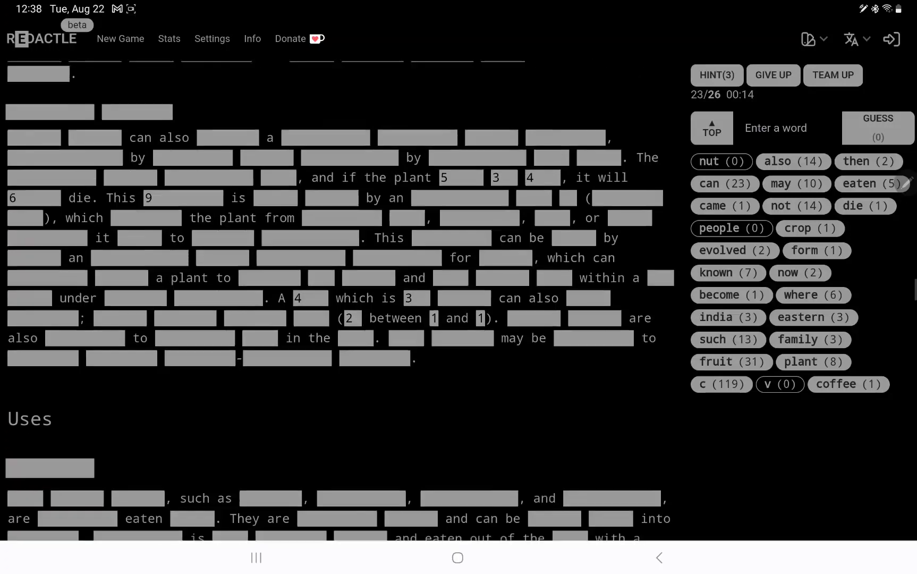
scroll(down, 3)
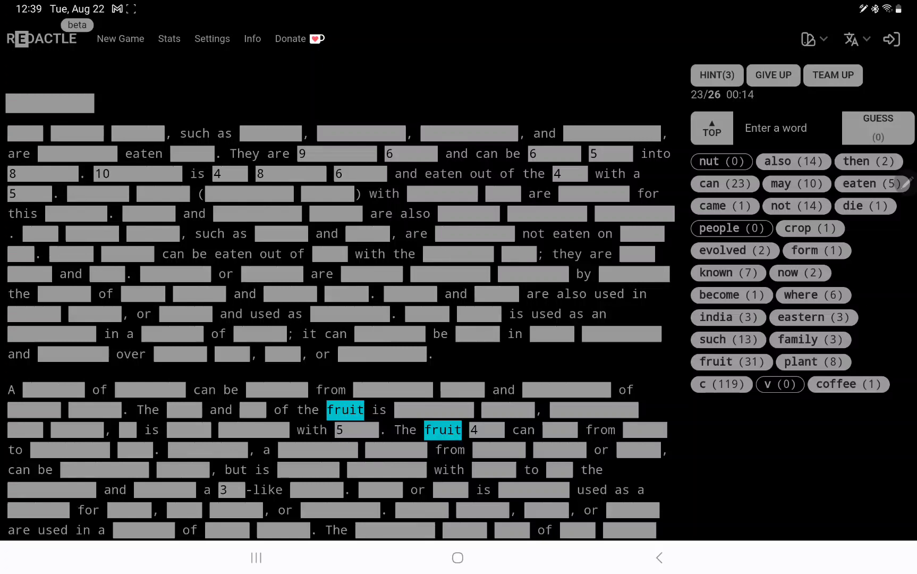
- Guess 'skin' (5), 'orange' (28 hits) and 'spoon' (1)
text(skin)
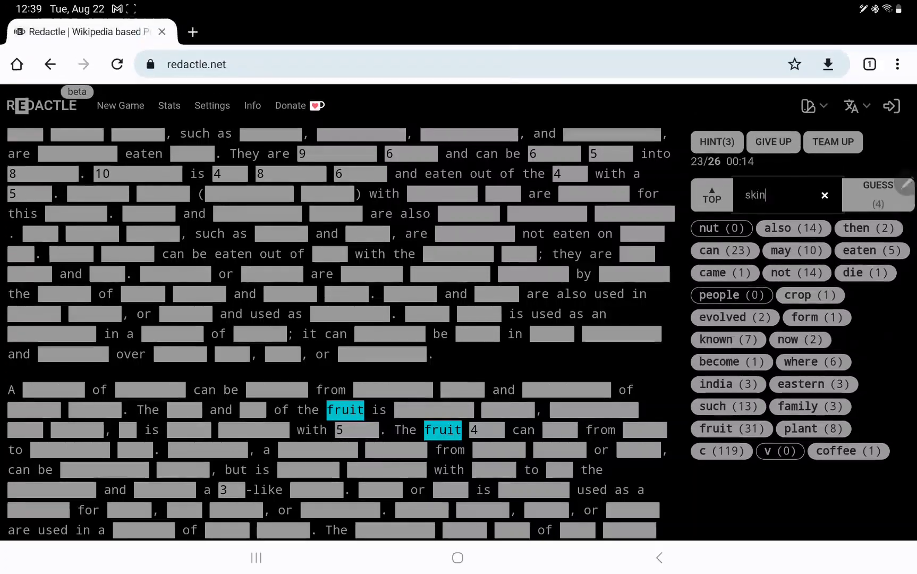
key(Enter)
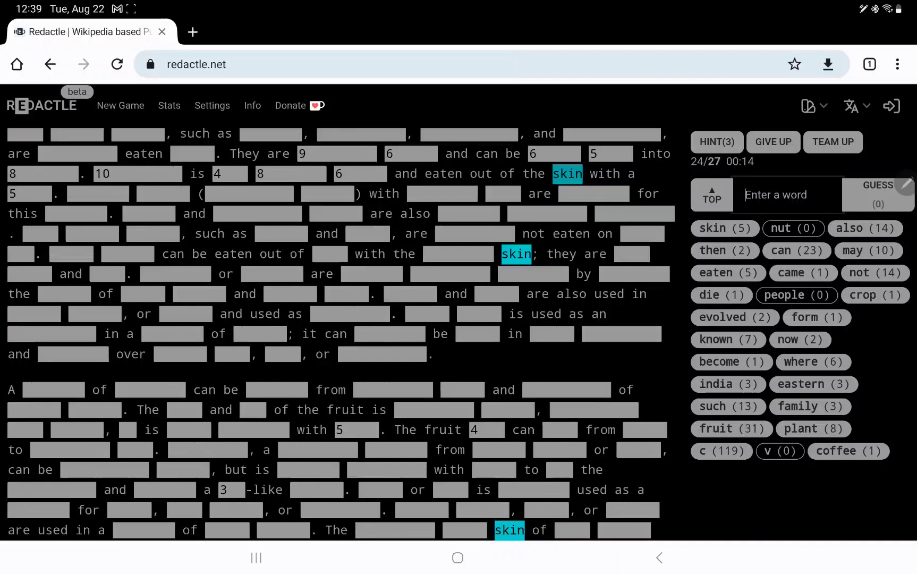
text(o)
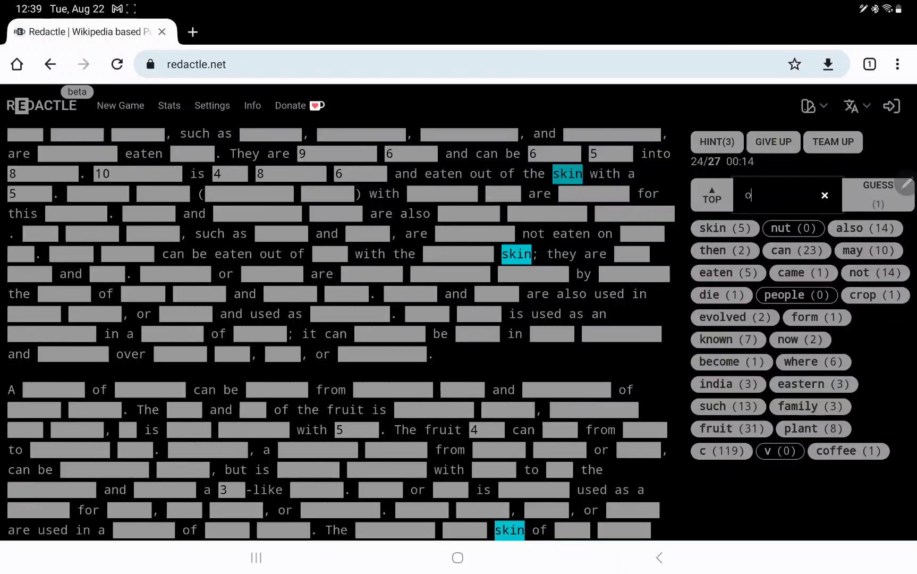
text(range)
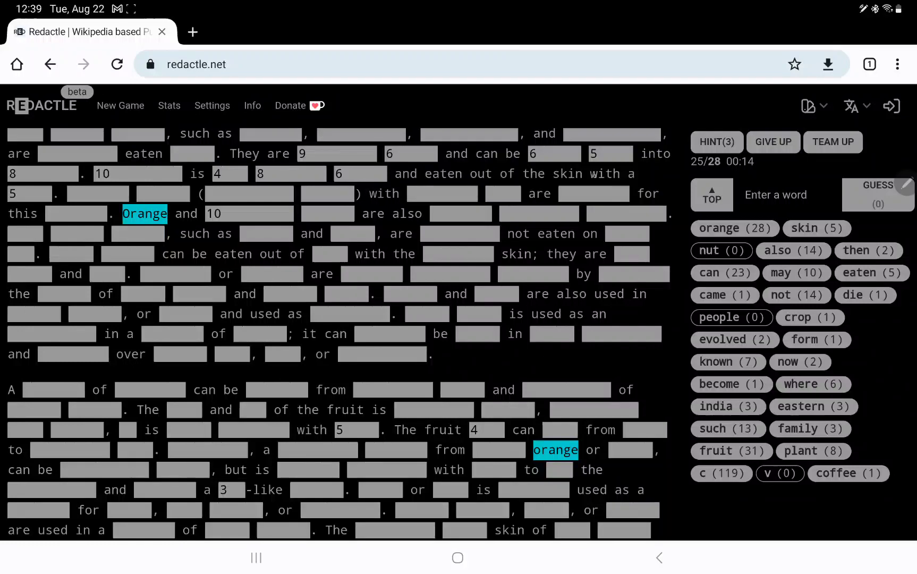
text(sp)
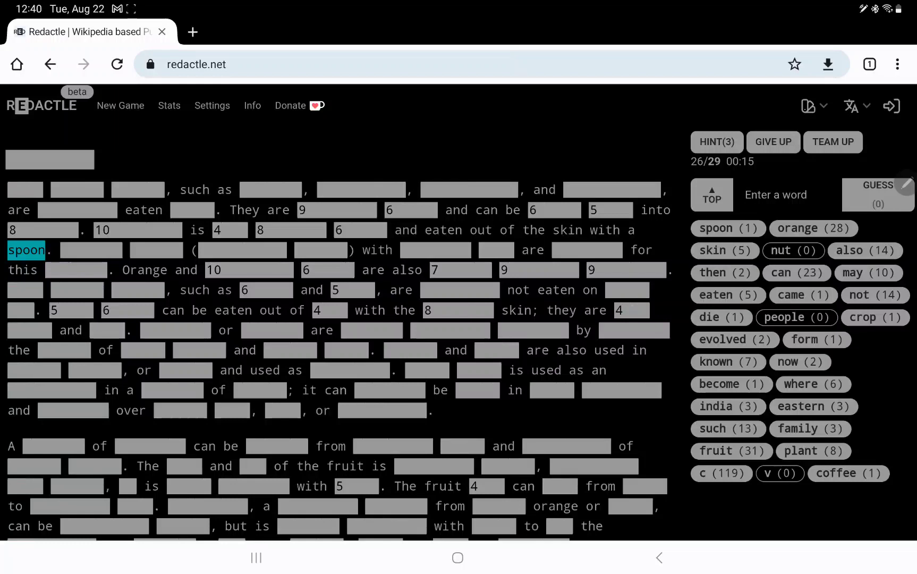
- Guess 'citrus' (206 matches), solving puzzle 503 in 30 guesses at 90% accuracy
scroll(down, 3)
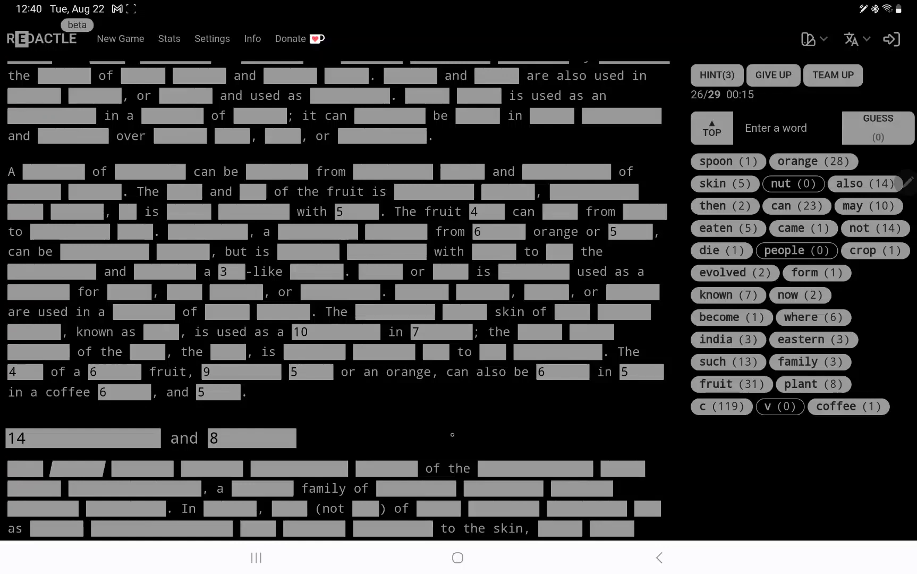
scroll(down, 3)
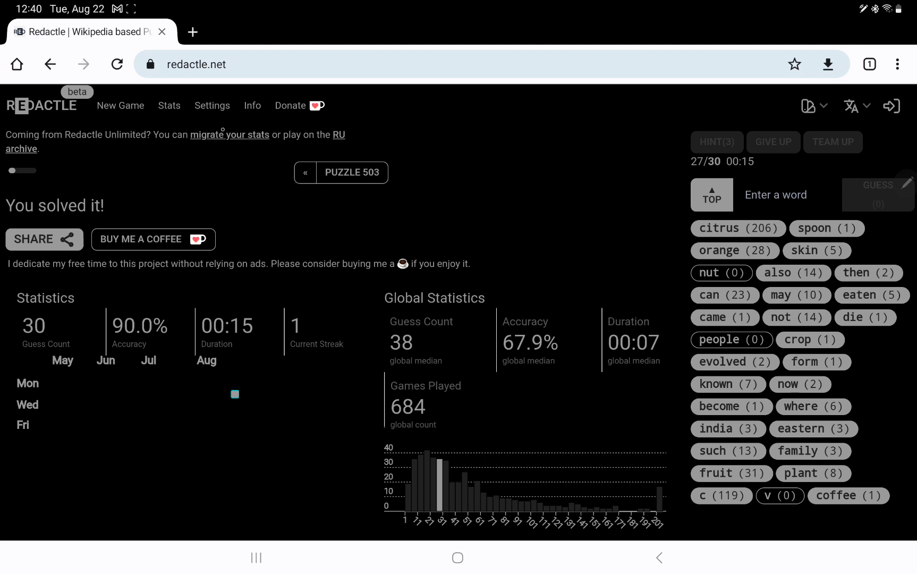
- Scroll past the Statistics panel to the unredacted Citrus article's opening sentence
click(230, 135)
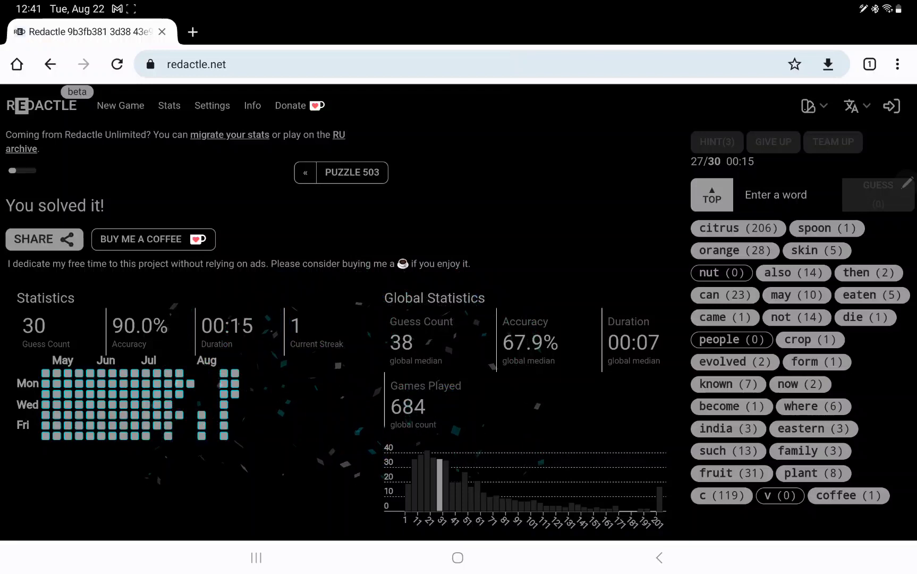
scroll(down, 3)
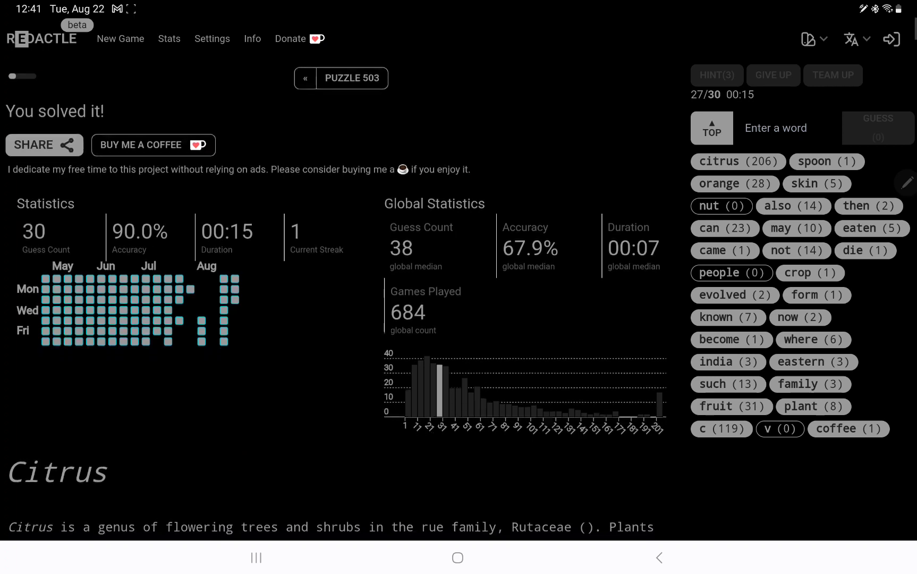
scroll(down, 3)
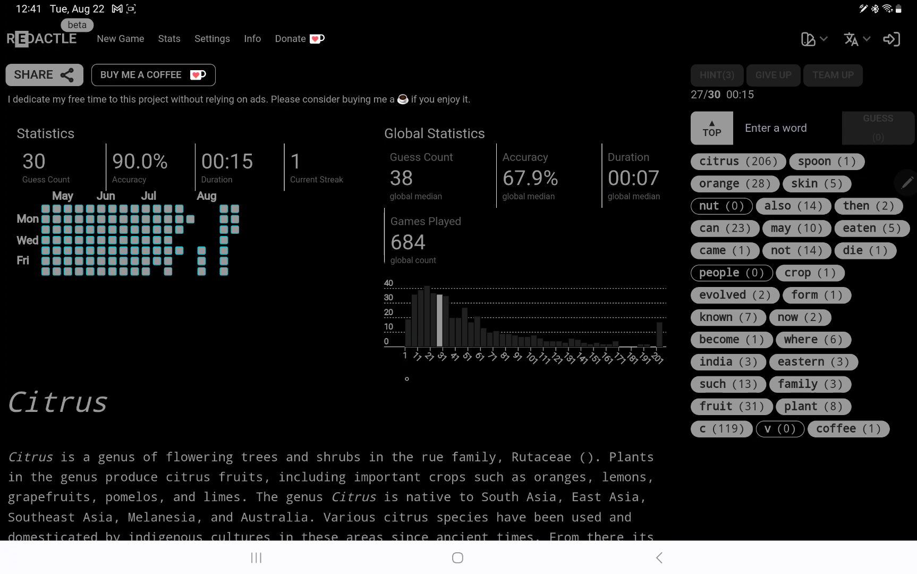
scroll(down, 3)
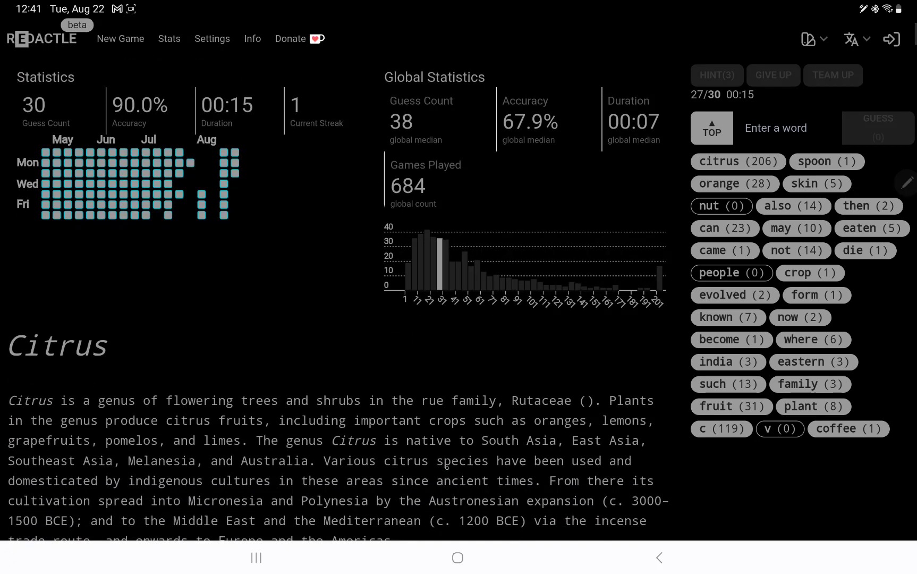
scroll(down, 3)
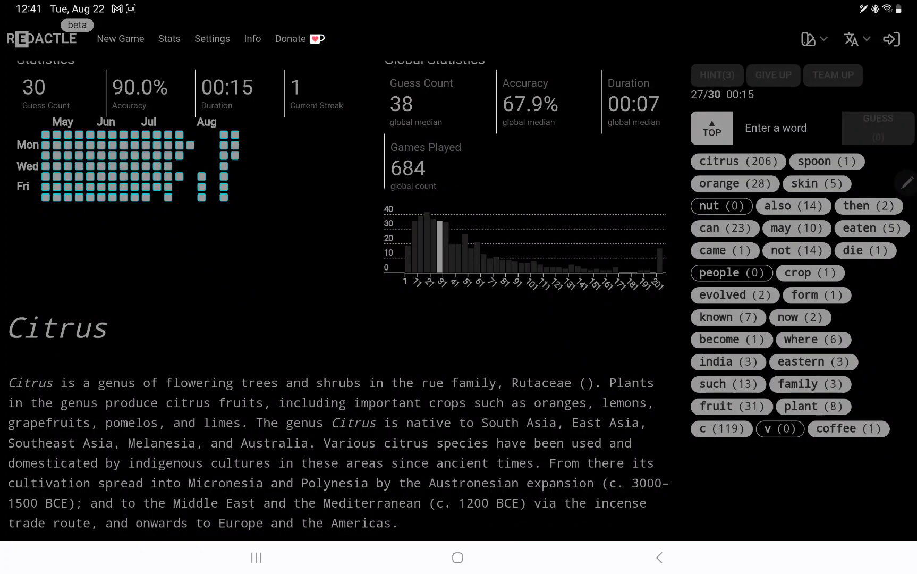
scroll(down, 3)
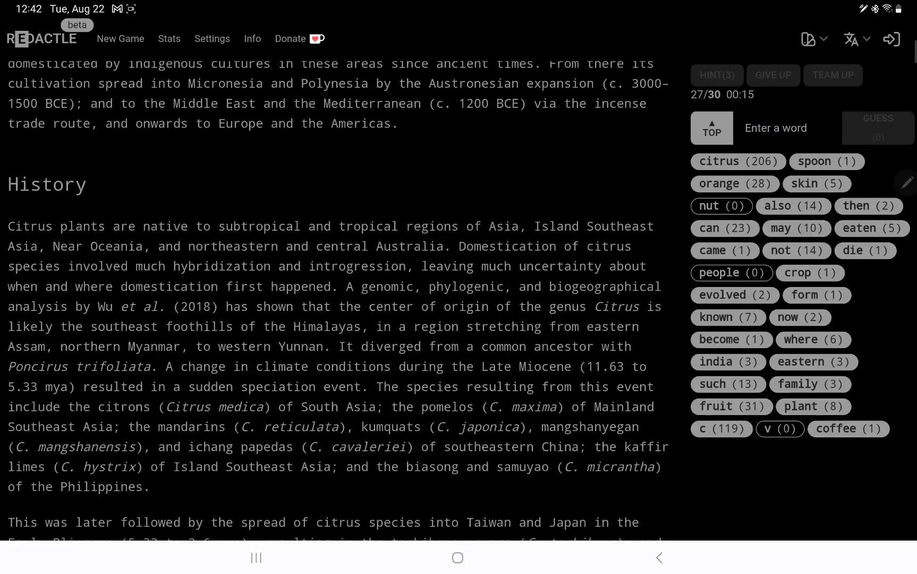
scroll(down, 3)
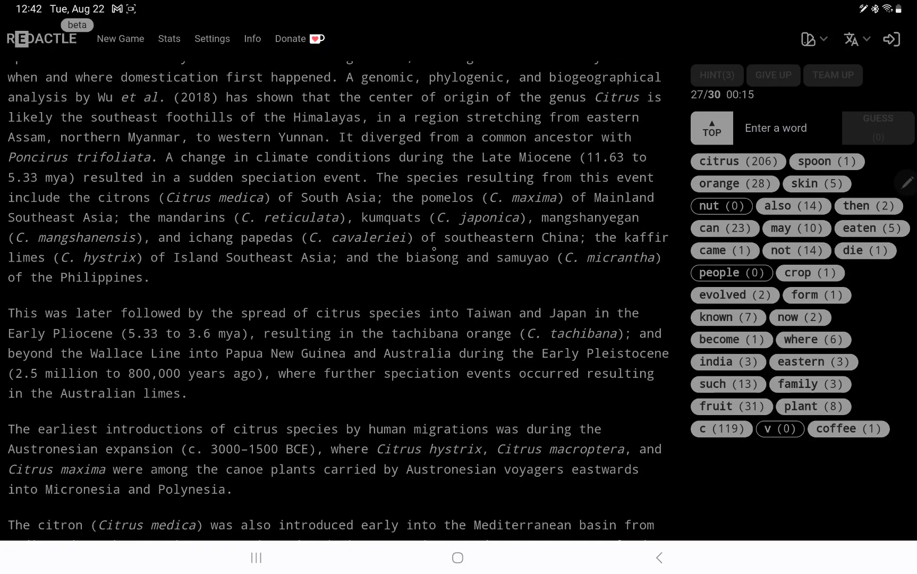
scroll(down, 3)
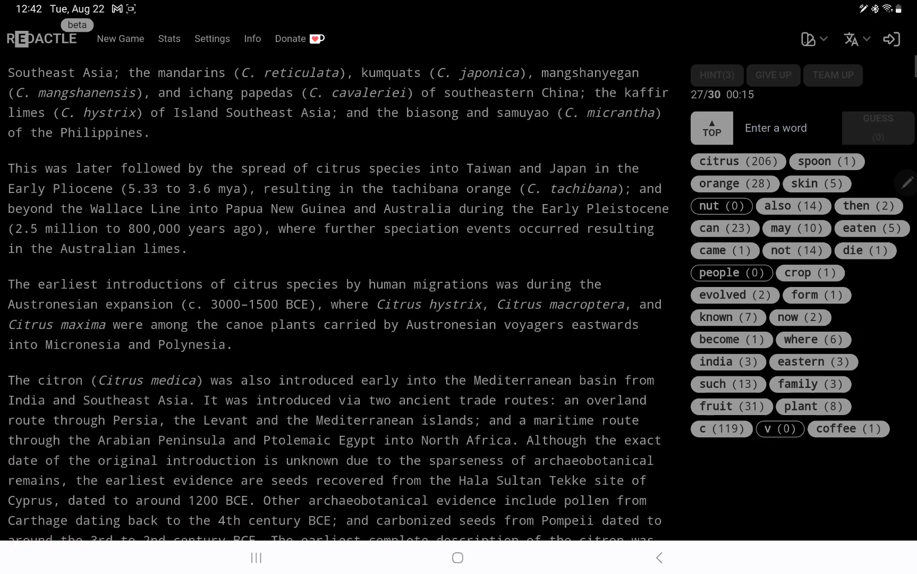